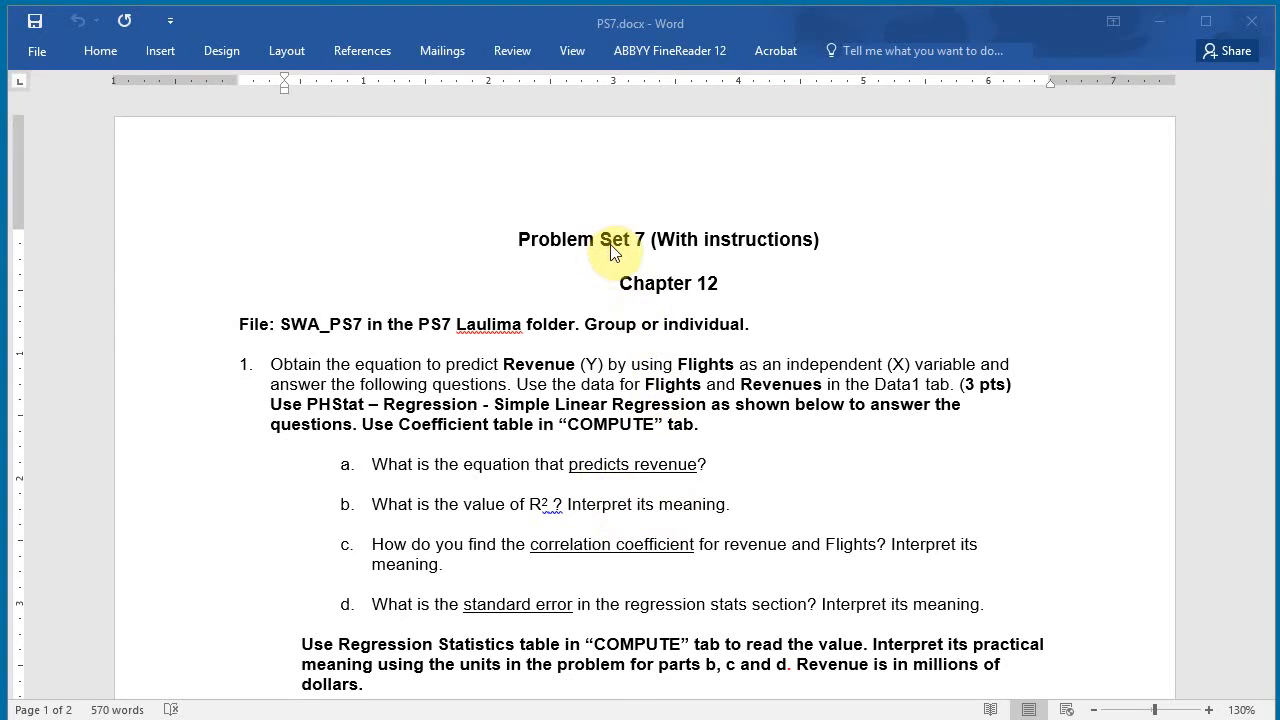
{"action": "mouse_move", "coordinate": [298, 374]}
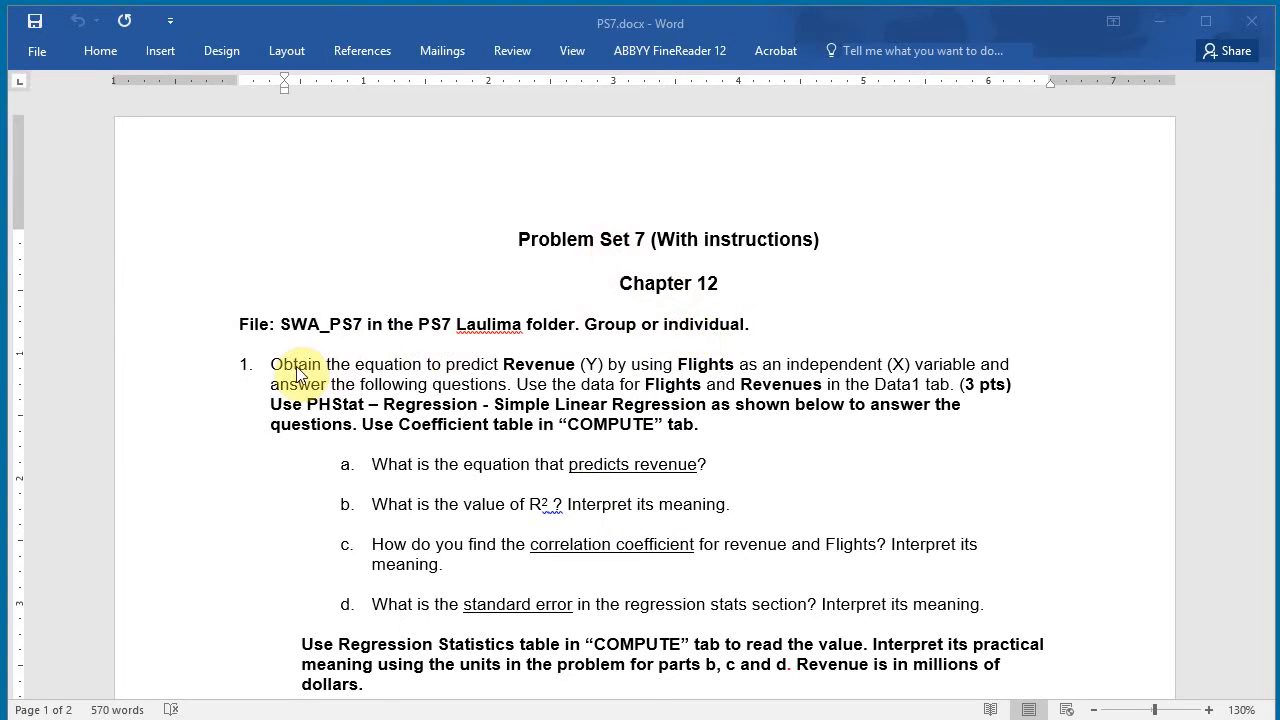
{"action": "mouse_move", "coordinate": [656, 438]}
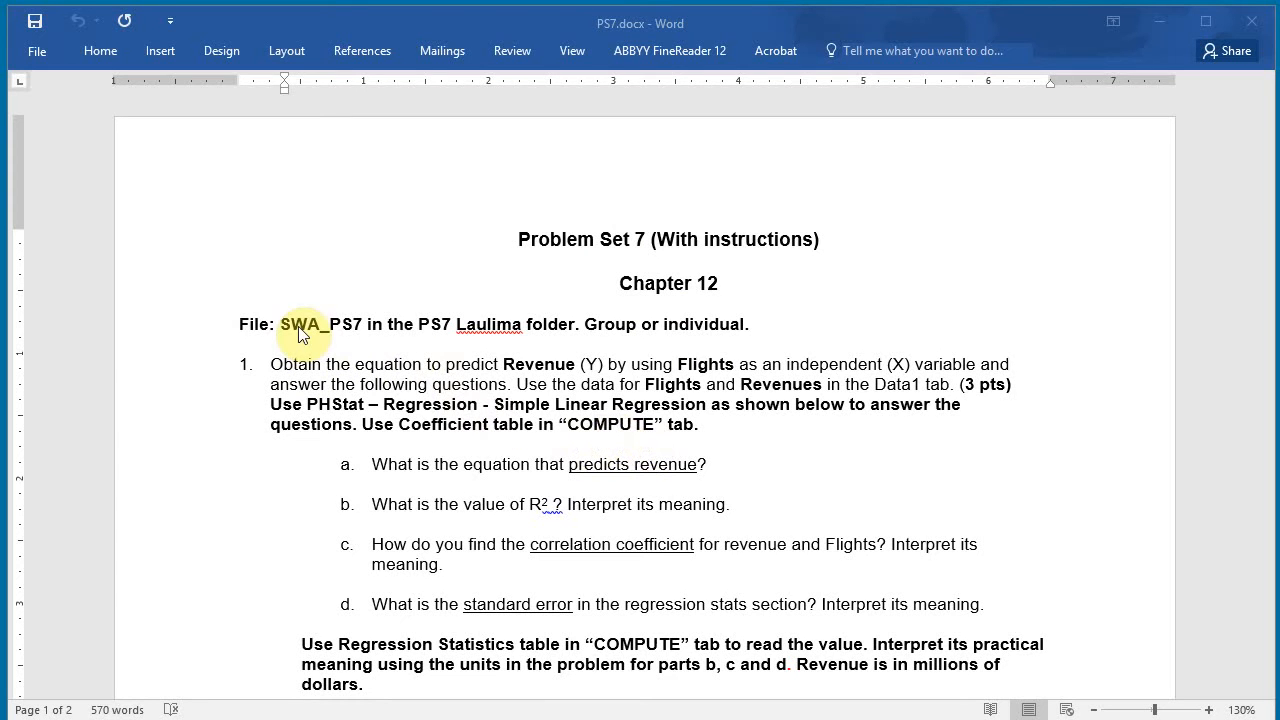
{"action": "mouse_move", "coordinate": [350, 344]}
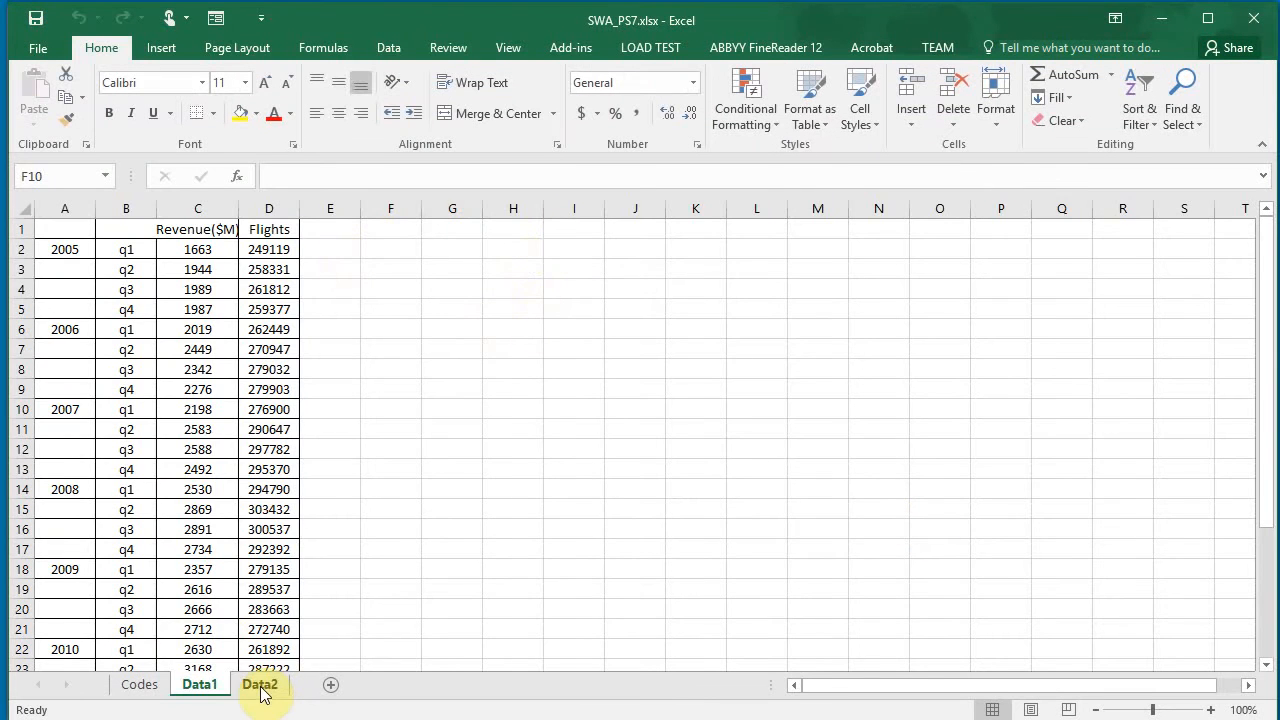
Select the first Flights value in D2 and bring up PHStat's command list from Add-ins.
{"action": "left_click", "coordinate": [200, 684]}
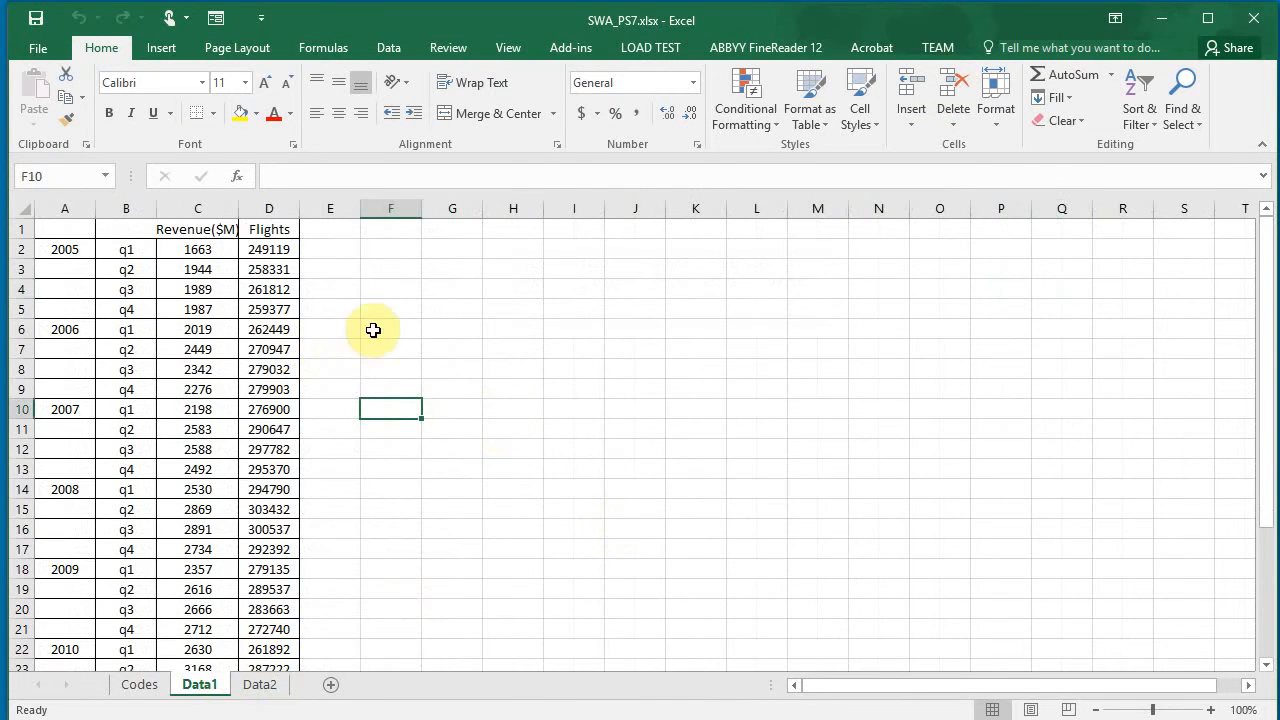
{"action": "mouse_move", "coordinate": [576, 286]}
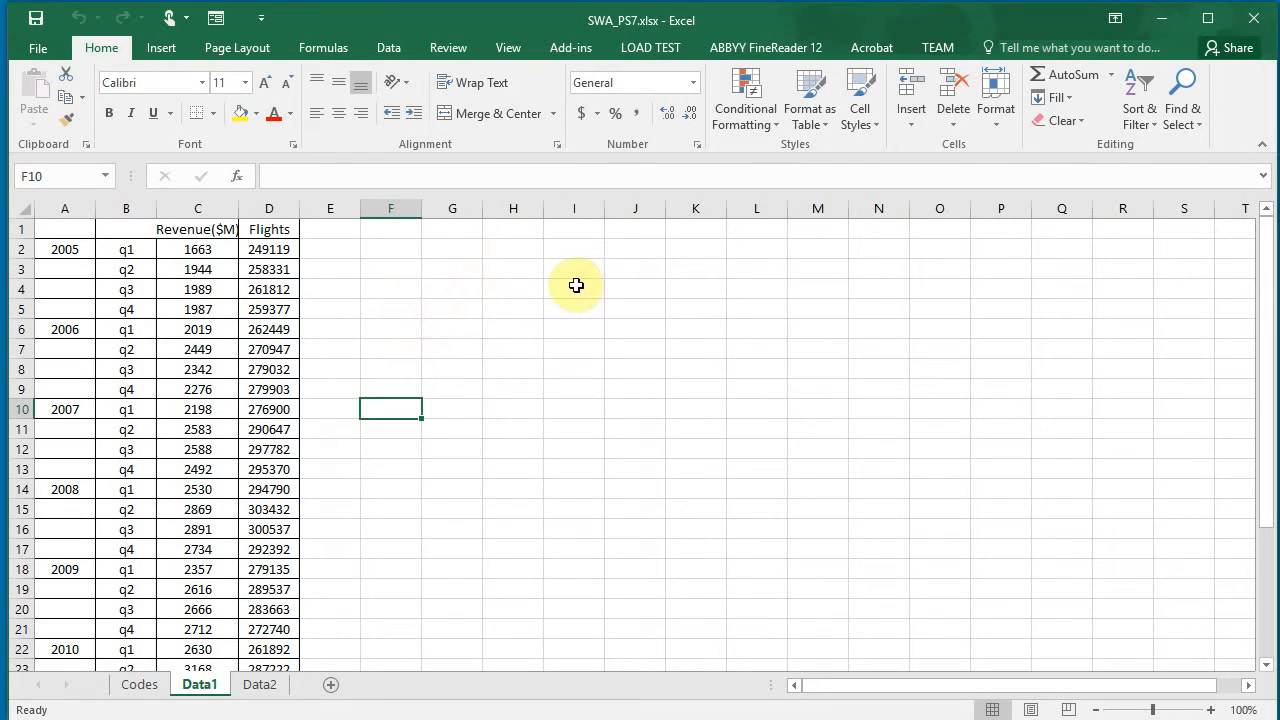
{"action": "mouse_move", "coordinate": [300, 270]}
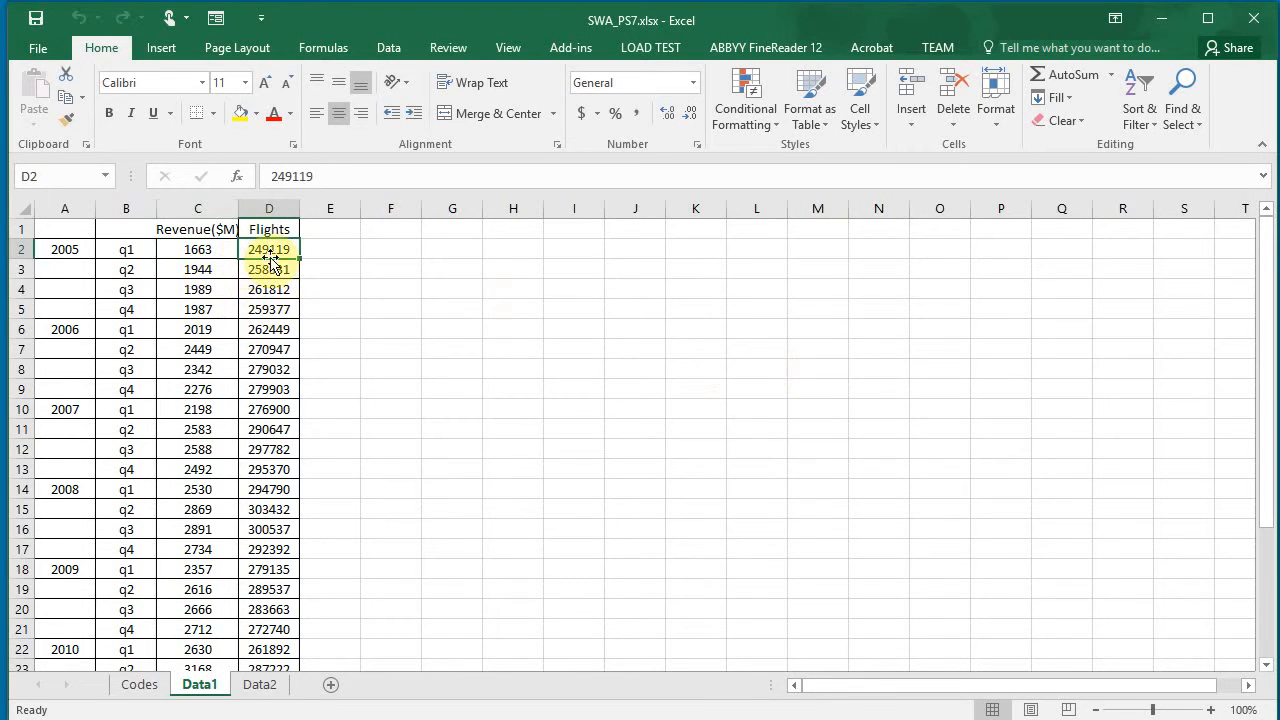
{"action": "left_click", "coordinate": [268, 248]}
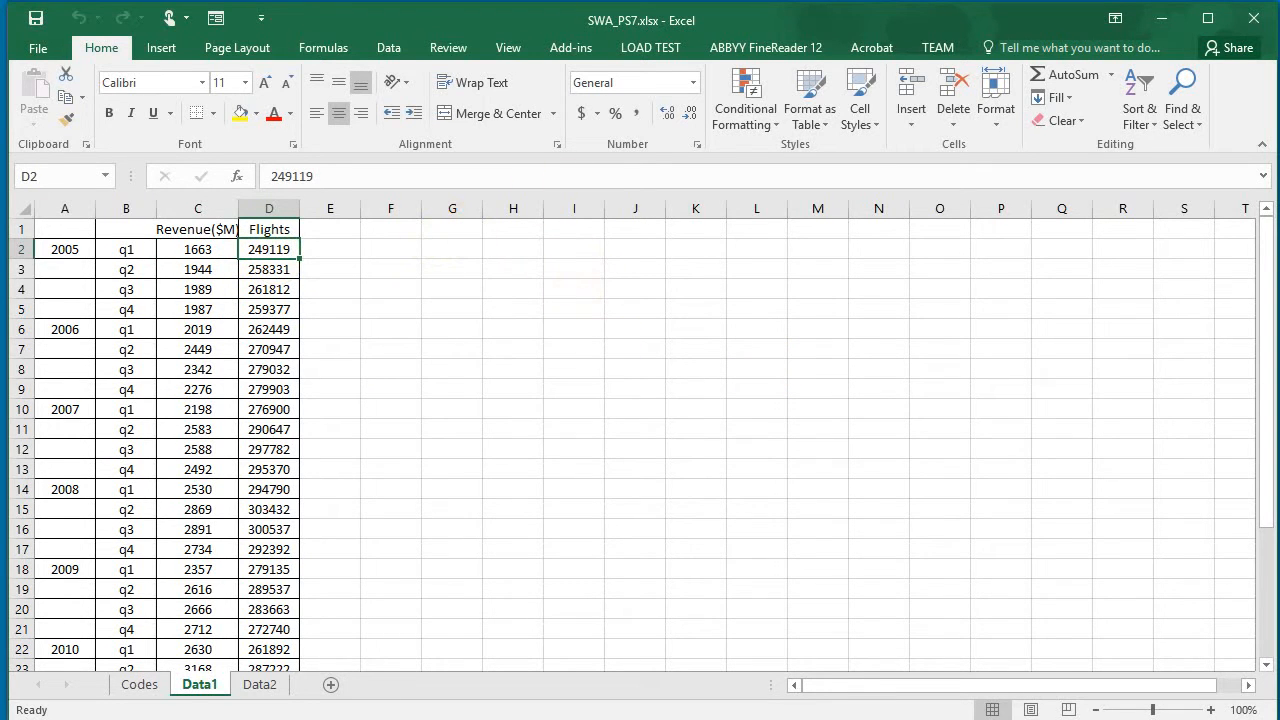
{"action": "left_click", "coordinate": [570, 48]}
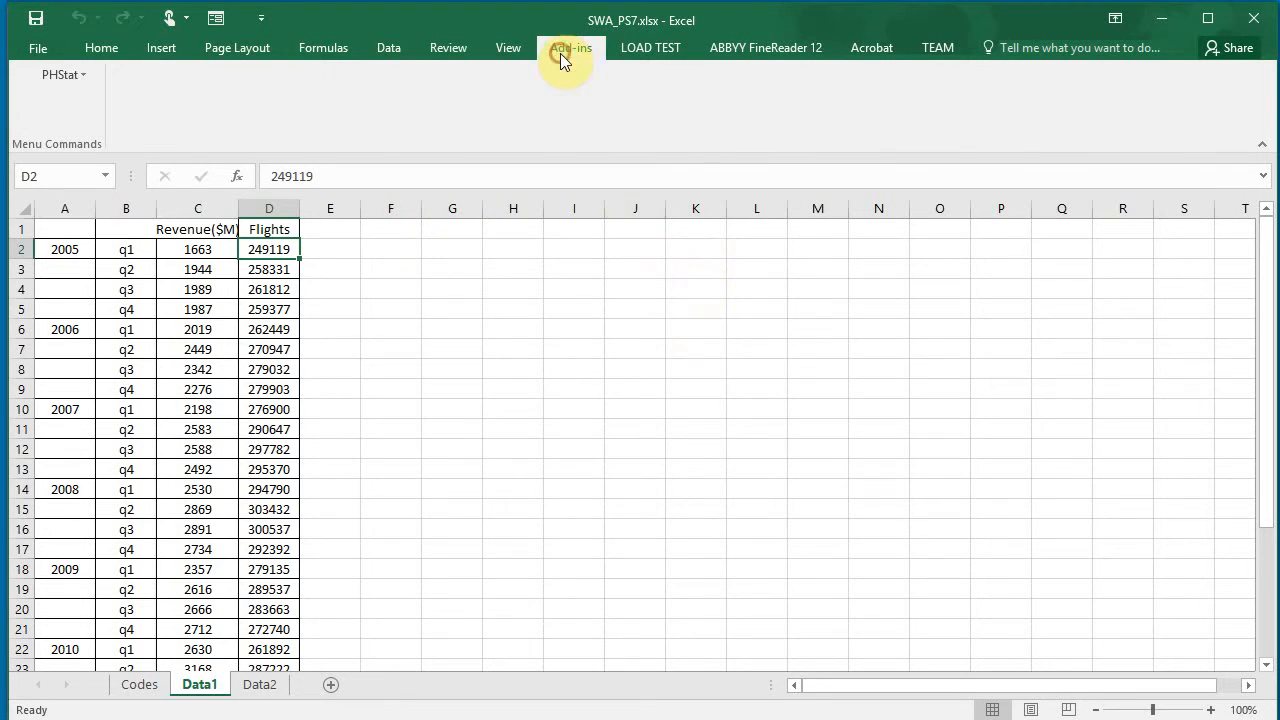
{"action": "left_click", "coordinate": [58, 74]}
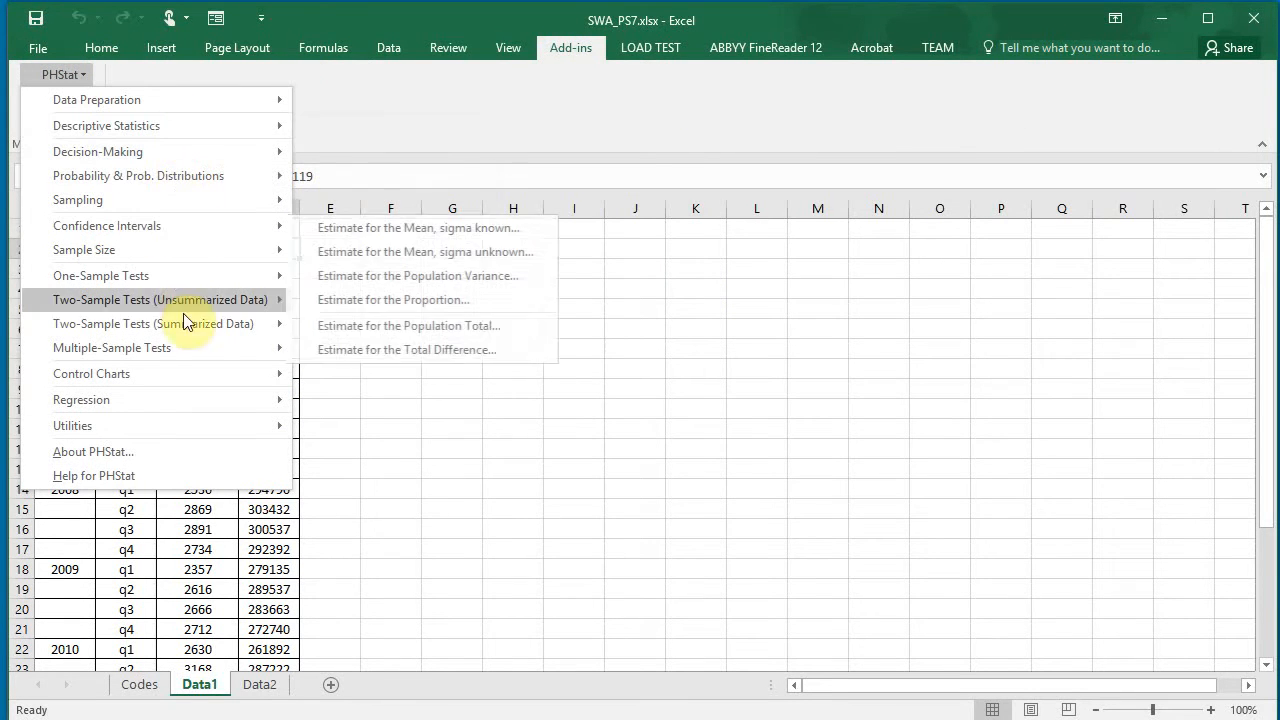
{"action": "mouse_move", "coordinate": [80, 400]}
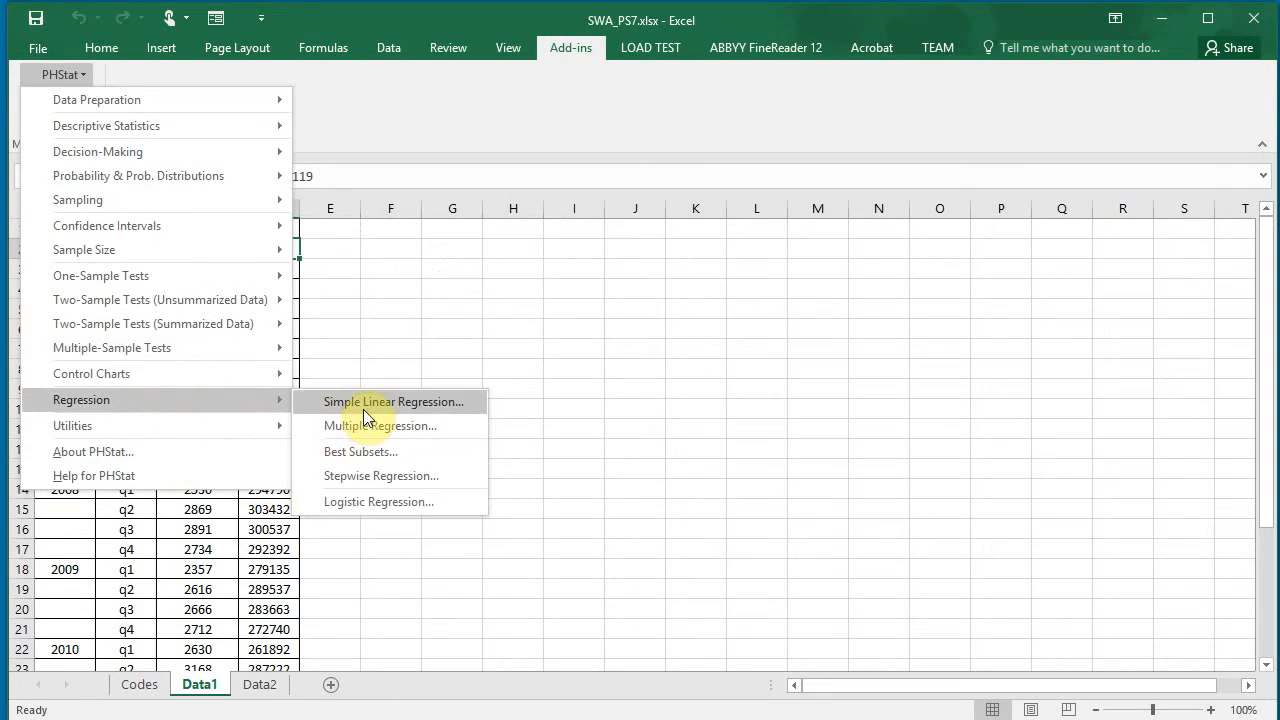
Start Simple Linear Regression with Revenue C1:C29 as Y and Flights D1:D29 as X.
{"action": "left_click", "coordinate": [392, 400]}
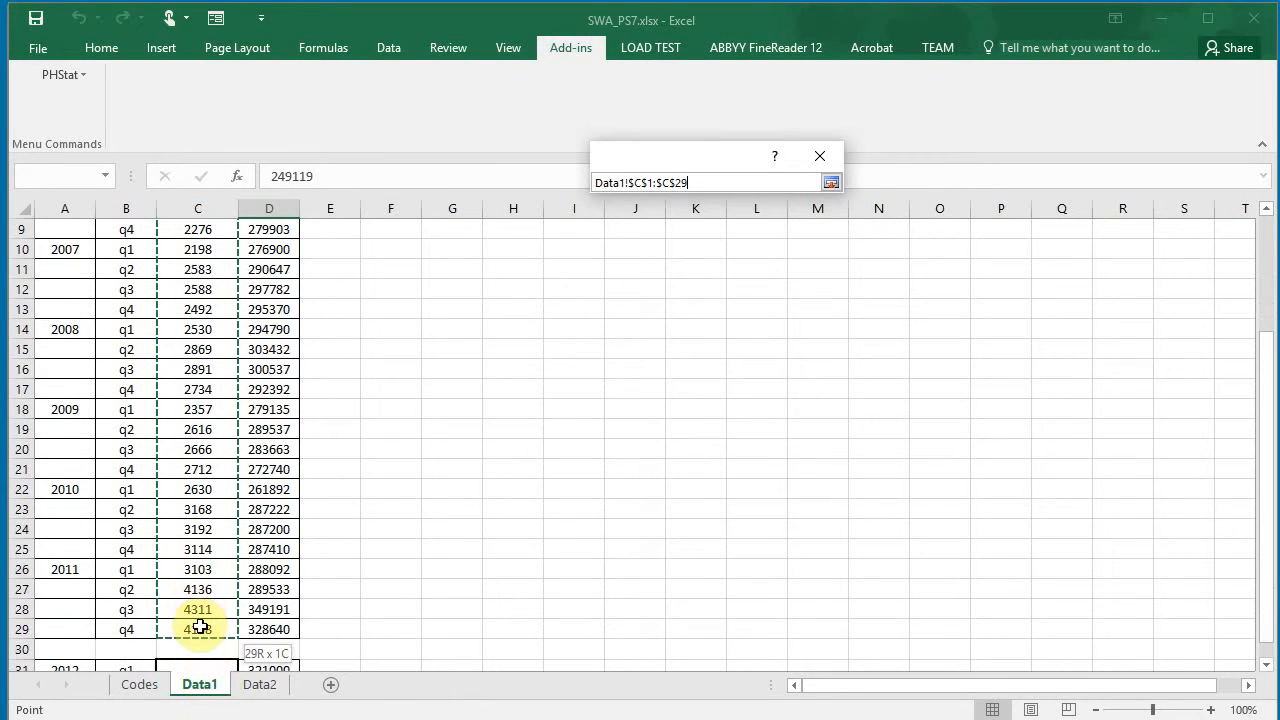
{"action": "left_click", "coordinate": [832, 182]}
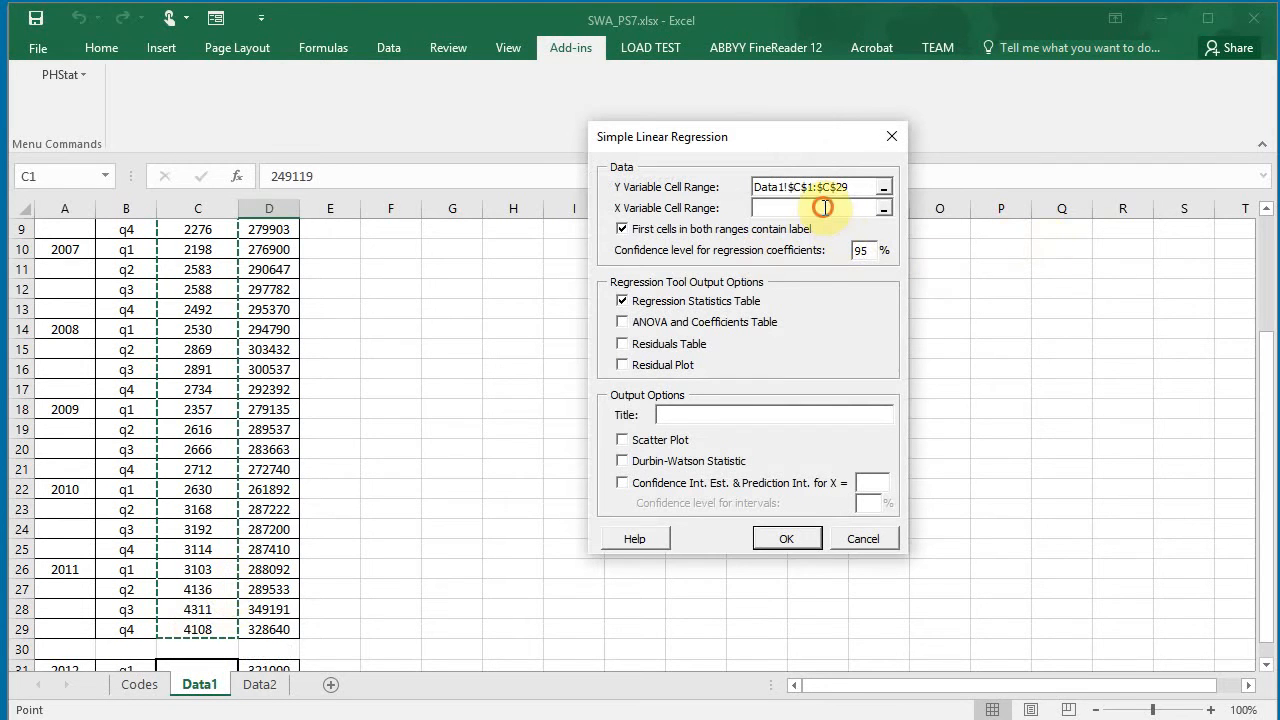
{"action": "left_click", "coordinate": [268, 248]}
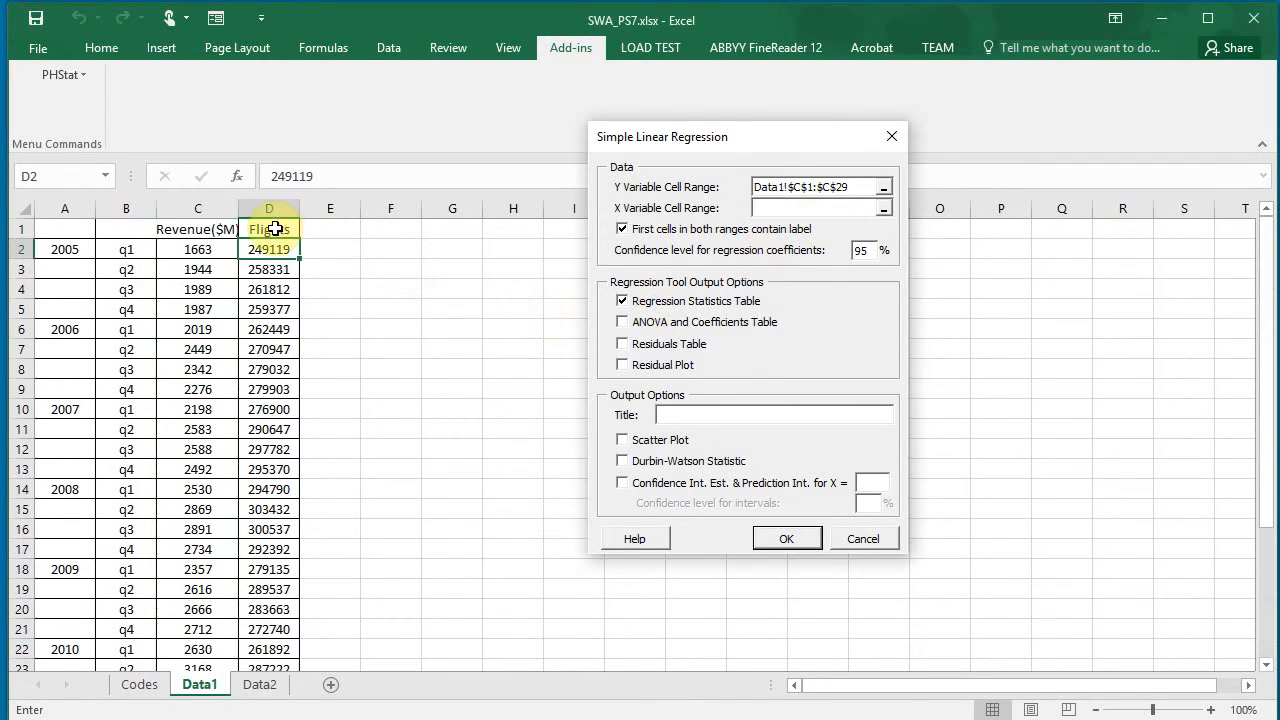
{"action": "left_click", "coordinate": [884, 208]}
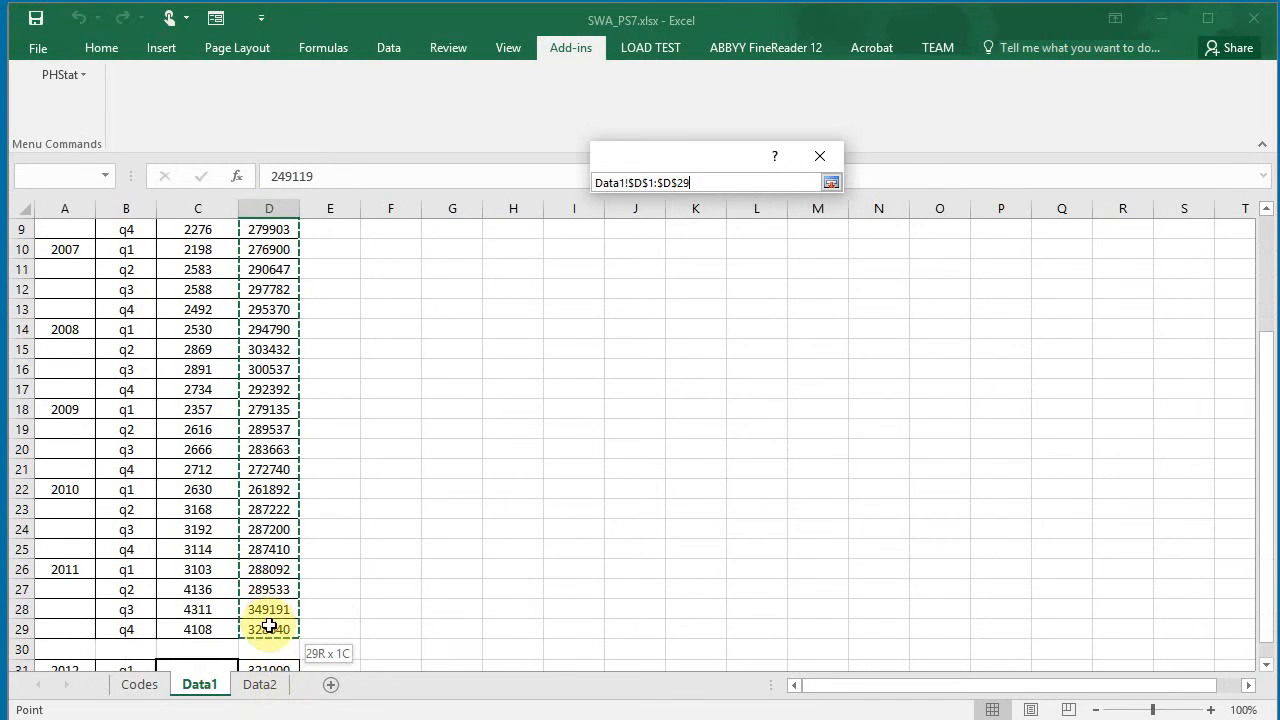
{"action": "left_click", "coordinate": [832, 182]}
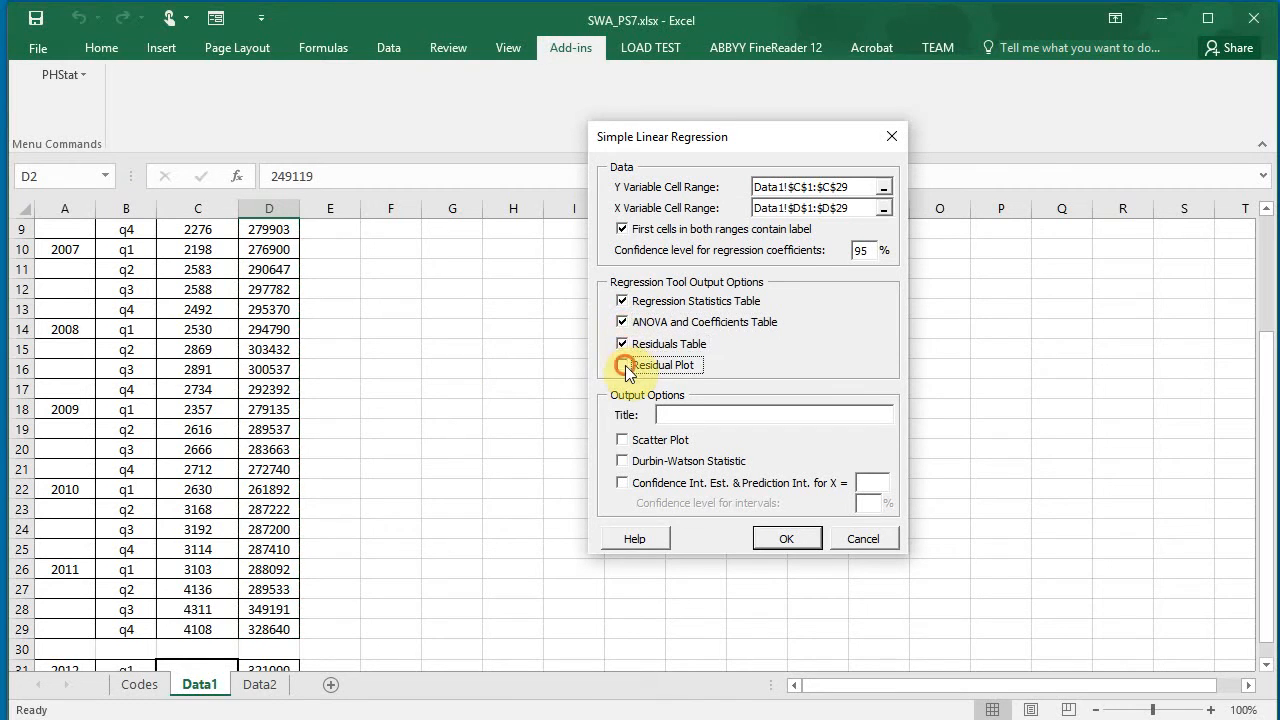
Request residual plot, Durbin-Watson and prediction intervals at X = 32100, 95% confidence, and run it.
{"action": "left_click", "coordinate": [622, 364]}
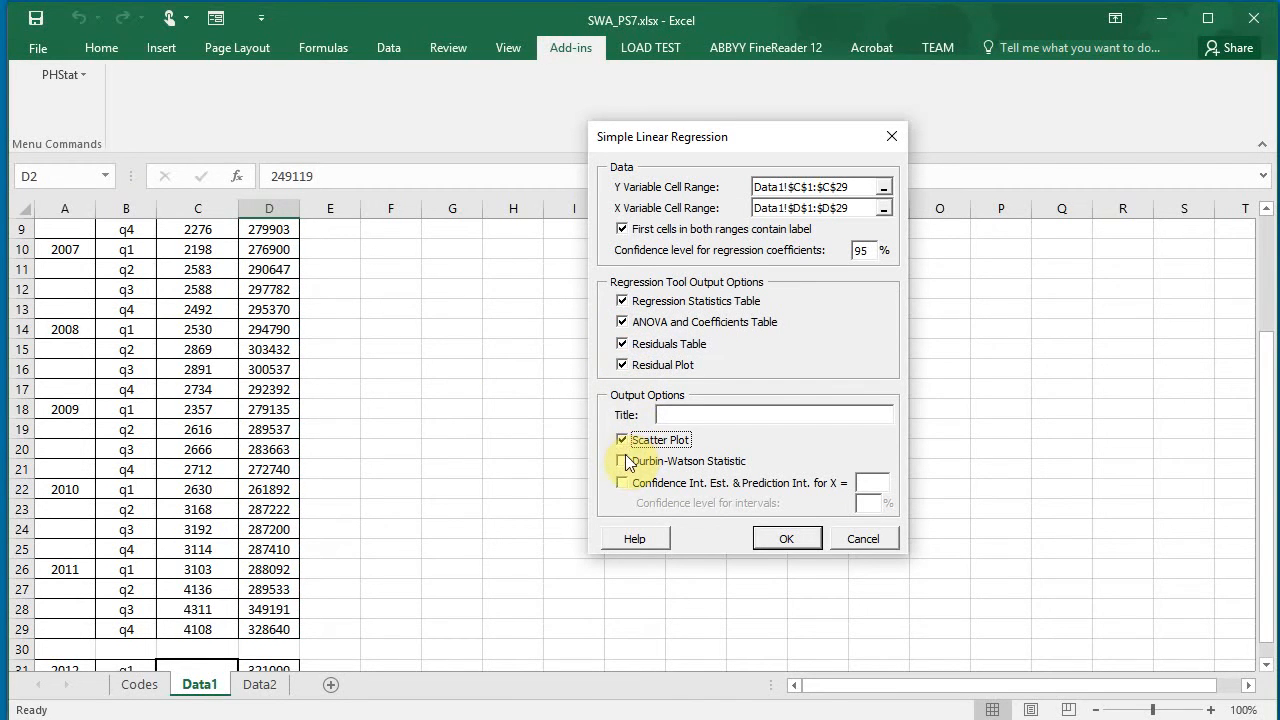
{"action": "left_click", "coordinate": [622, 460]}
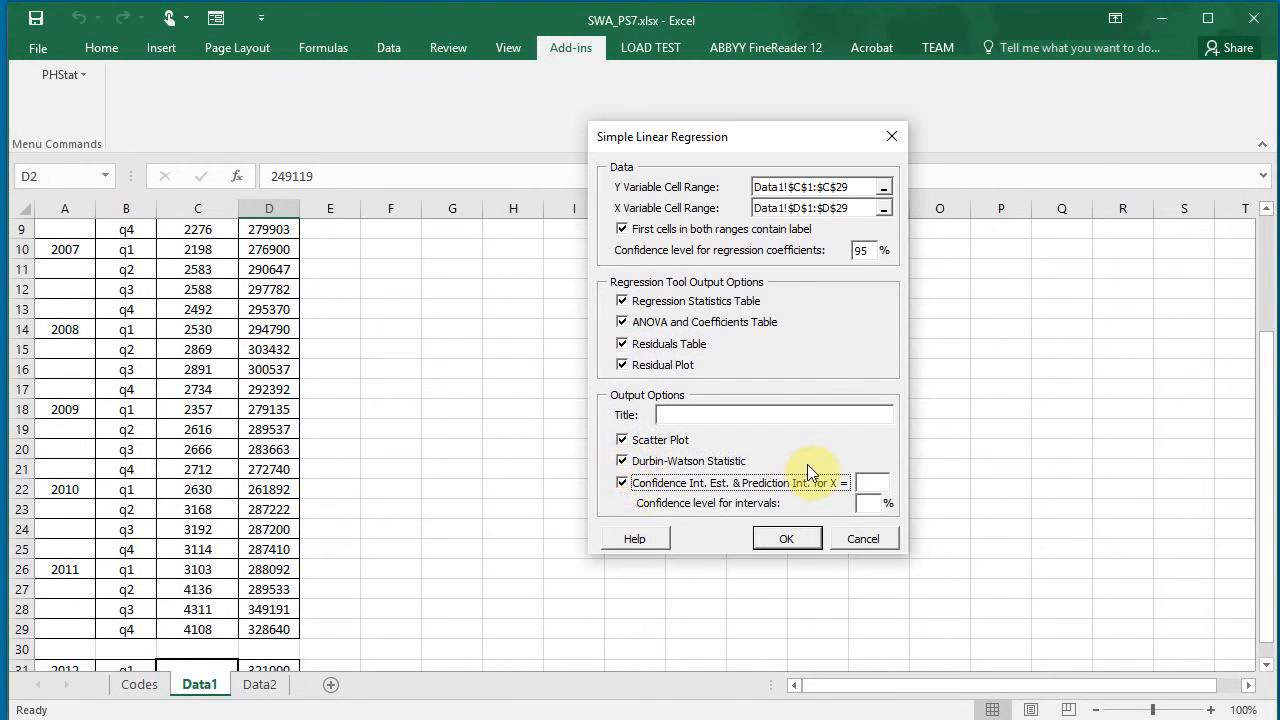
{"action": "mouse_move", "coordinate": [736, 490]}
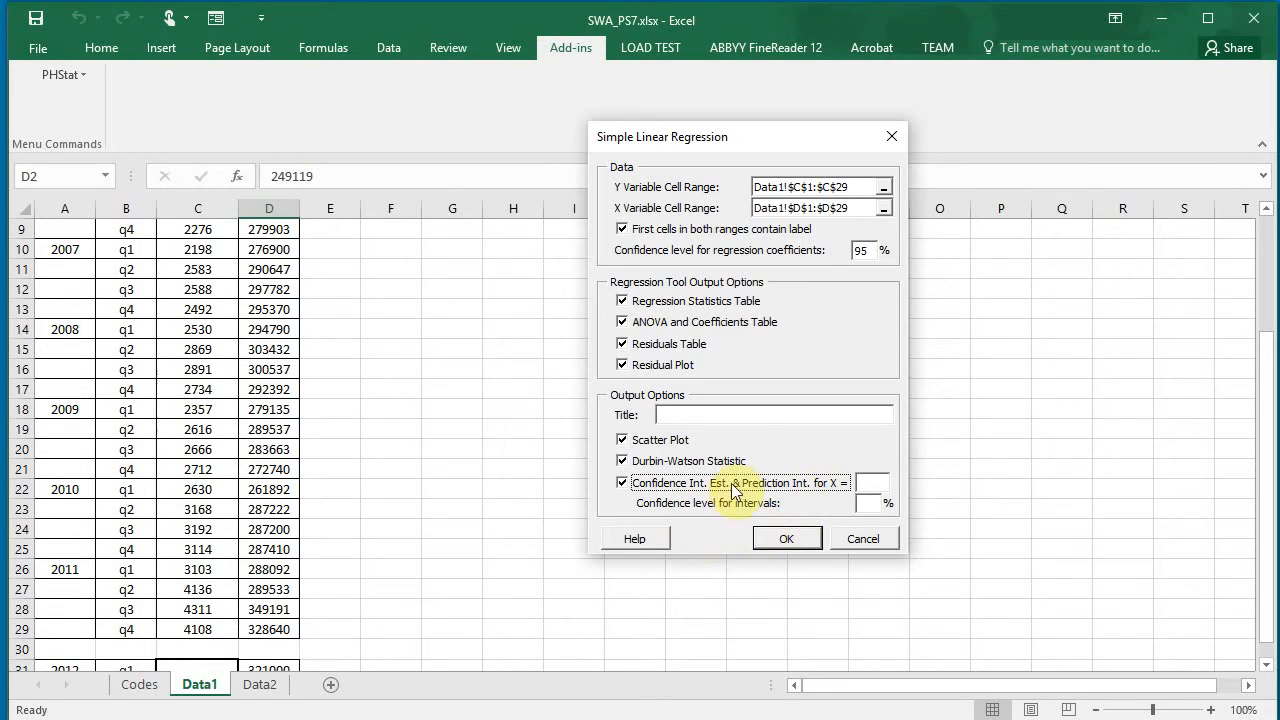
{"action": "scroll", "scroll_direction": "down", "scroll_amount": 3}
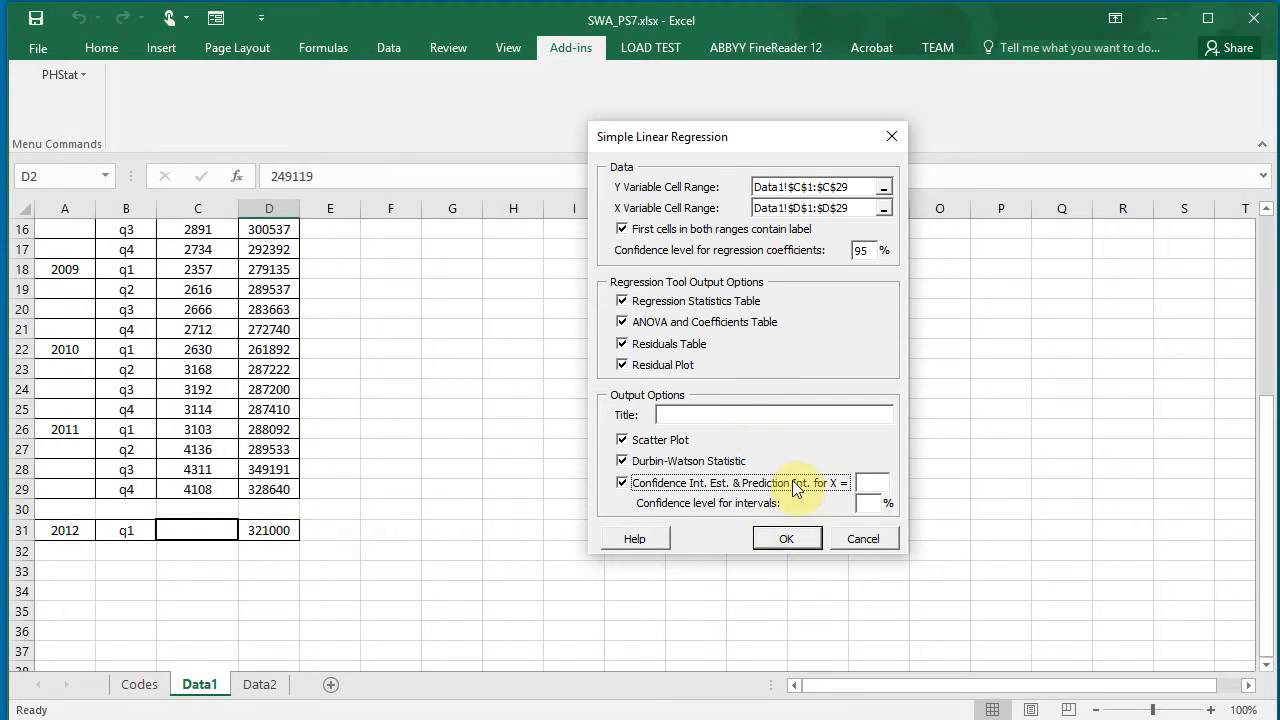
{"action": "left_click", "coordinate": [868, 482]}
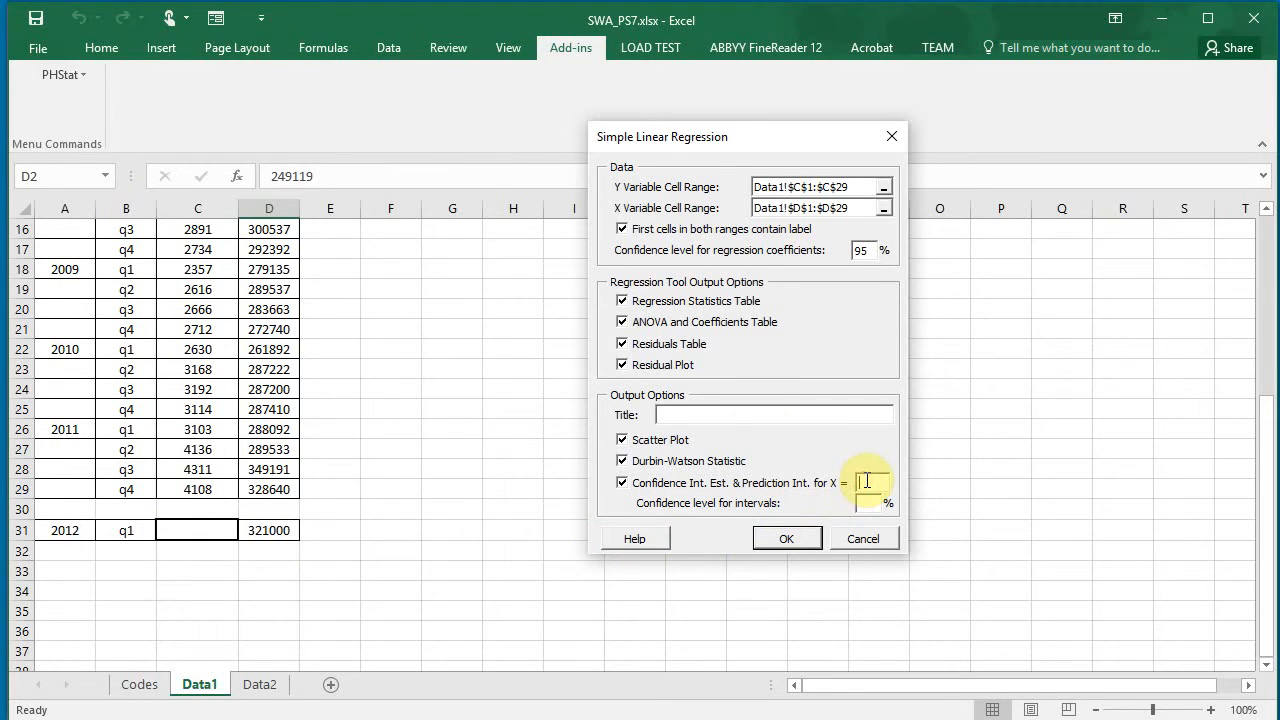
{"action": "type", "text": "321000"}
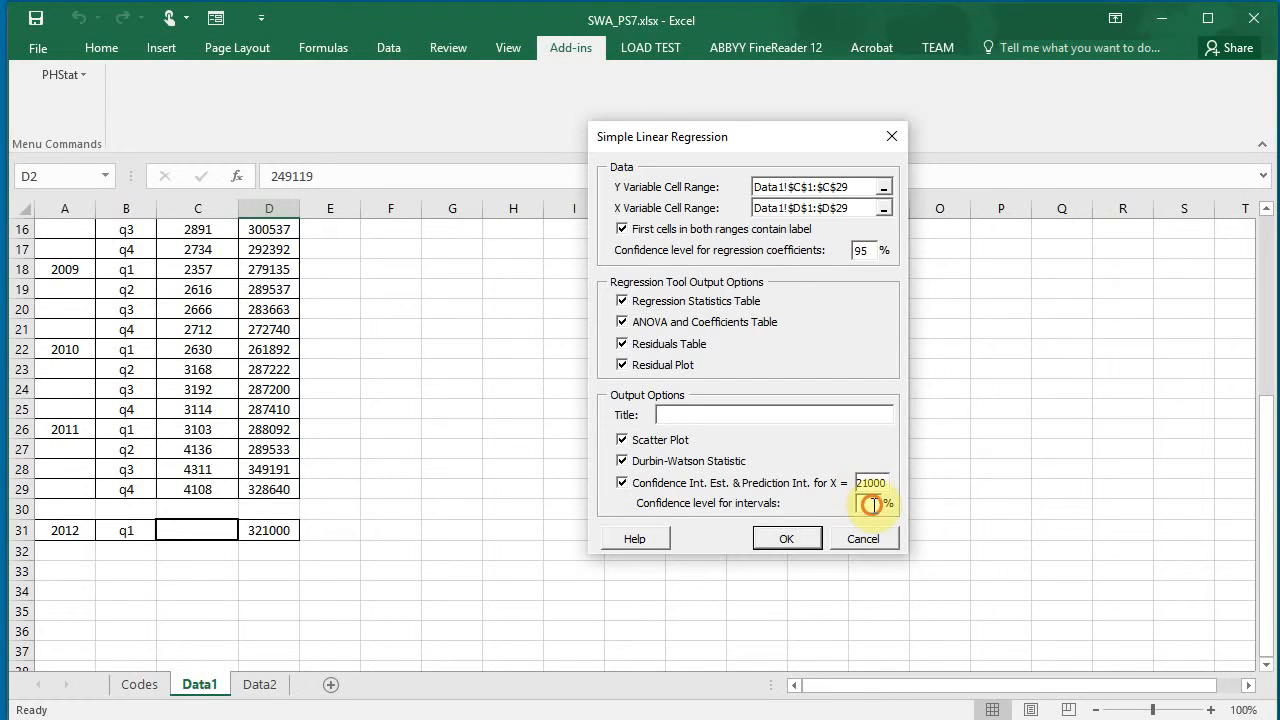
{"action": "left_click", "coordinate": [864, 504]}
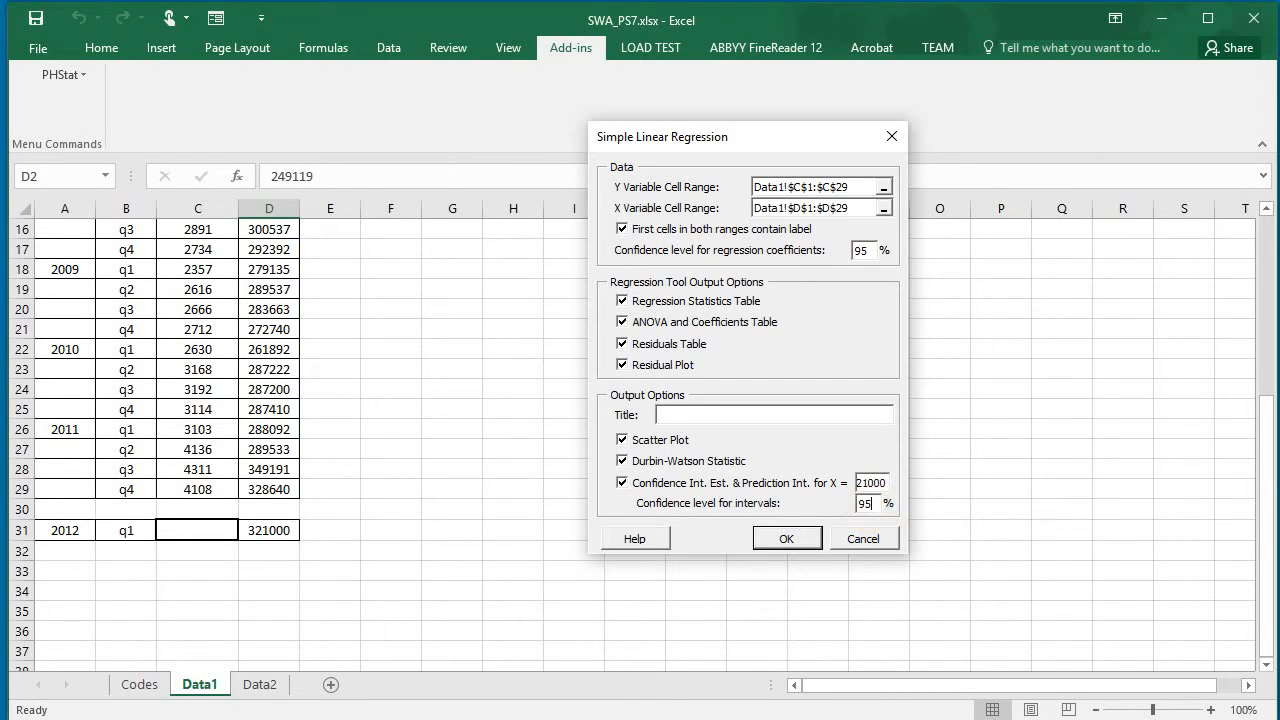
{"action": "left_click", "coordinate": [786, 538]}
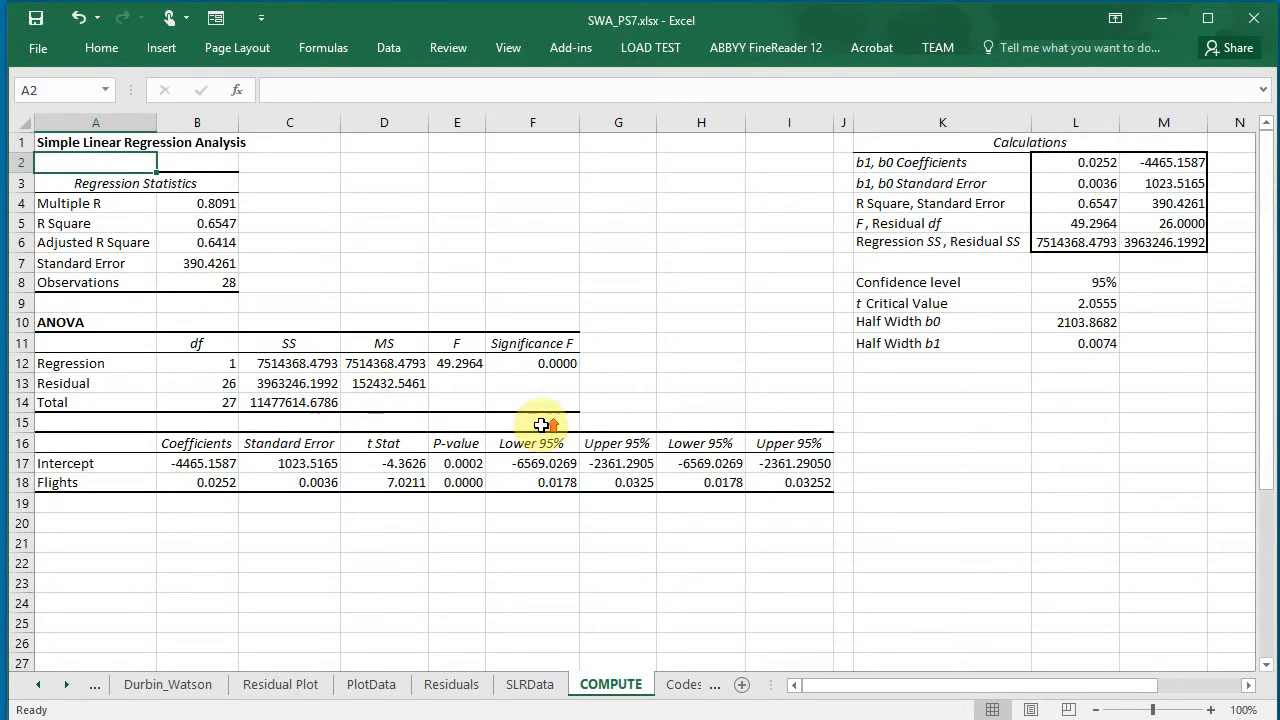
{"action": "mouse_move", "coordinate": [768, 504]}
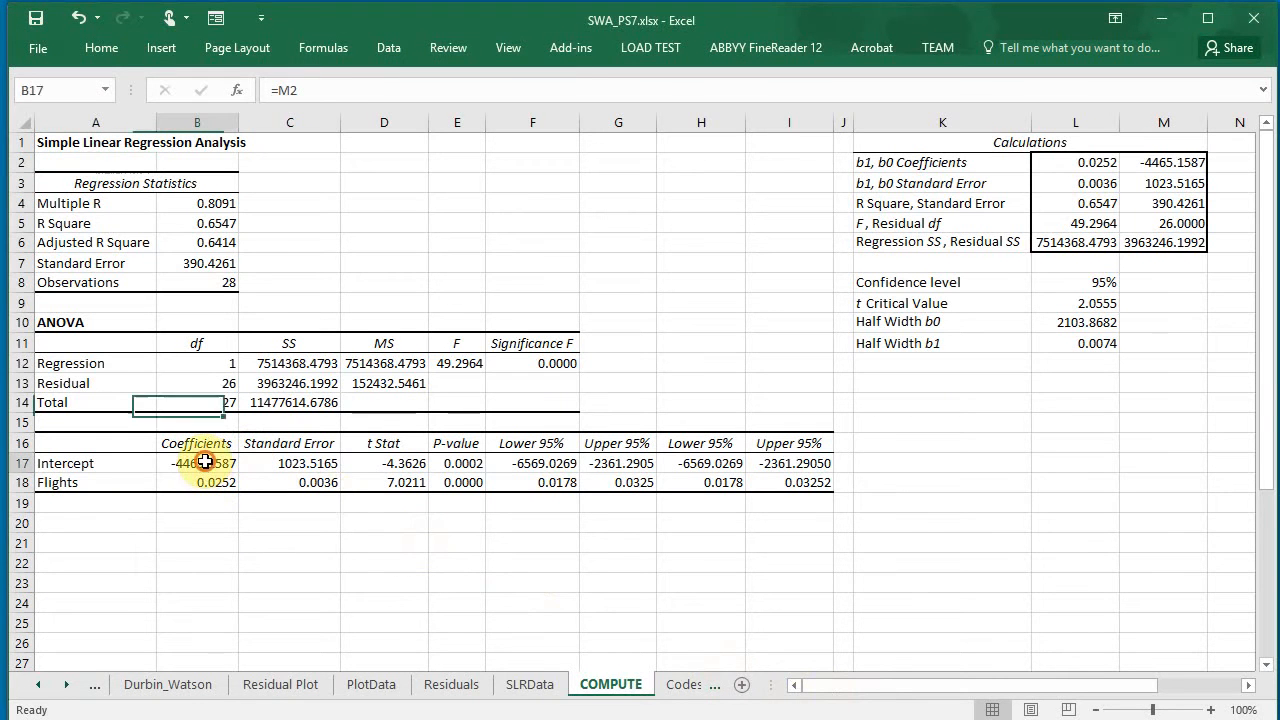
Highlight the Intercept and Flights coefficient cells and move to an empty cell below them.
{"action": "left_click", "coordinate": [100, 48]}
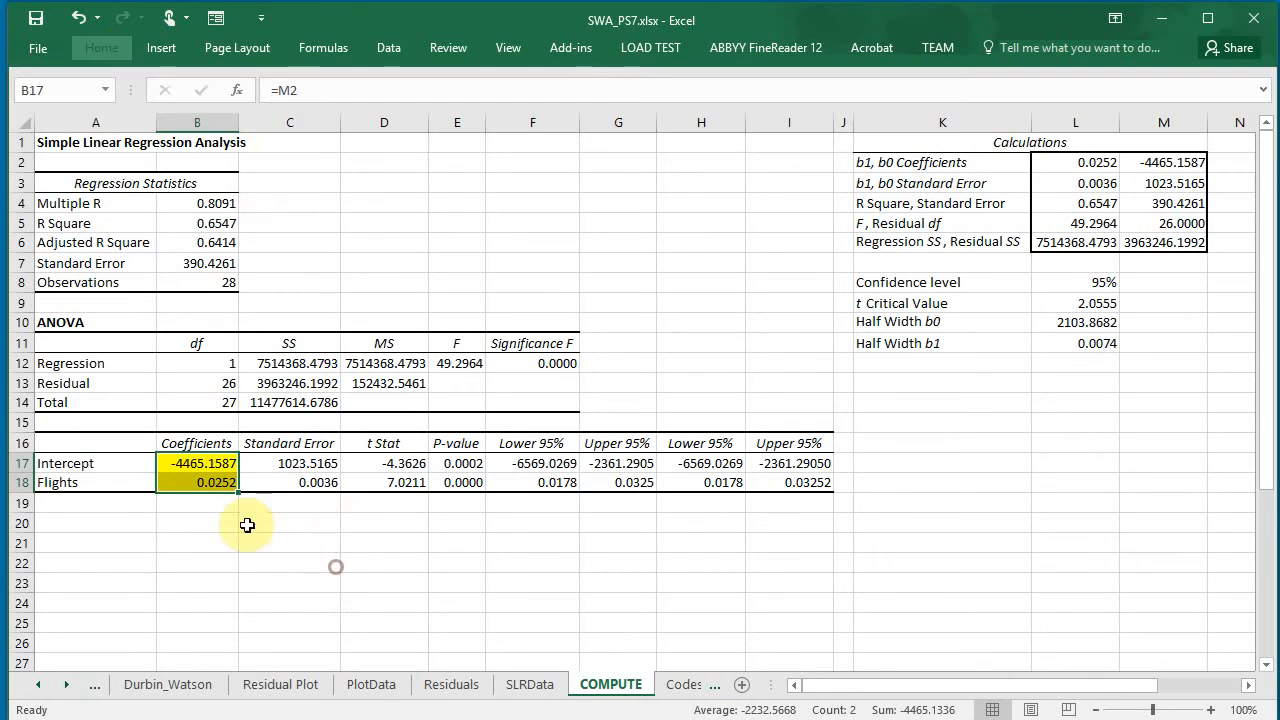
{"action": "left_click", "coordinate": [196, 524]}
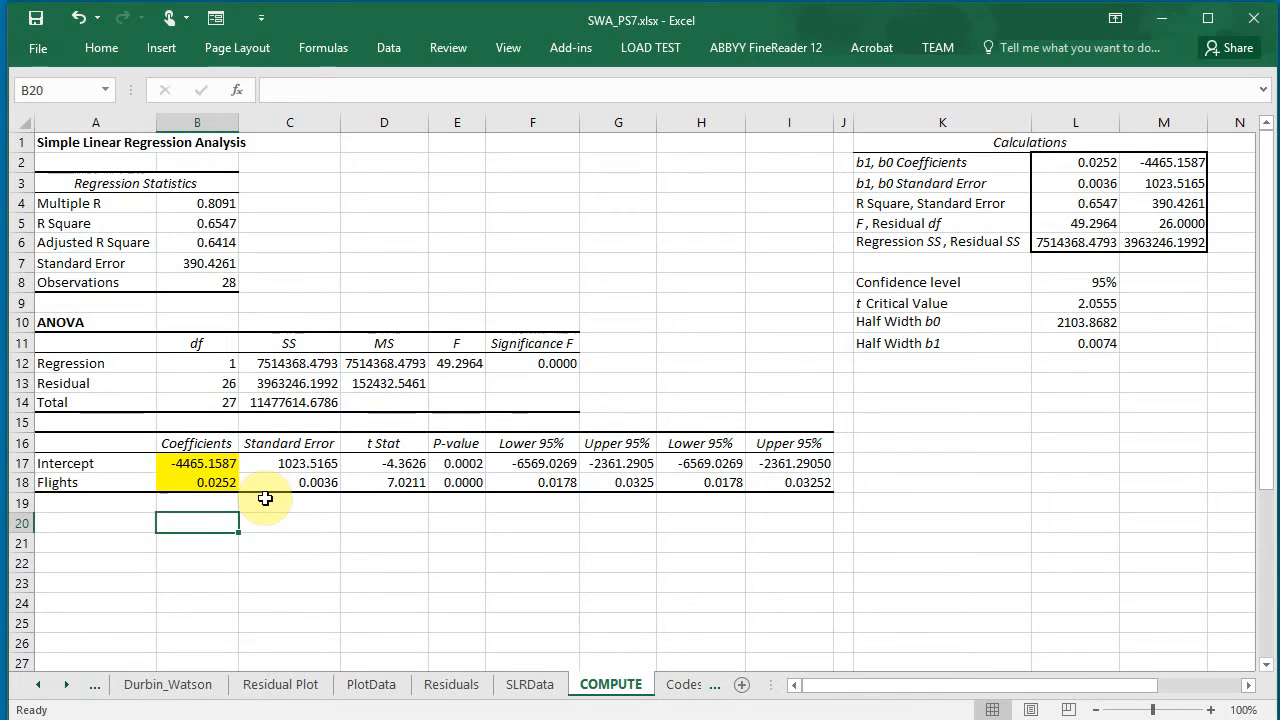
Enter the regression equation Y = -4465.16 + 0.0252x under the coefficients.
{"action": "type", "text": "Y"}
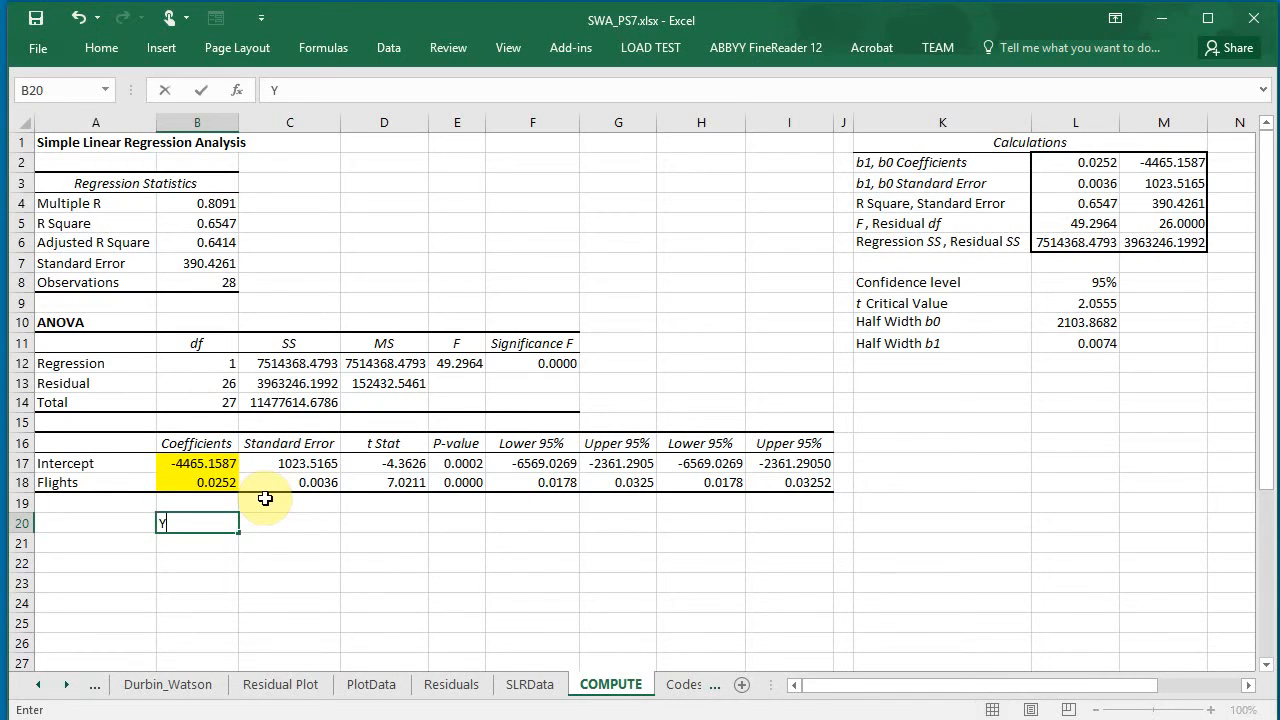
{"action": "type", "text": "="}
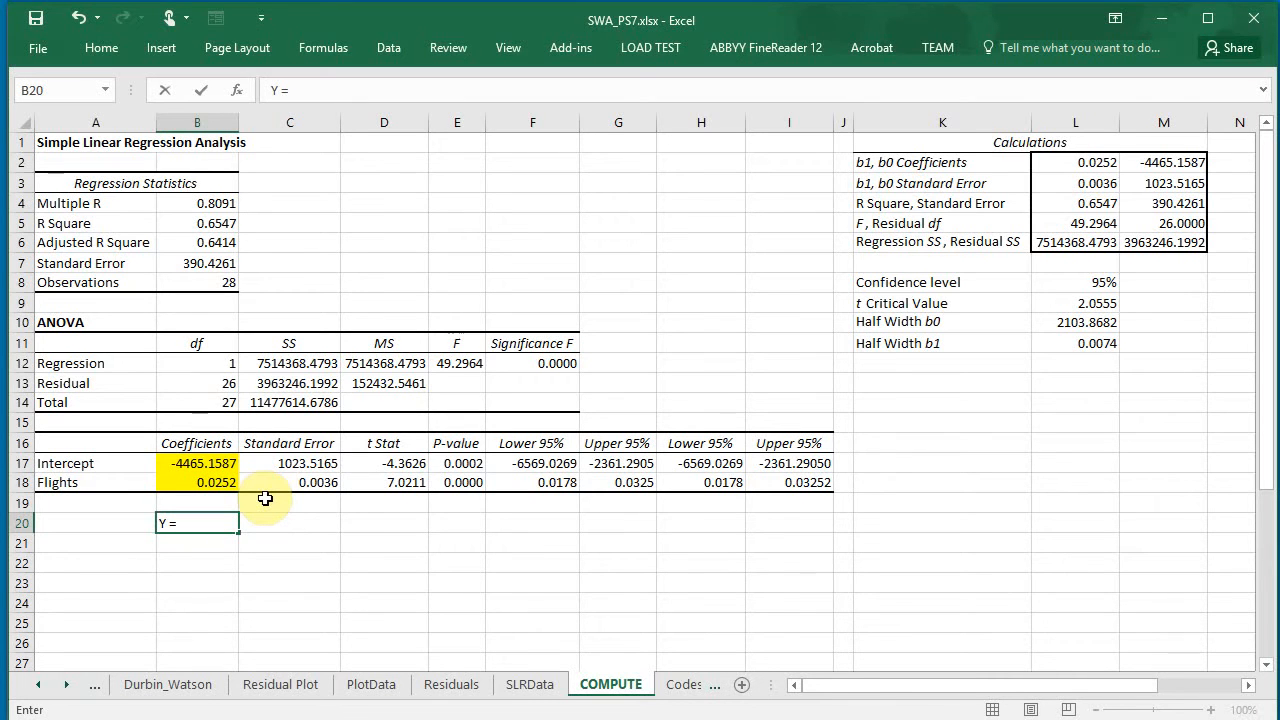
{"action": "type", "text": "-"}
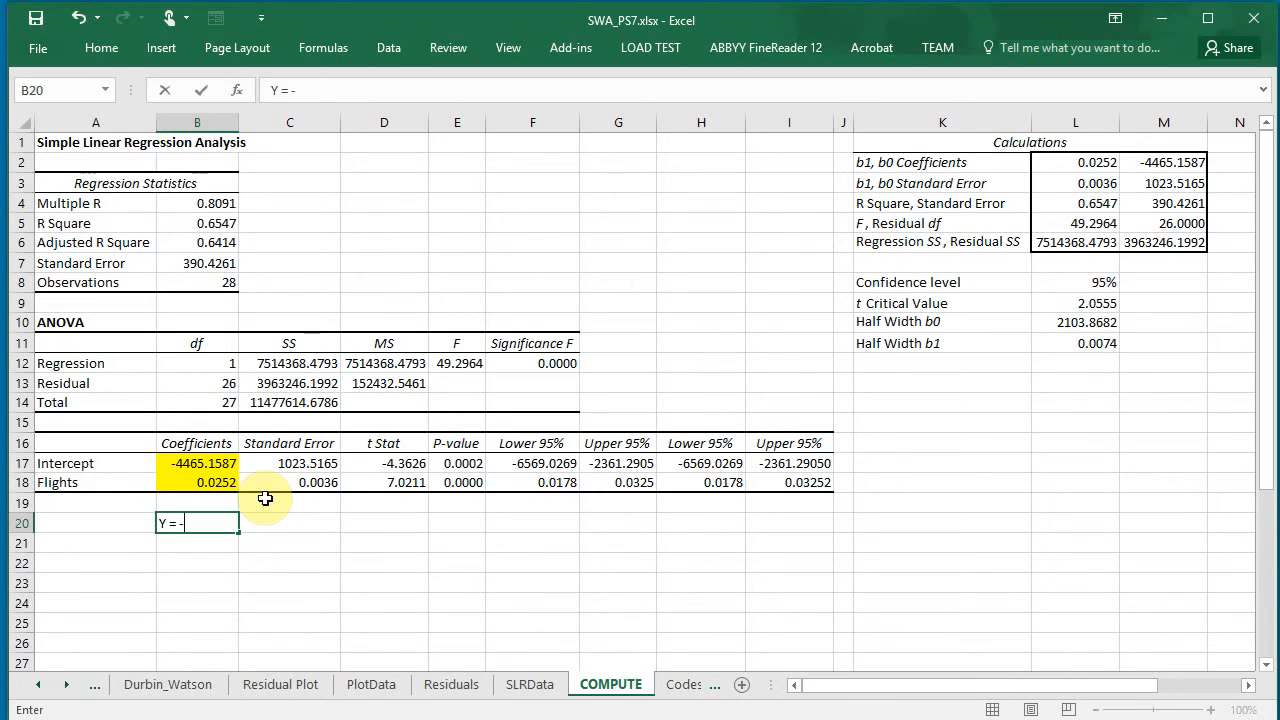
{"action": "type", "text": "44"}
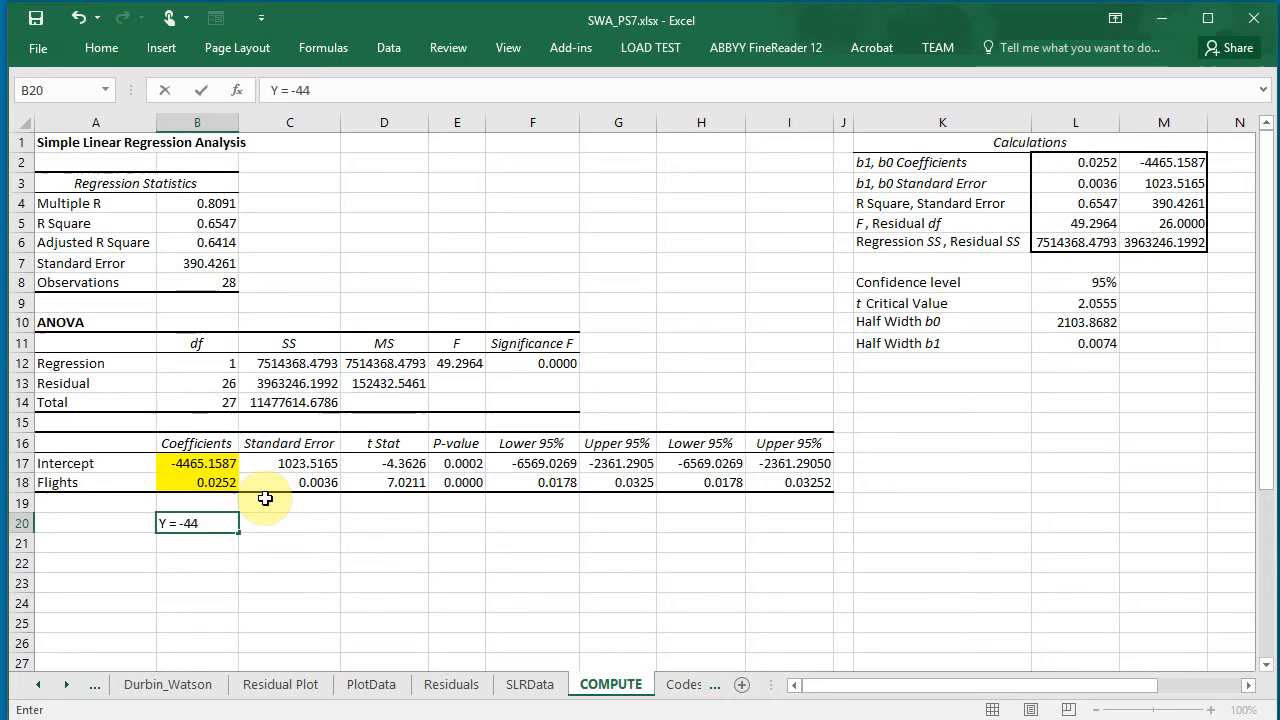
{"action": "type", "text": "65"}
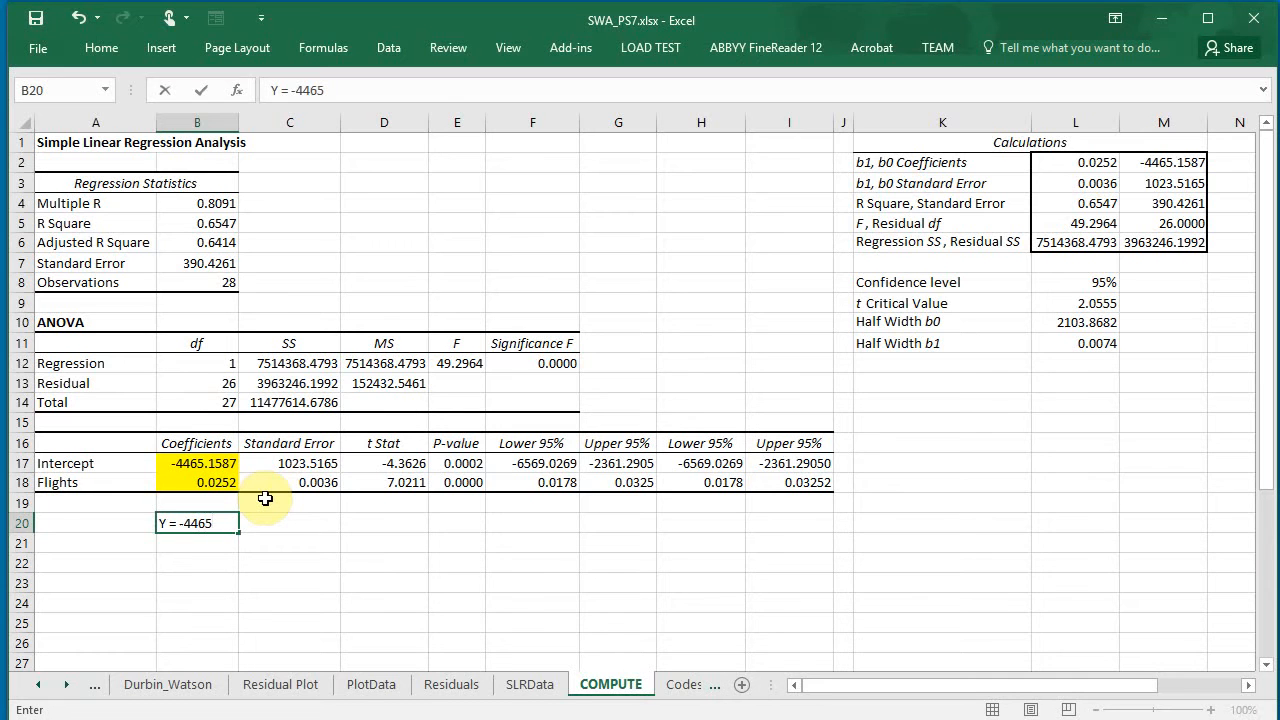
{"action": "type", "text": "16"}
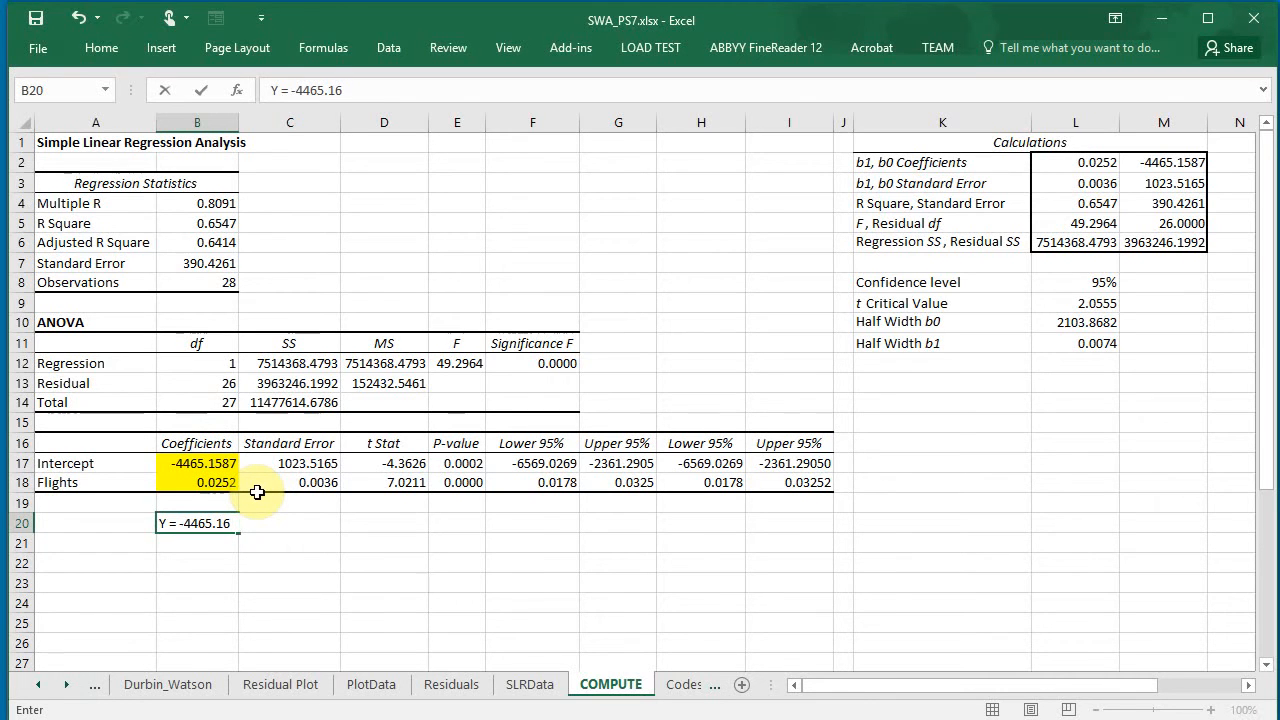
{"action": "type", "text": "+"}
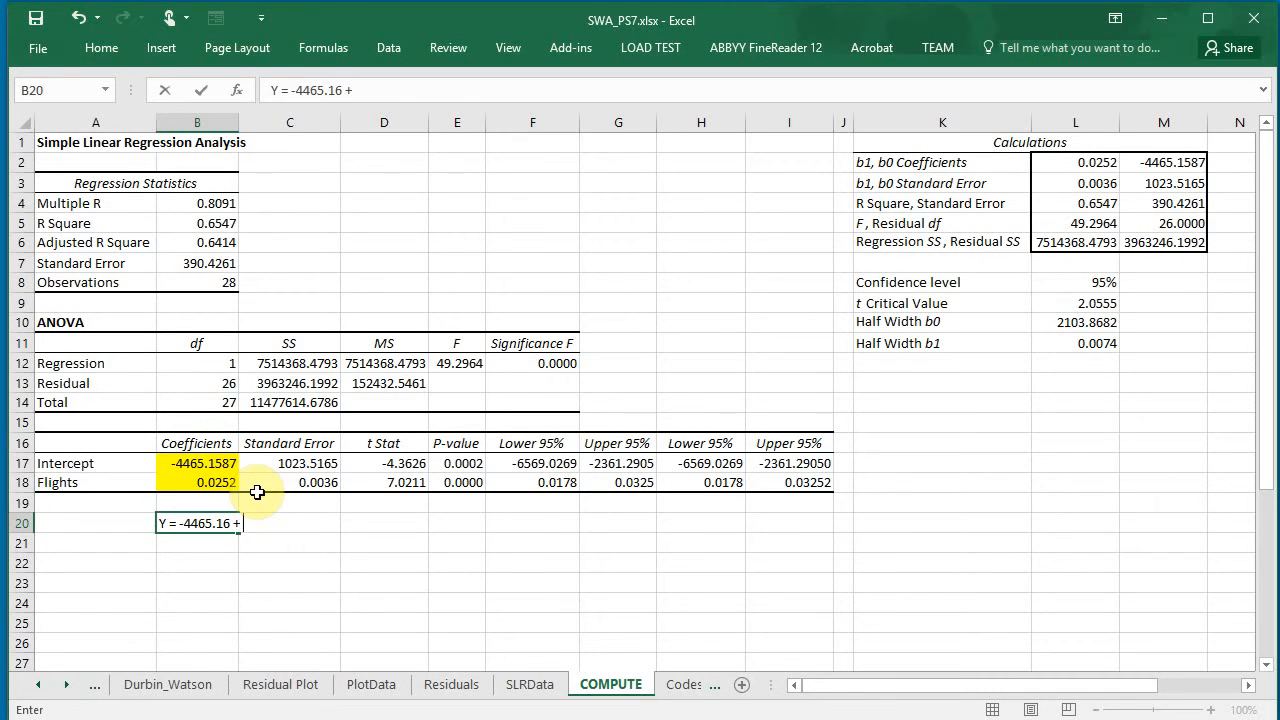
{"action": "type", "text": "0."}
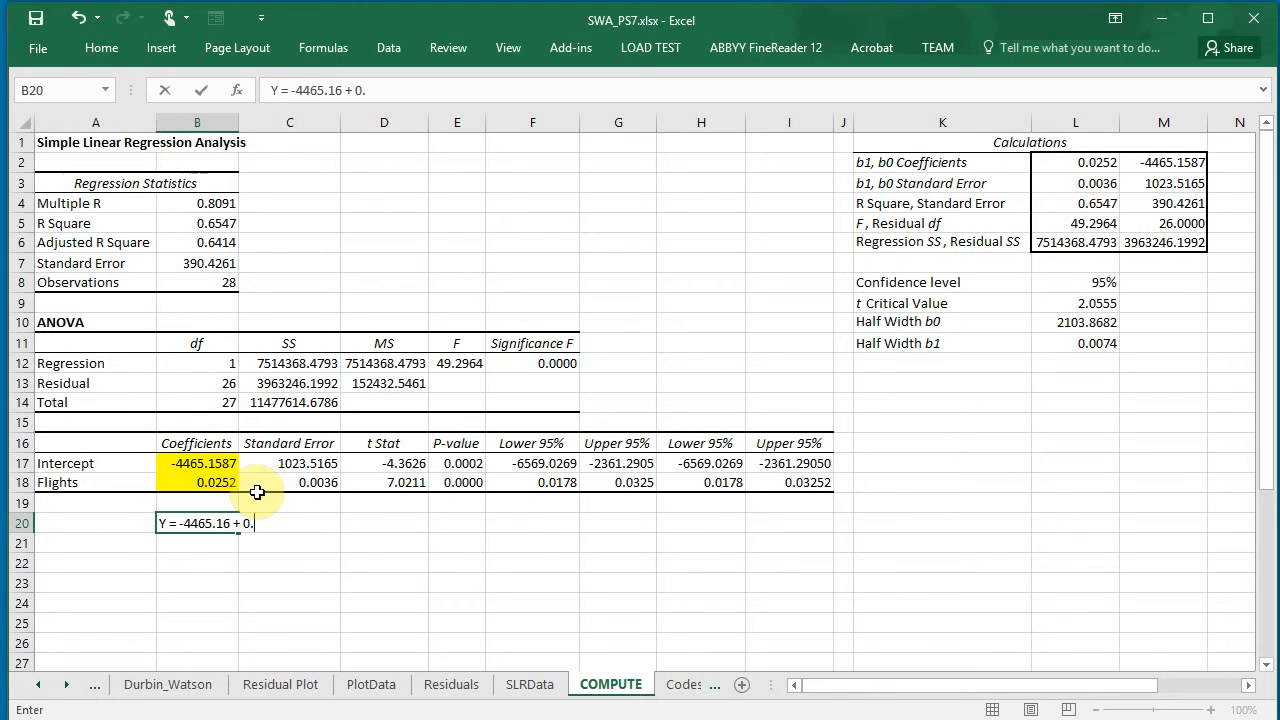
{"action": "type", "text": "0252"}
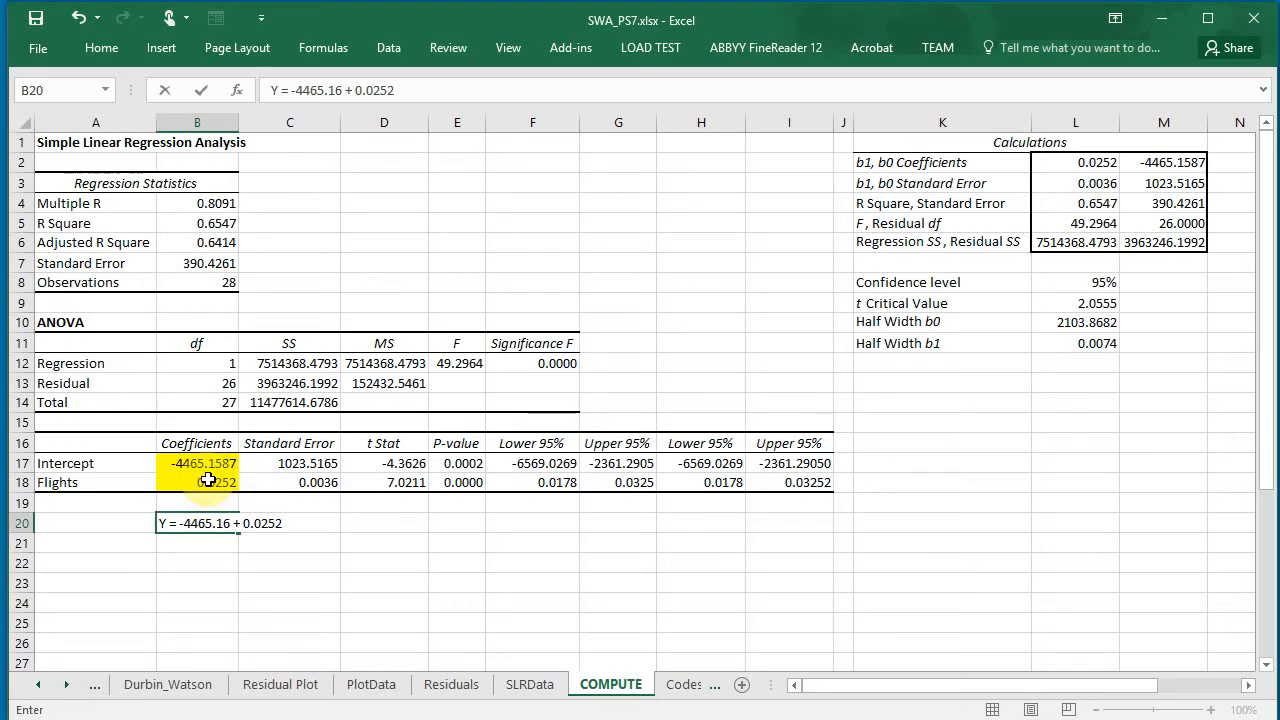
{"action": "mouse_move", "coordinate": [342, 504]}
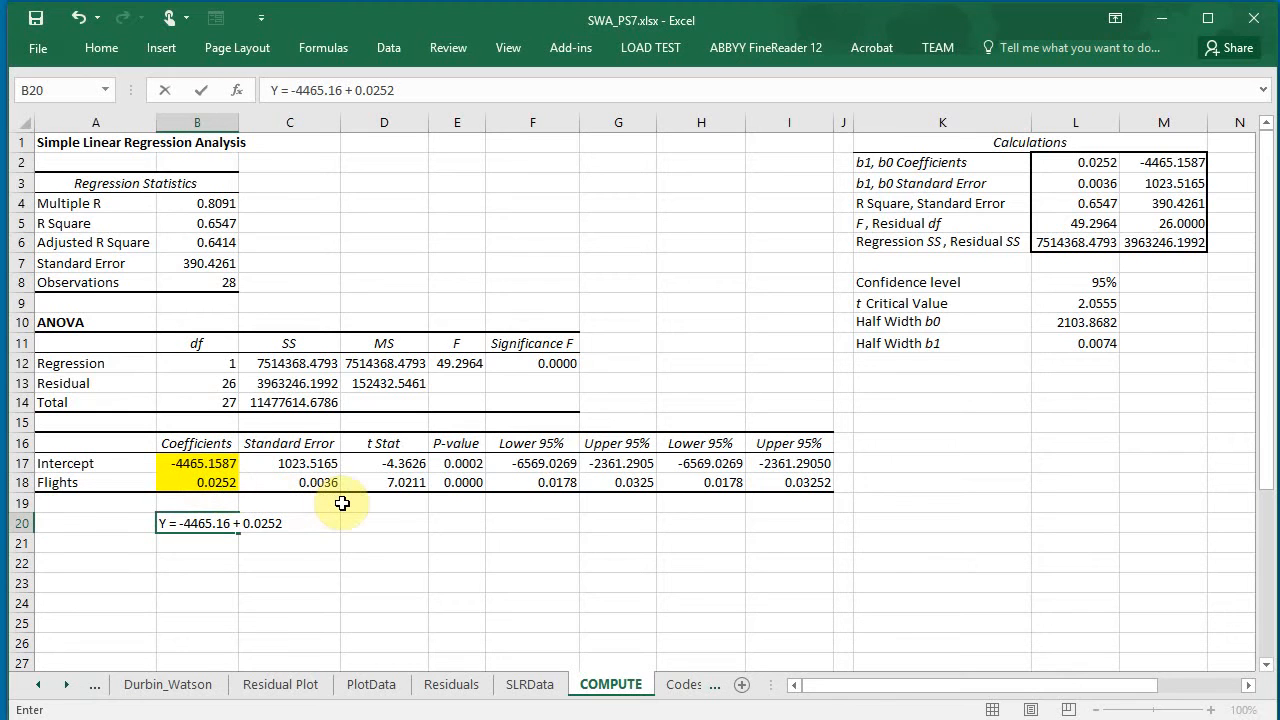
{"action": "type", "text": "x"}
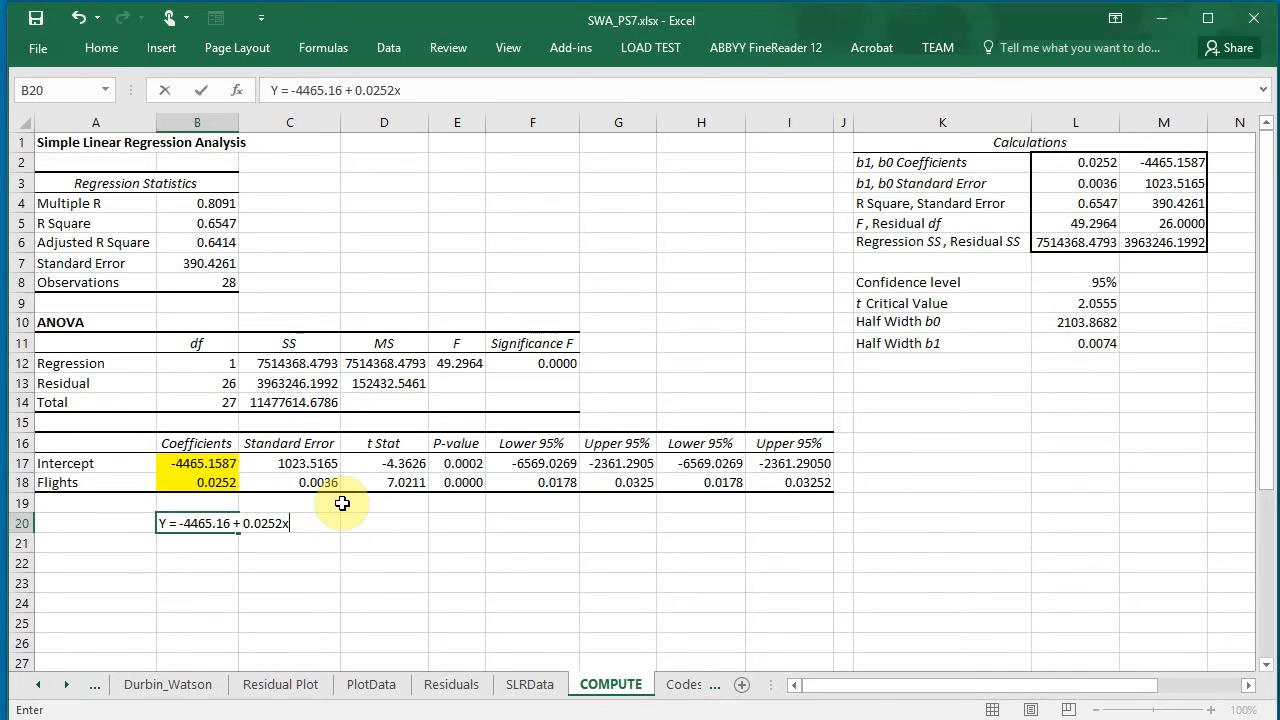
{"action": "key", "text": "Return"}
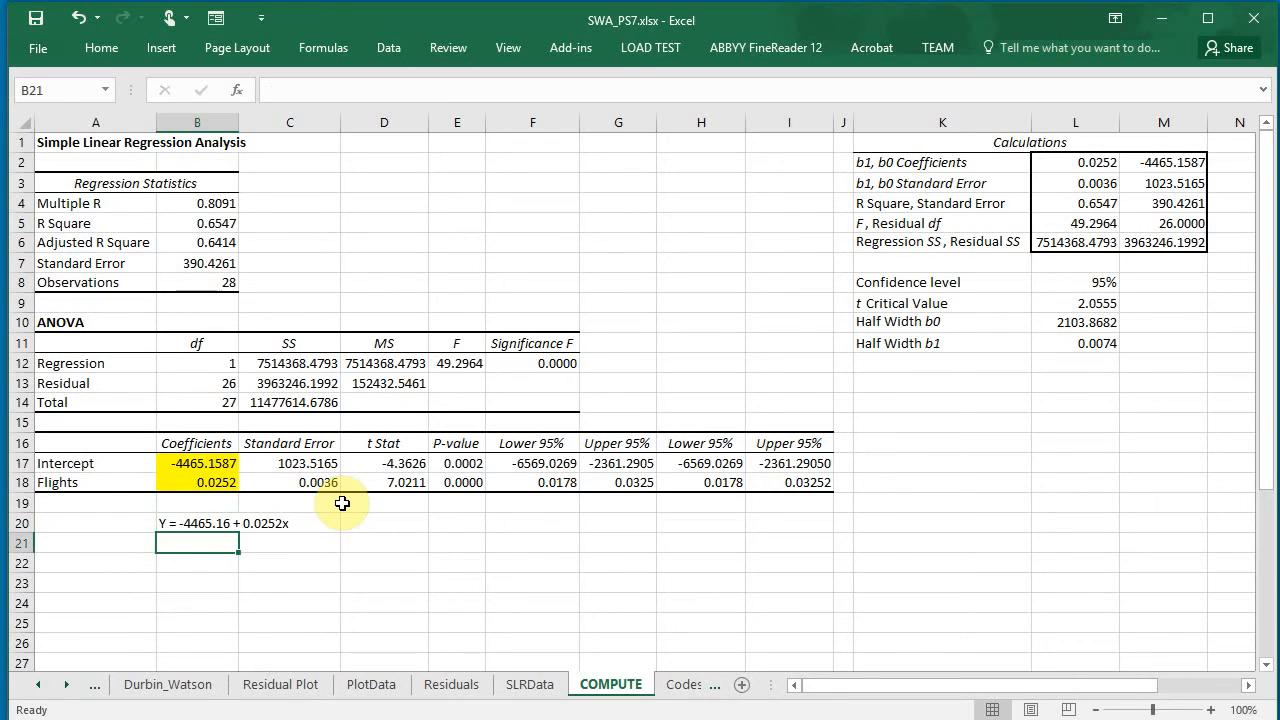
{"action": "type", "text": "Y = -4465.16 + 0.0252x"}
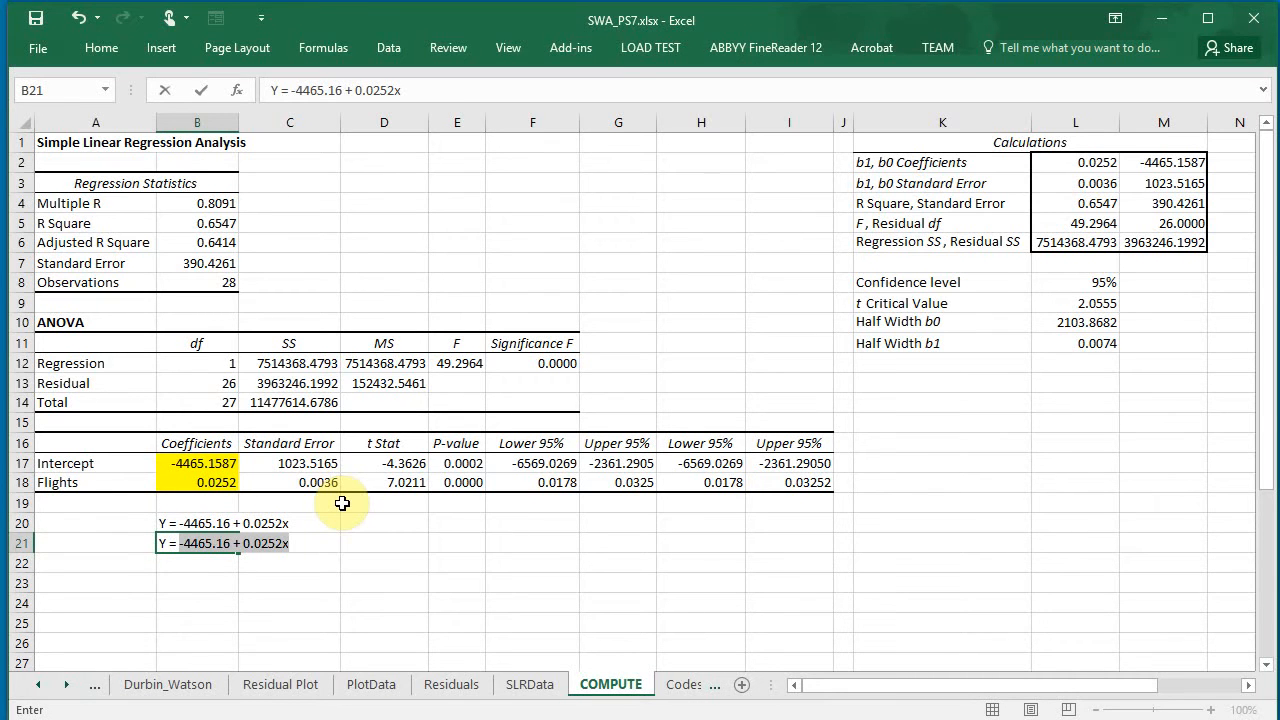
Define Y = Revenue and X = Number of Flights in the cells below the equation.
{"action": "type", "text": "Y = Revenue"}
{"action": "left_click", "coordinate": [198, 562]}
{"action": "type", "text": "X ="}
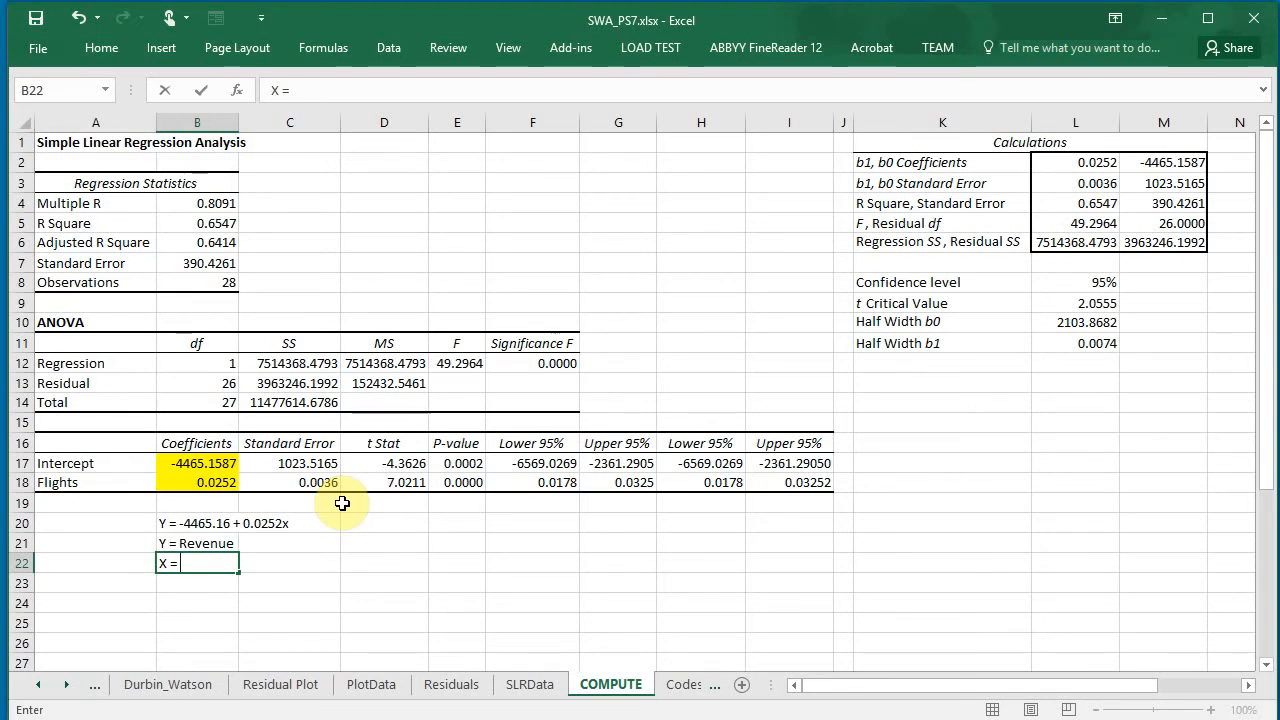
{"action": "type", "text": "Number of Fl"}
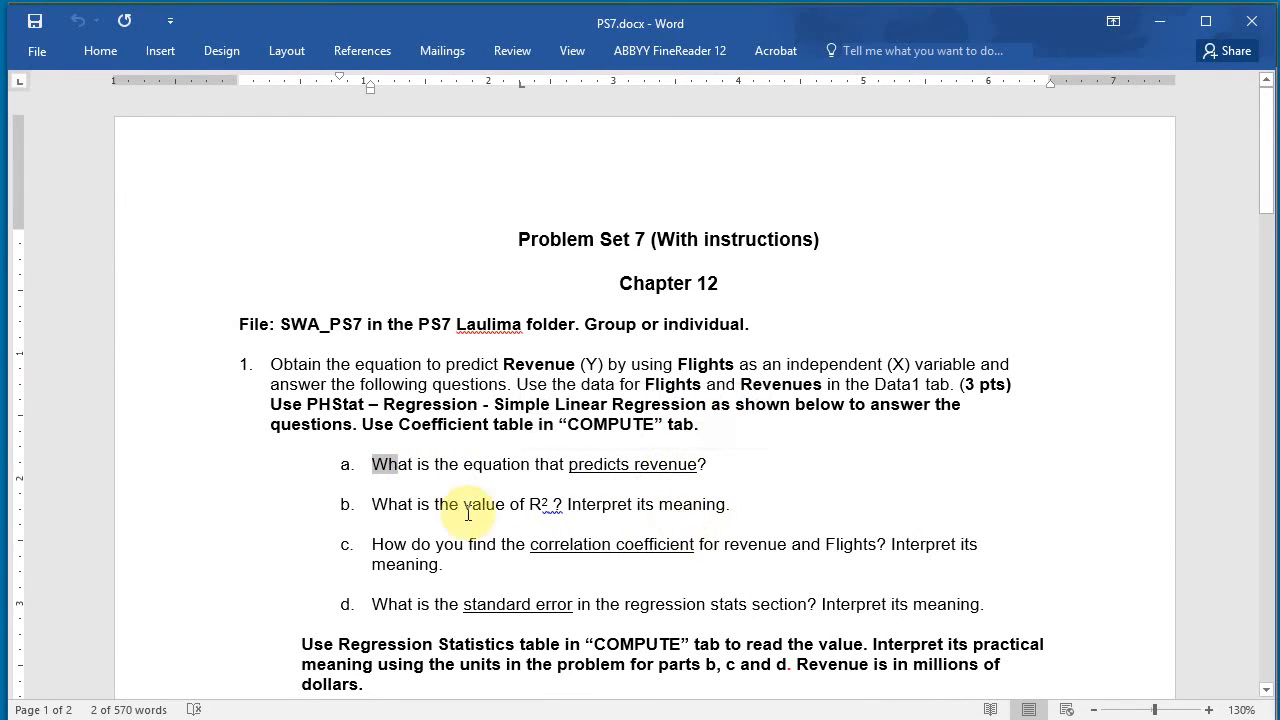
Select the R Square statistic cell to reference it while reading question b.
{"action": "left_click", "coordinate": [578, 504]}
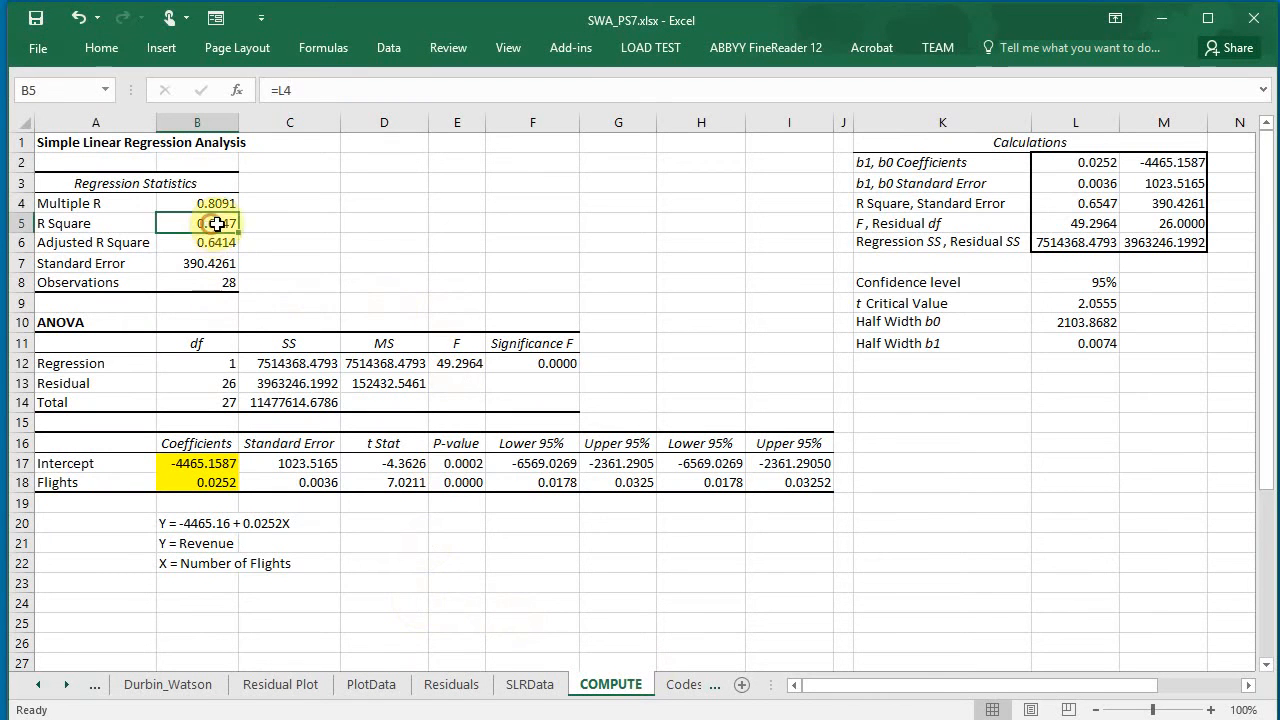
{"action": "mouse_move", "coordinate": [508, 252]}
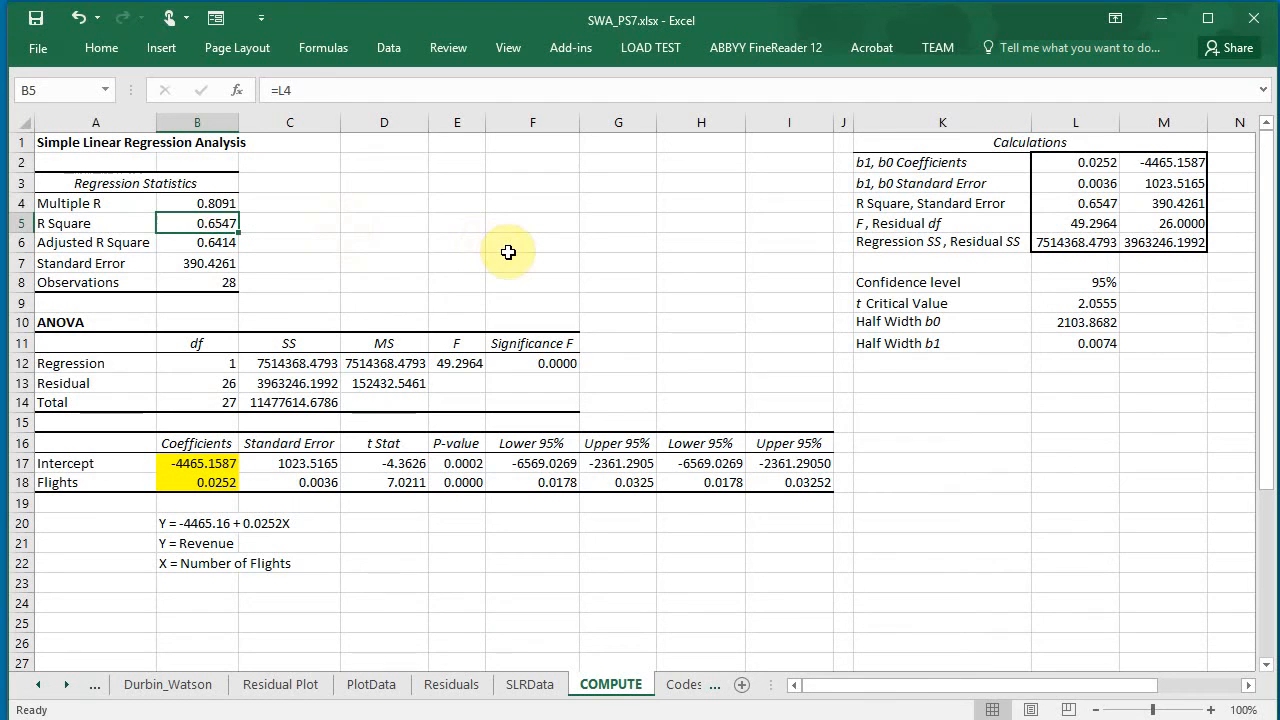
{"action": "mouse_move", "coordinate": [310, 316]}
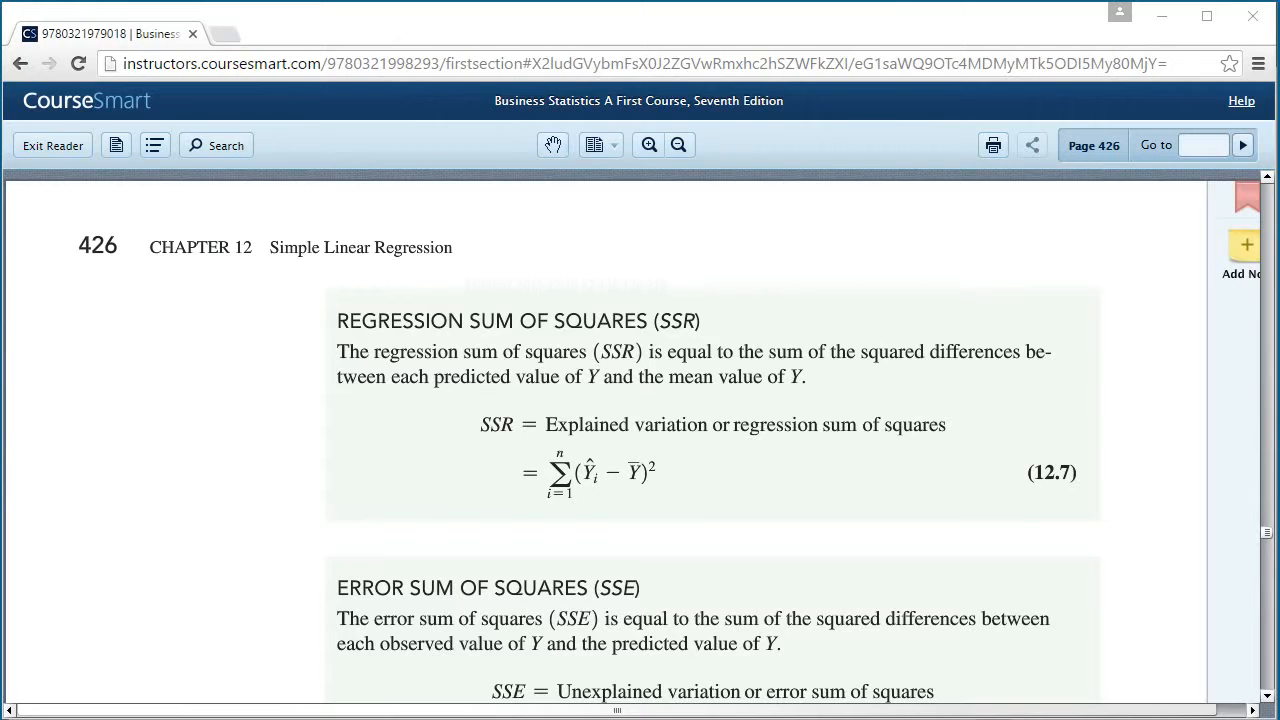
{"action": "scroll", "scroll_direction": "down", "scroll_amount": 3}
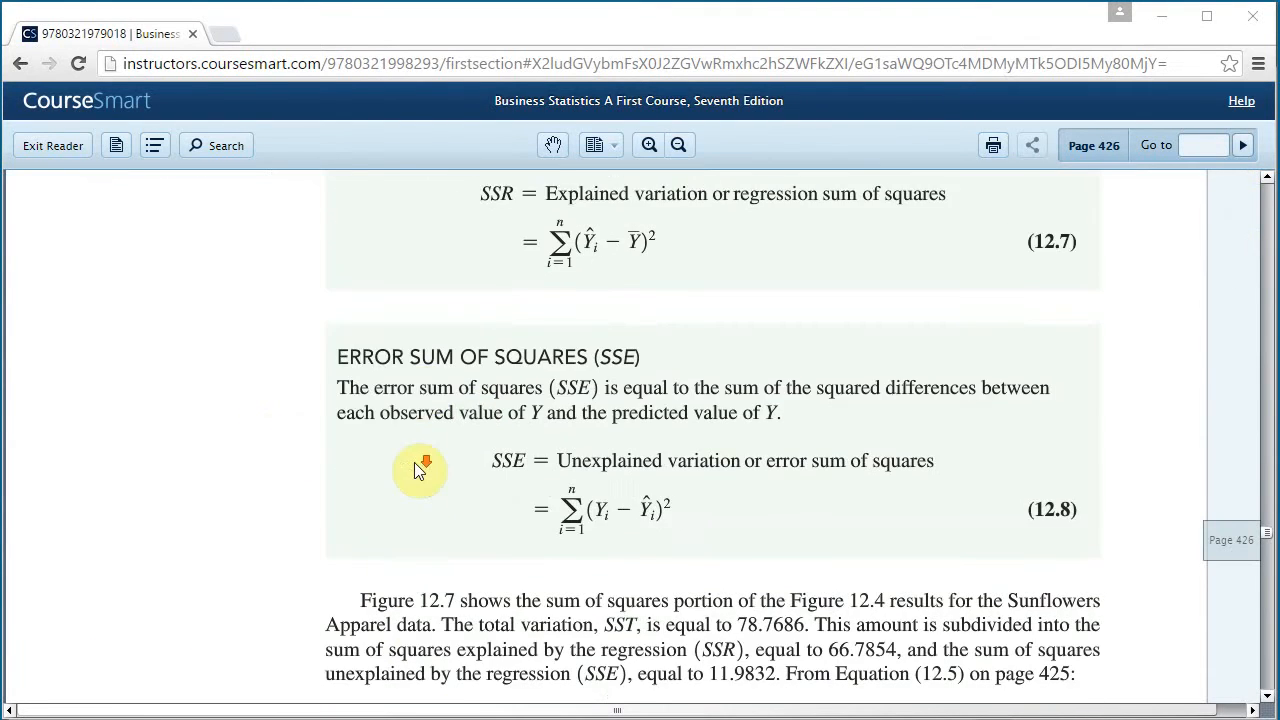
{"action": "scroll", "scroll_direction": "down", "scroll_amount": 3}
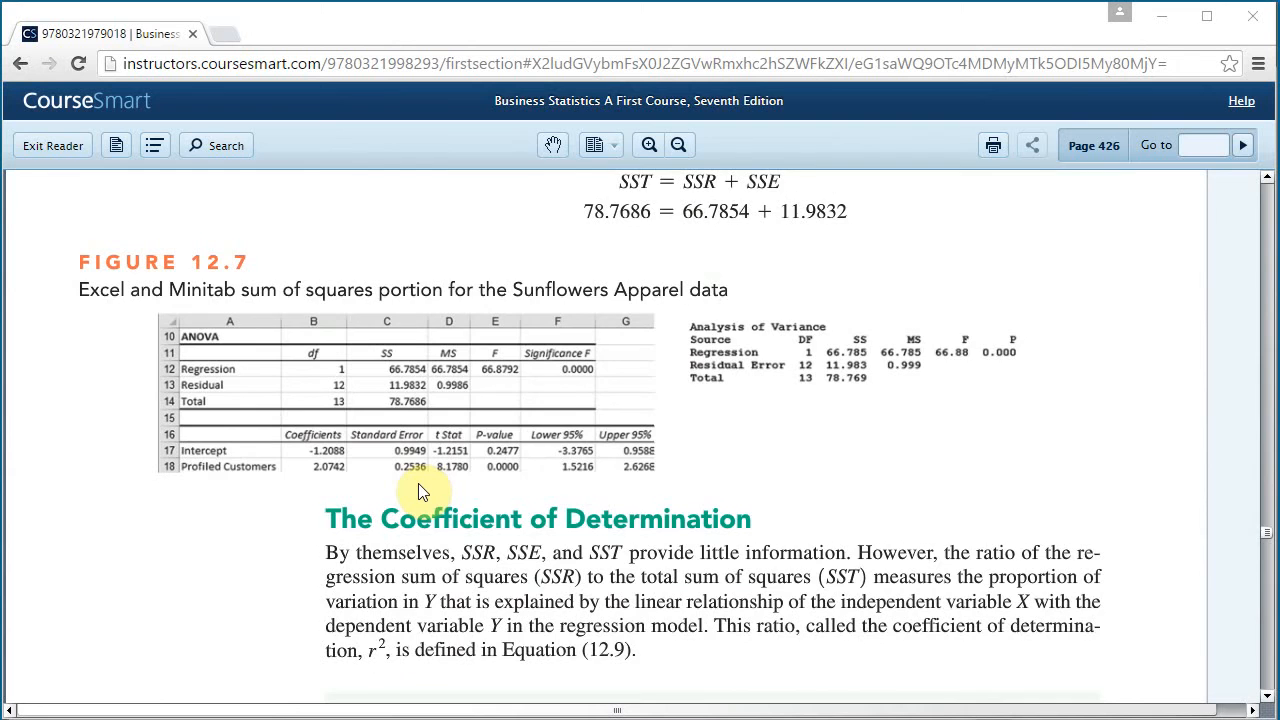
{"action": "scroll", "scroll_direction": "down", "scroll_amount": 3}
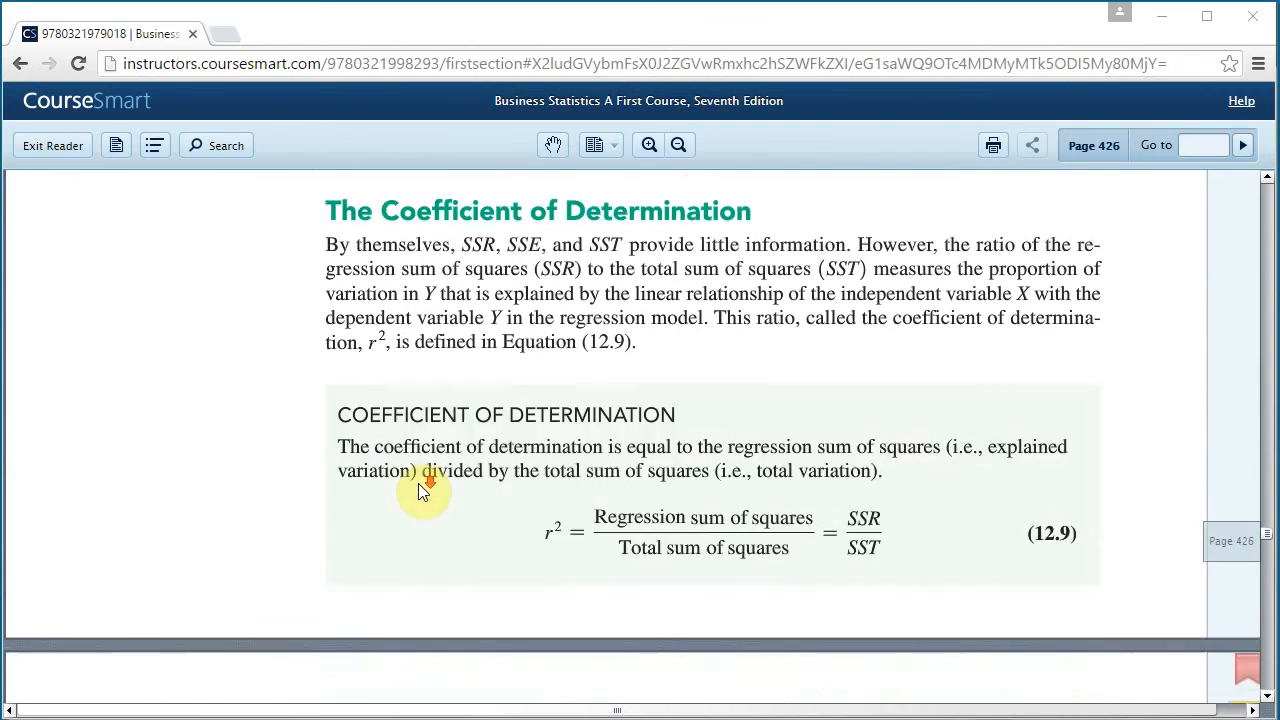
{"action": "scroll", "scroll_direction": "down", "scroll_amount": 3}
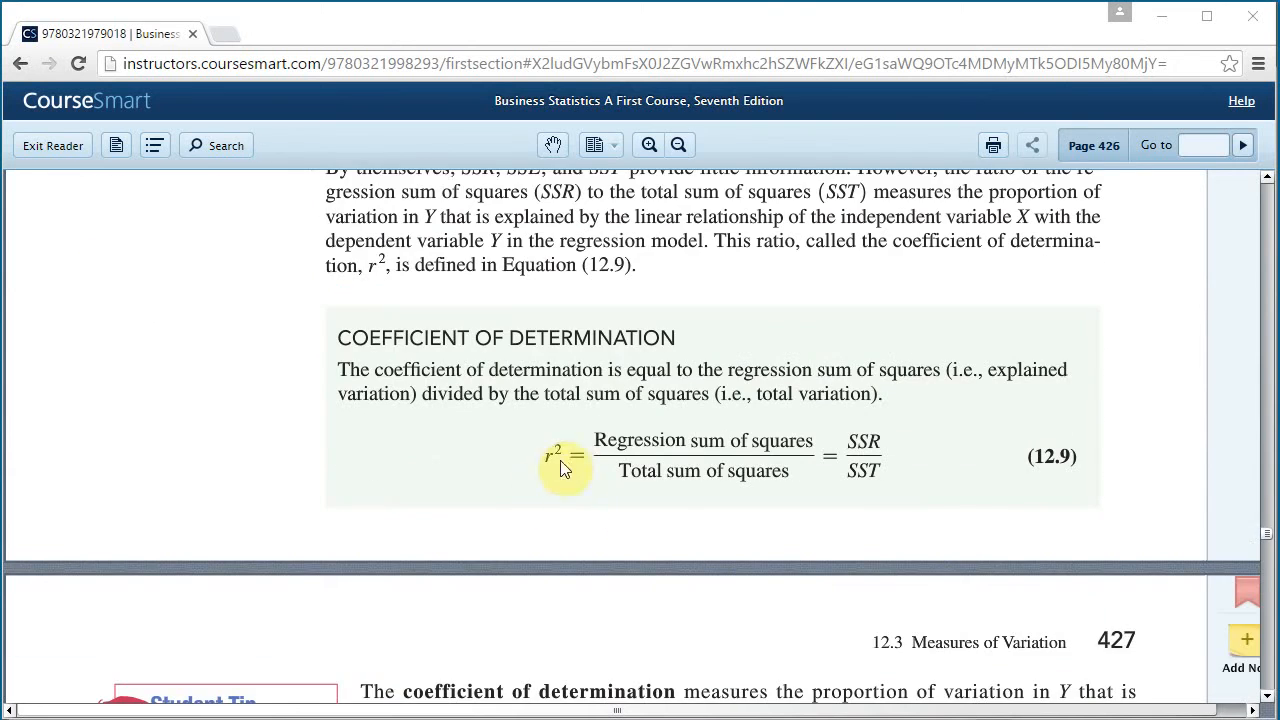
{"action": "mouse_move", "coordinate": [504, 348]}
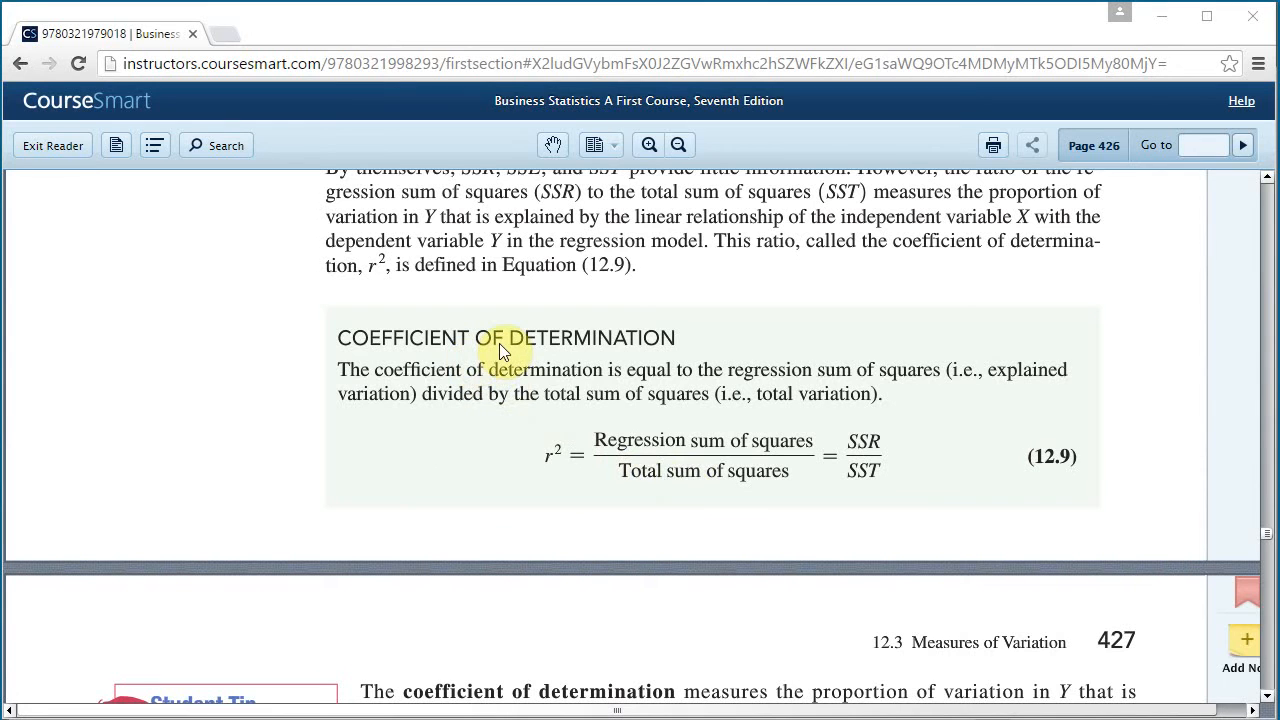
{"action": "mouse_move", "coordinate": [624, 378]}
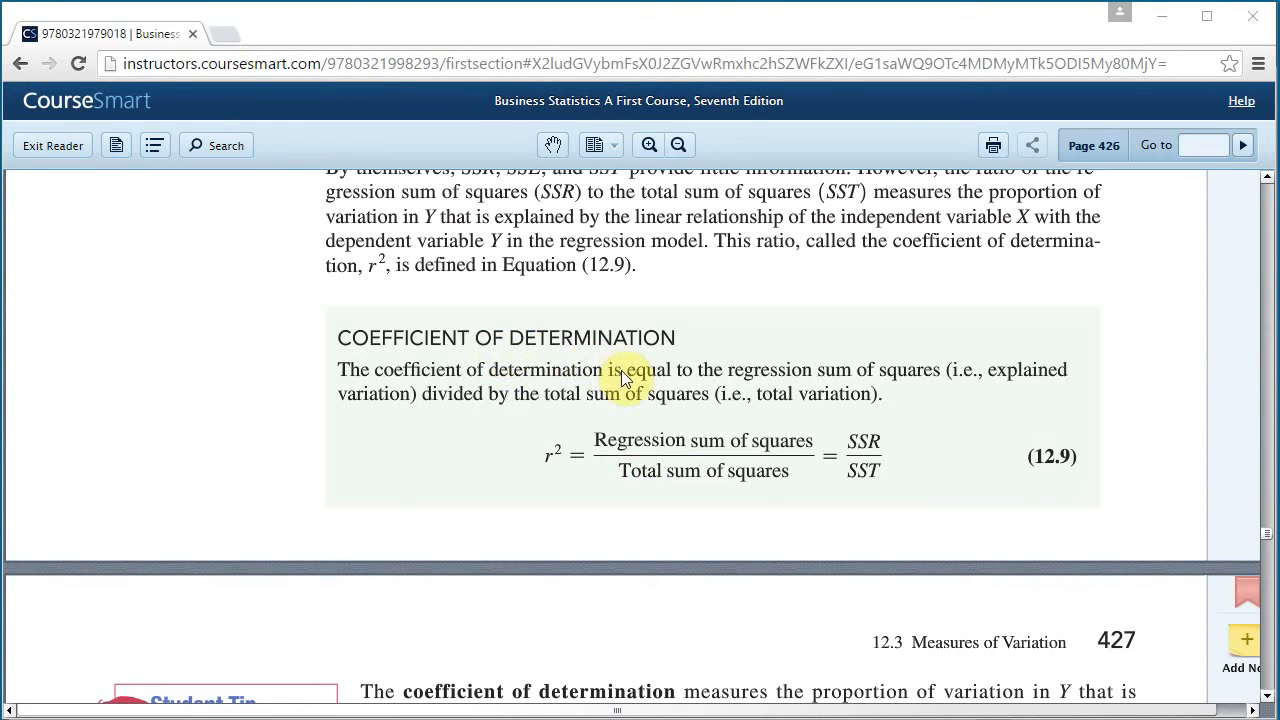
{"action": "scroll", "scroll_direction": "down", "scroll_amount": 3}
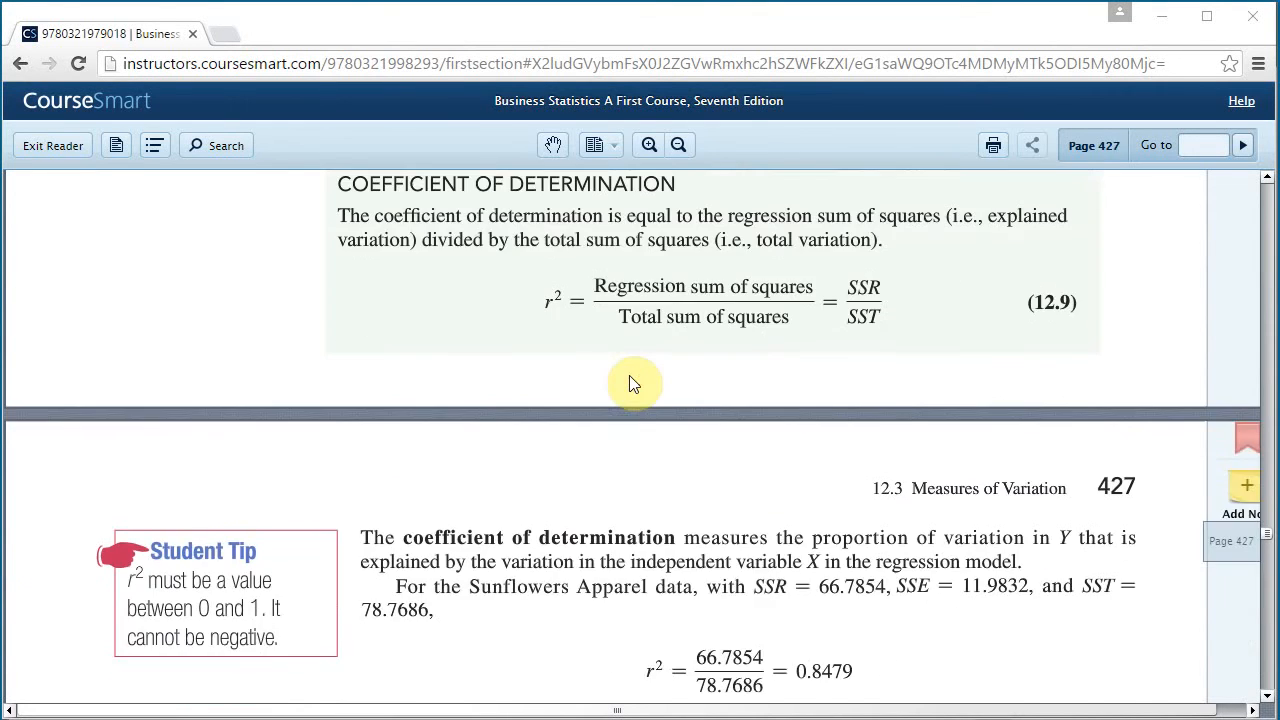
{"action": "scroll", "scroll_direction": "down", "scroll_amount": 3}
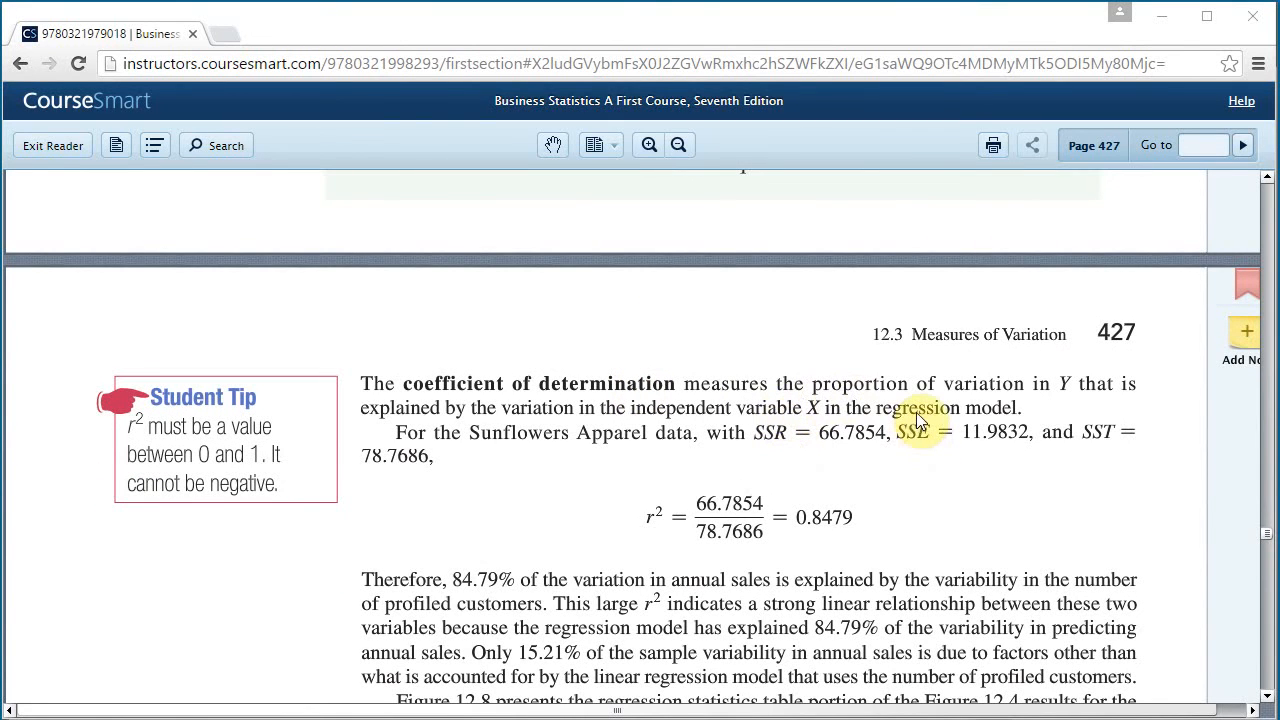
{"action": "mouse_move", "coordinate": [1070, 388]}
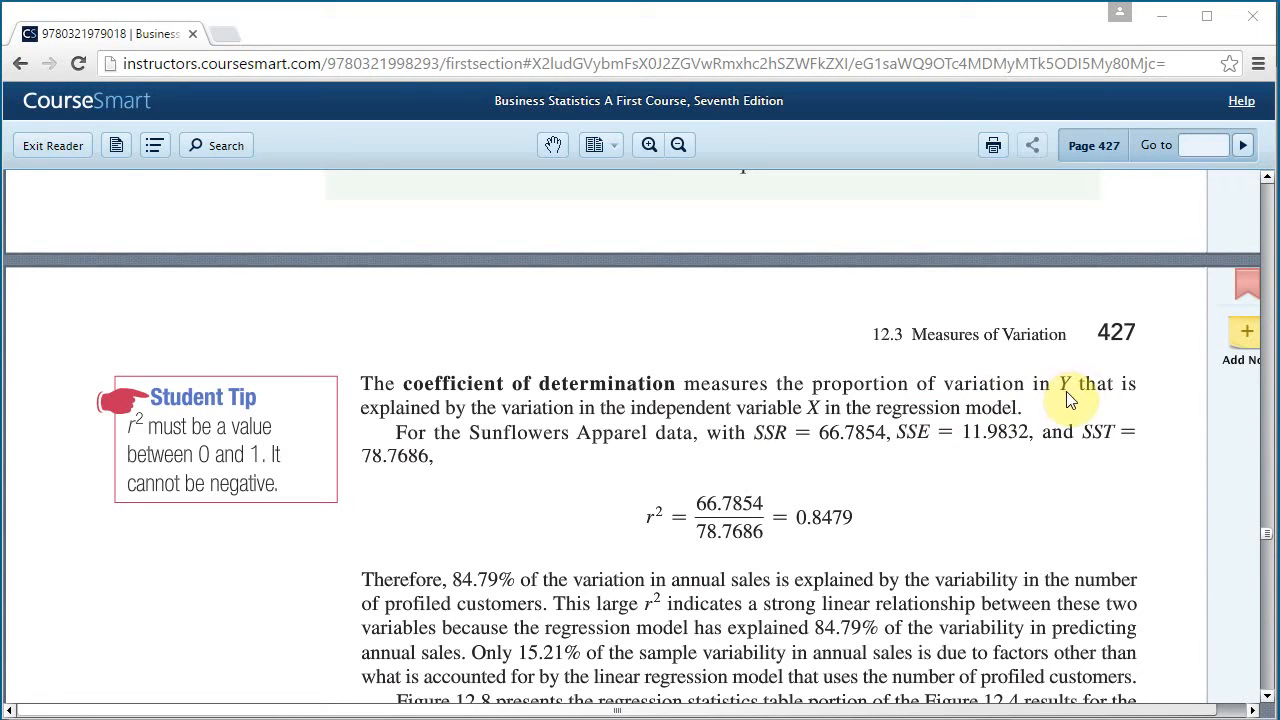
{"action": "mouse_move", "coordinate": [636, 412]}
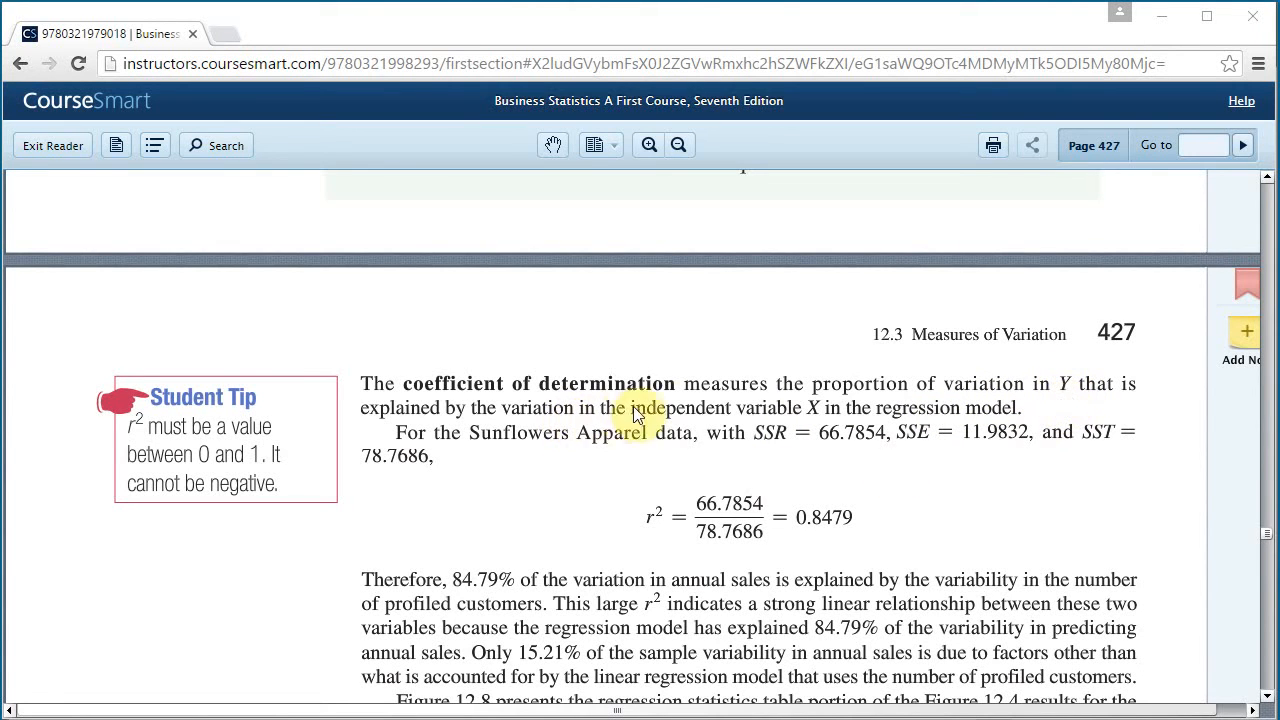
{"action": "mouse_move", "coordinate": [818, 420]}
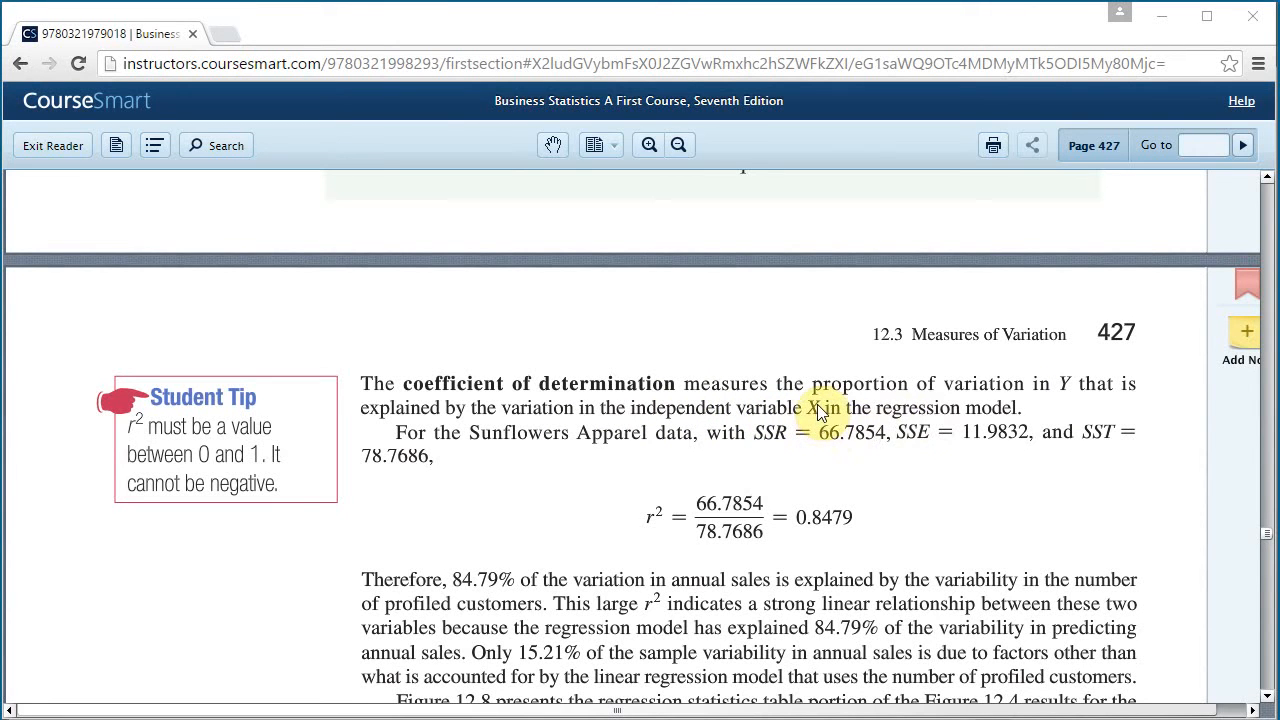
{"action": "mouse_move", "coordinate": [716, 488]}
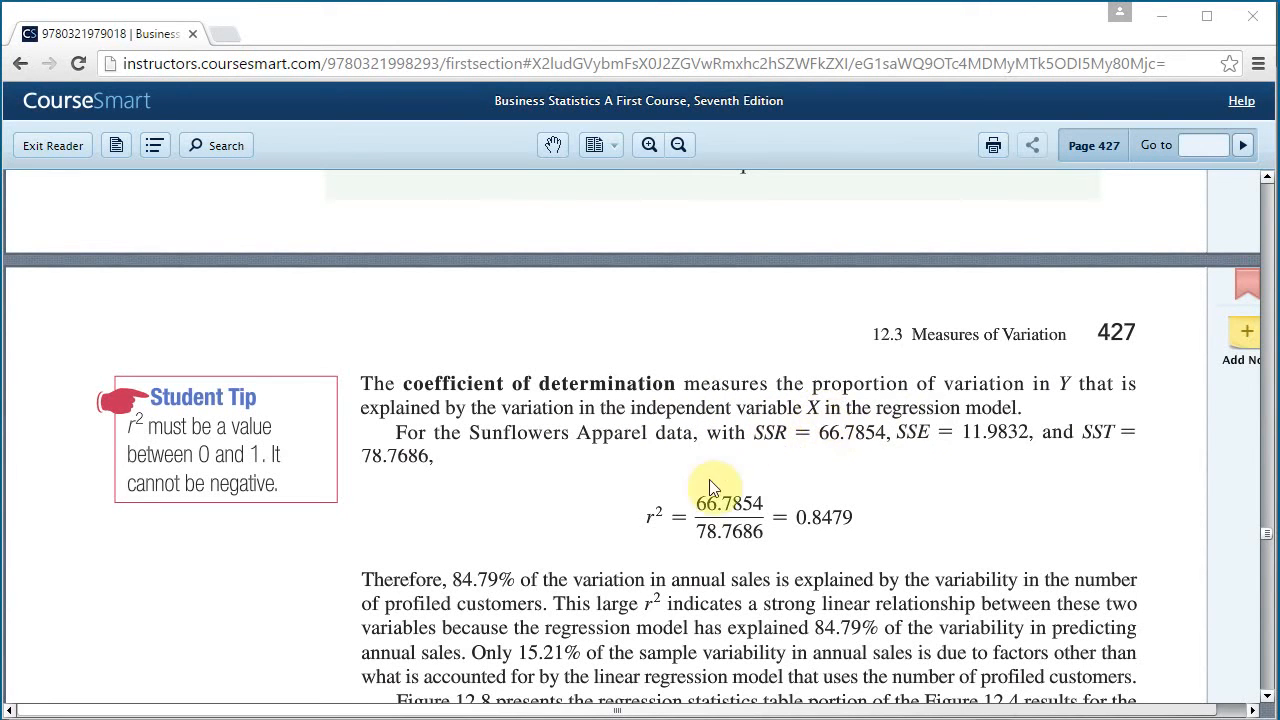
{"action": "mouse_move", "coordinate": [676, 520]}
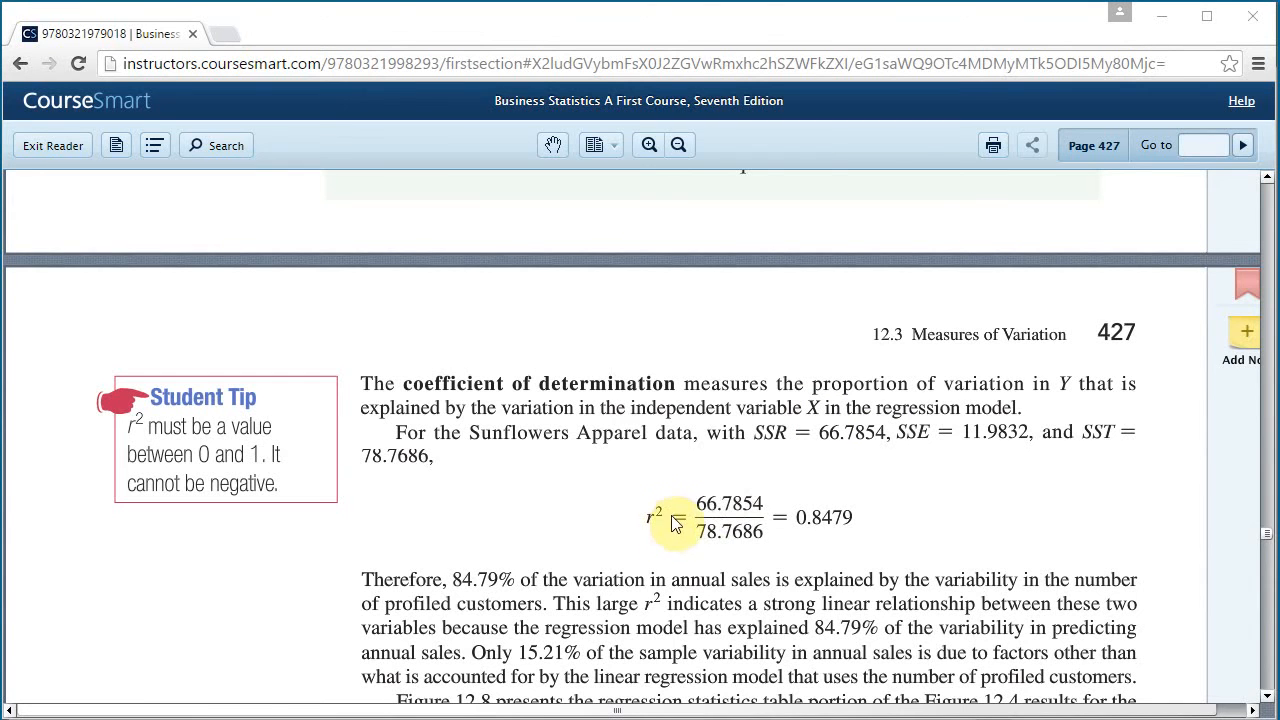
{"action": "mouse_move", "coordinate": [784, 528]}
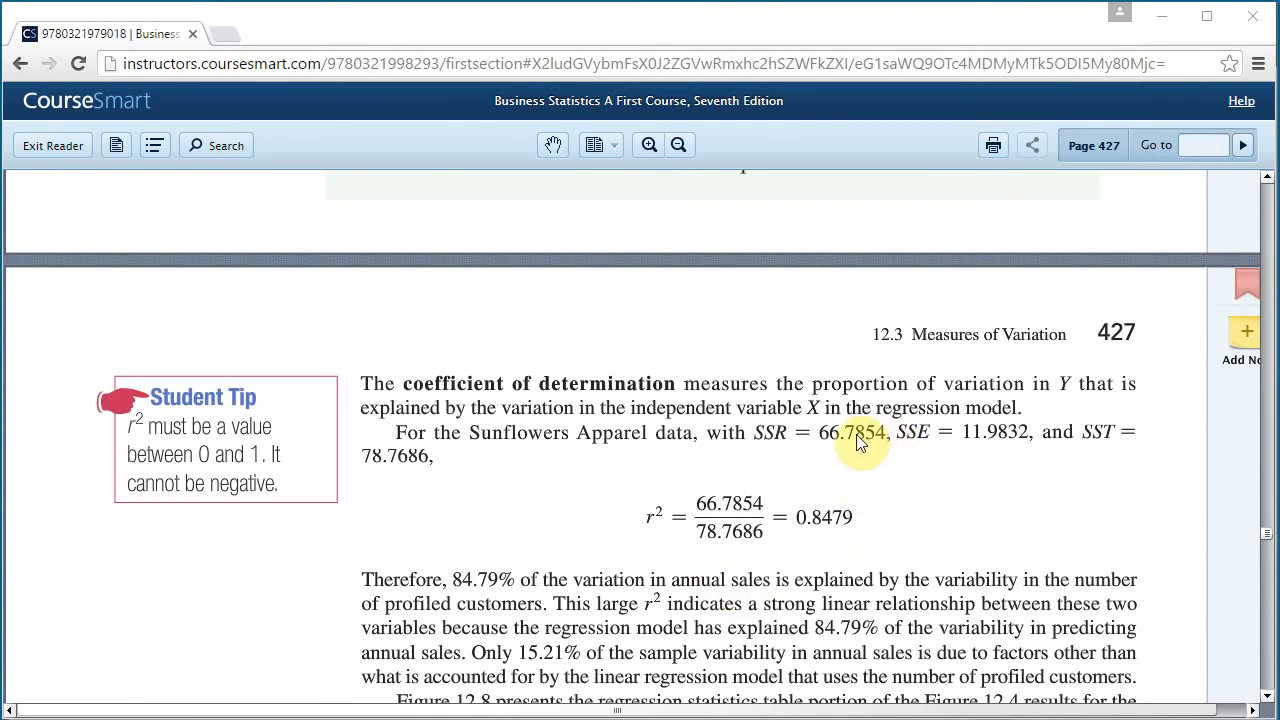
{"action": "mouse_move", "coordinate": [1064, 388]}
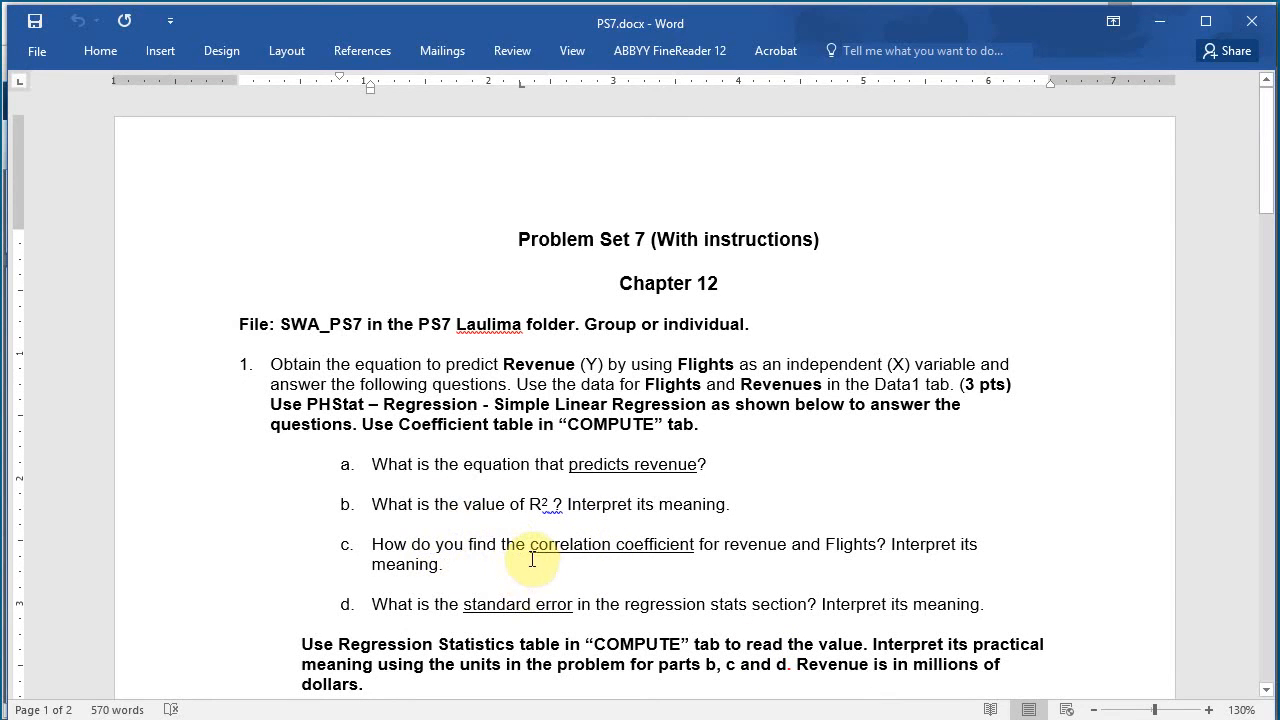
{"action": "mouse_move", "coordinate": [596, 558]}
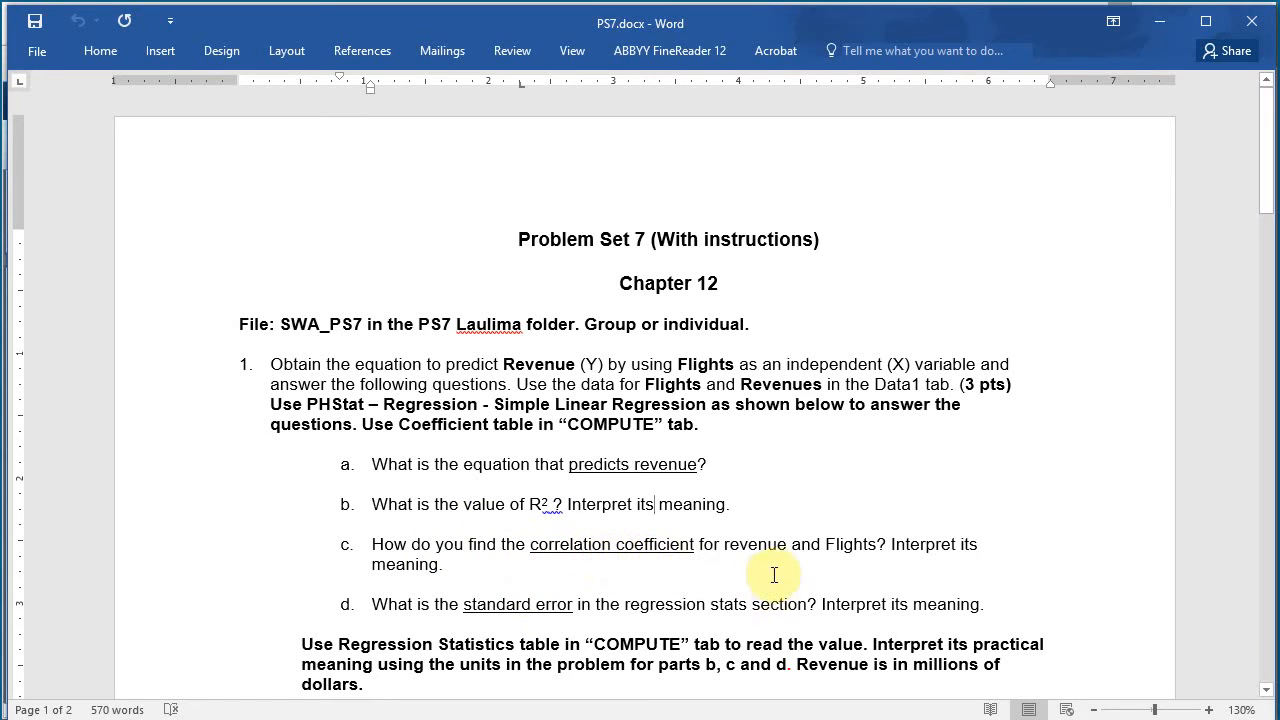
{"action": "mouse_move", "coordinate": [900, 648]}
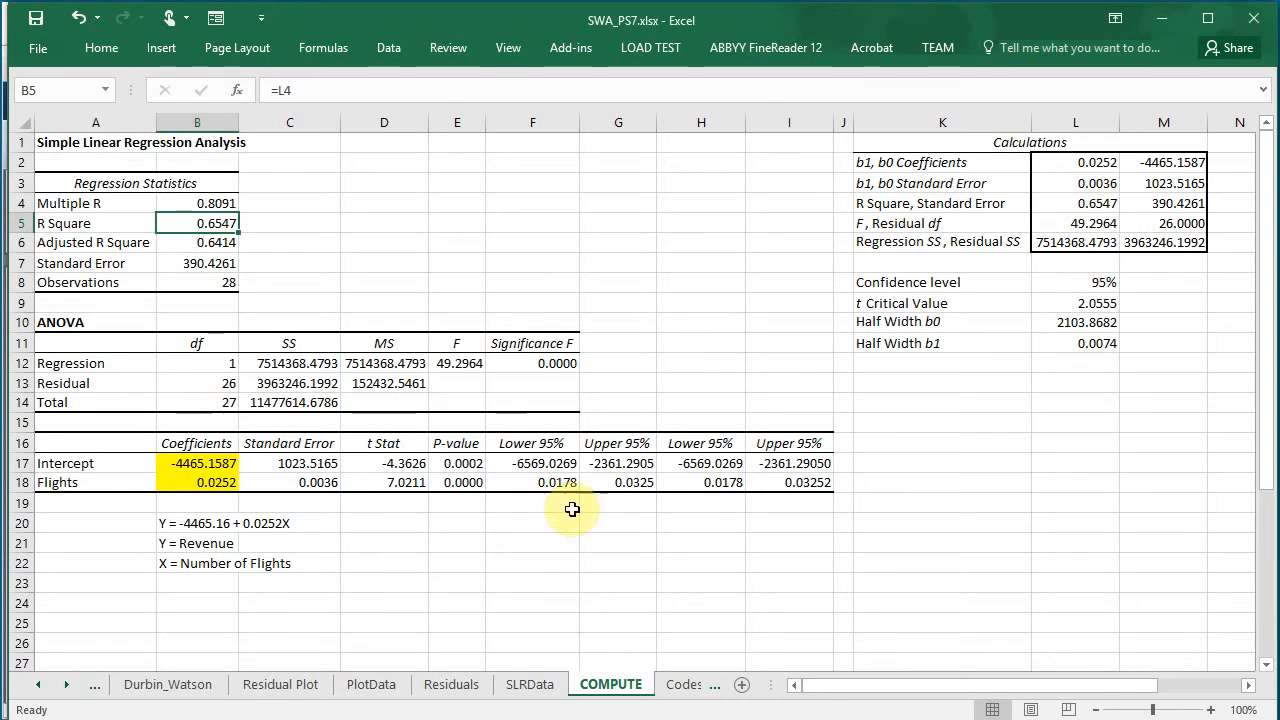
{"action": "mouse_move", "coordinate": [280, 206]}
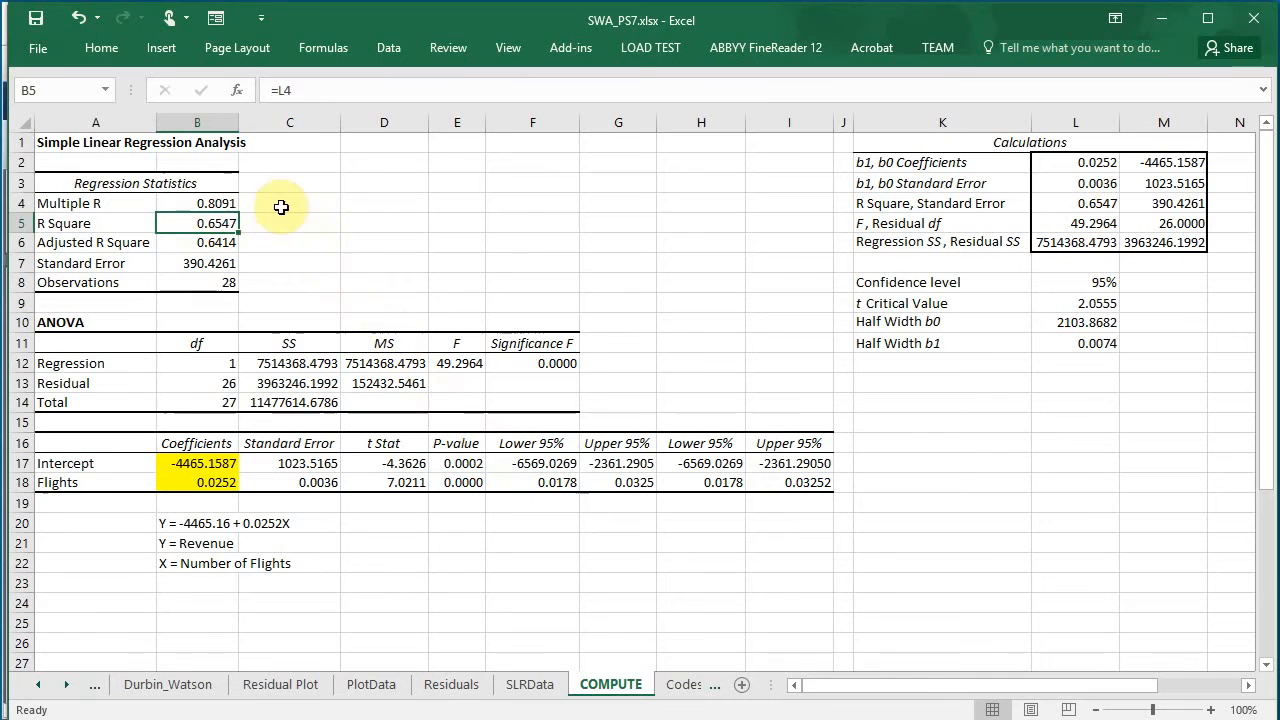
Compute =SQRT(B5) beside R Square, giving 0.809133949 to match Multiple R.
{"action": "left_click", "coordinate": [196, 202]}
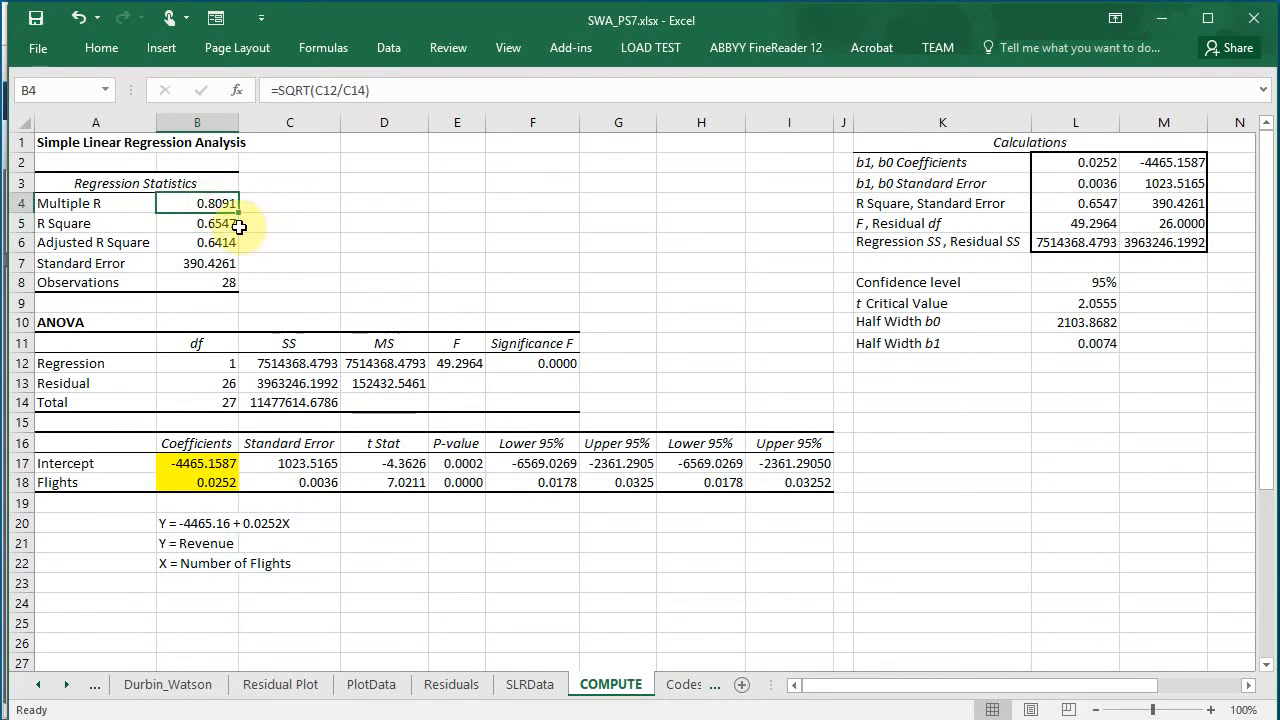
{"action": "left_click", "coordinate": [290, 224]}
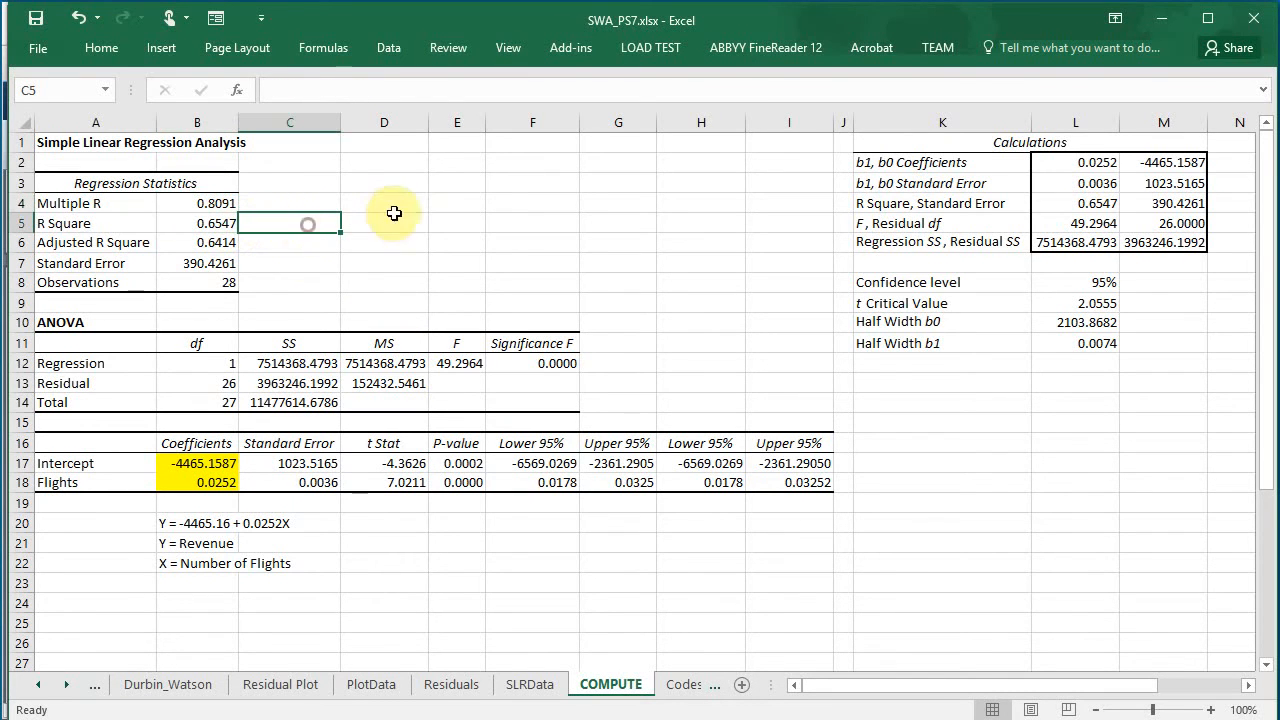
{"action": "mouse_move", "coordinate": [416, 204]}
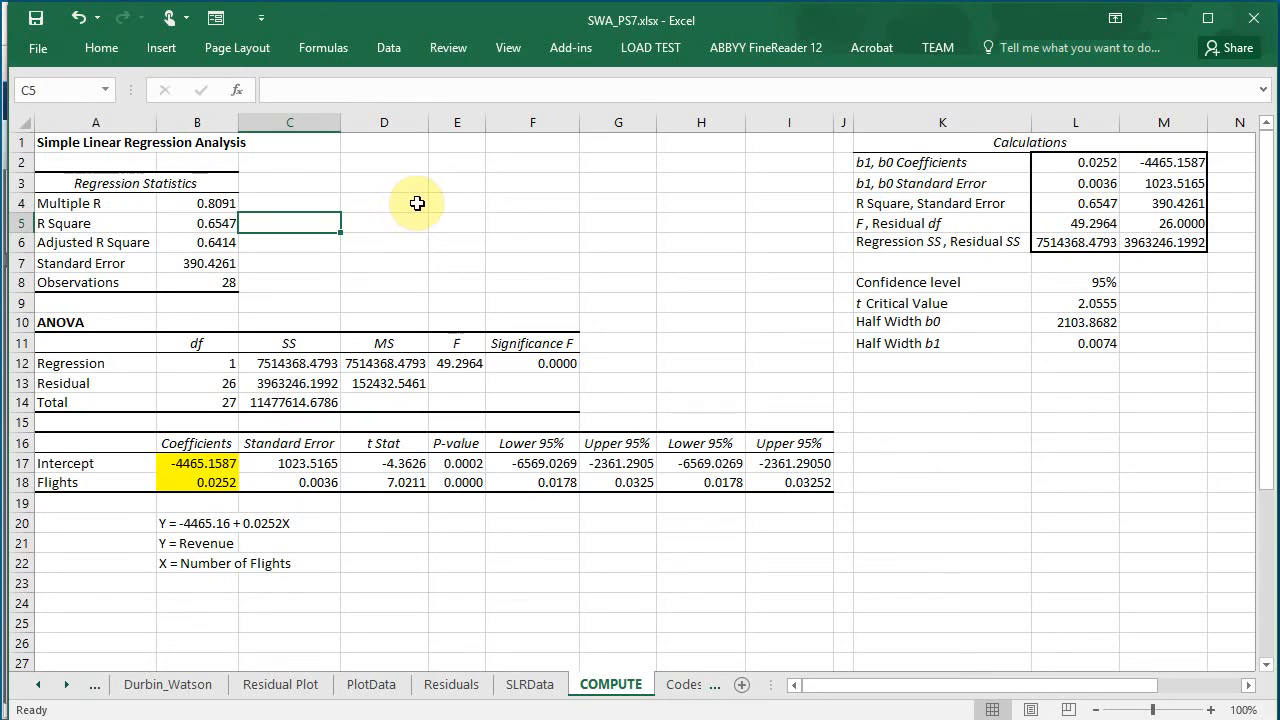
{"action": "type", "text": "=sq"}
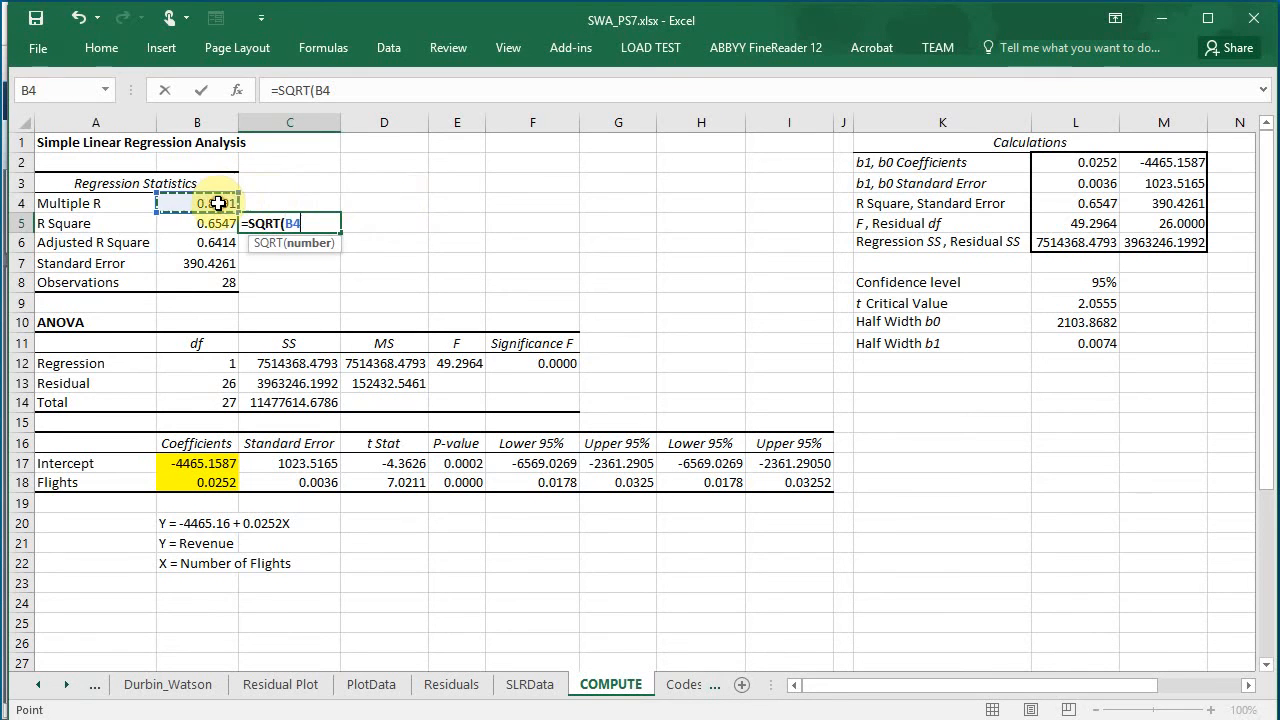
{"action": "key", "text": "Return"}
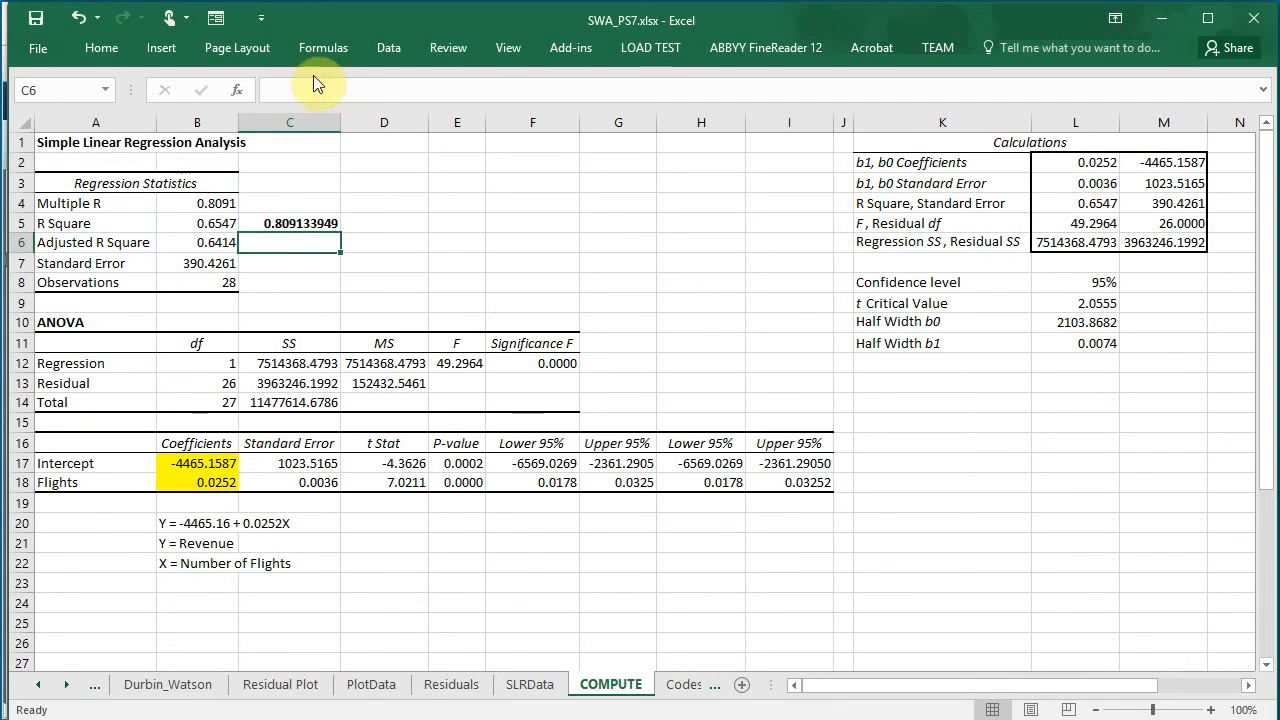
Inspect the Multiple R formula and the regression SS cell to see how they are derived.
{"action": "left_click", "coordinate": [196, 202]}
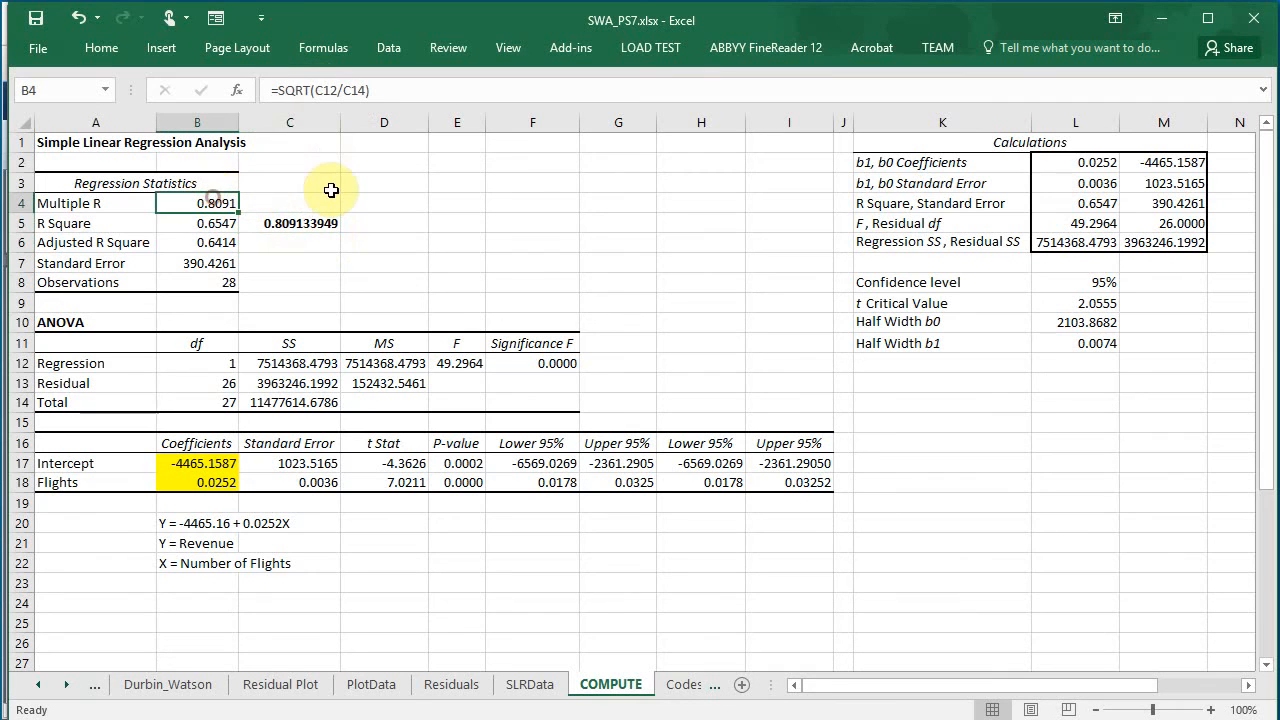
{"action": "mouse_move", "coordinate": [402, 252]}
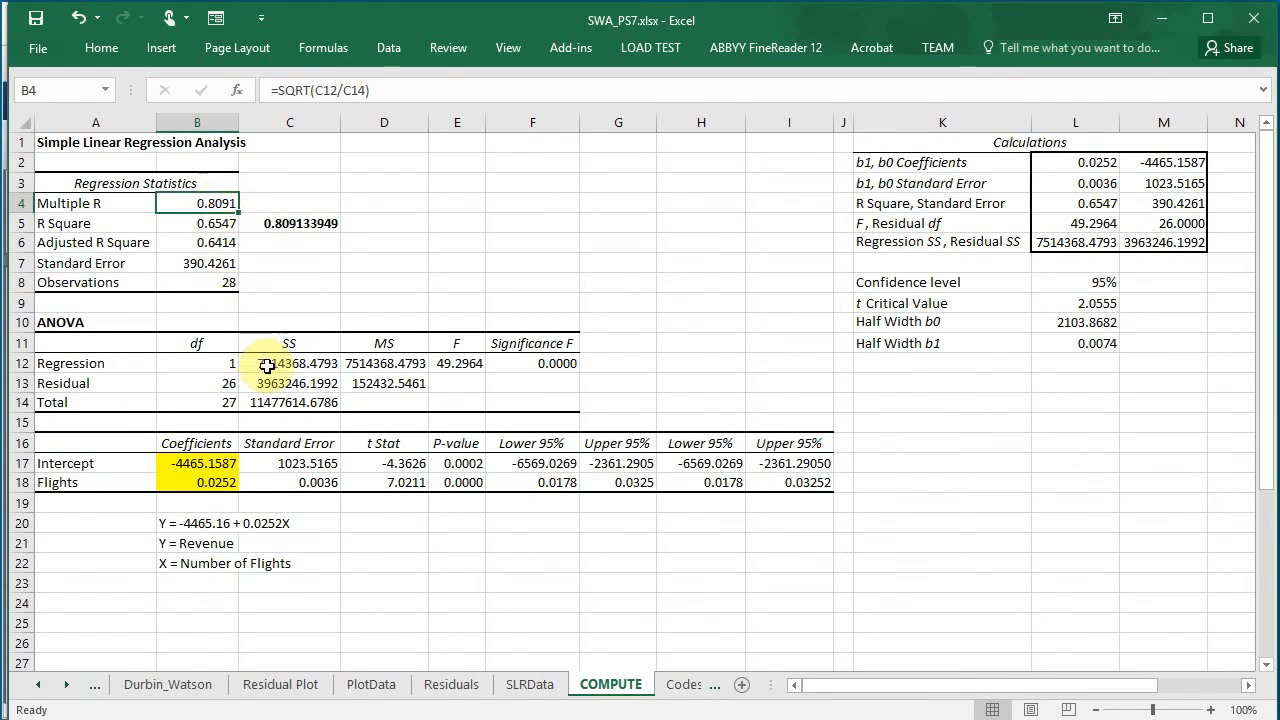
{"action": "left_click", "coordinate": [290, 364]}
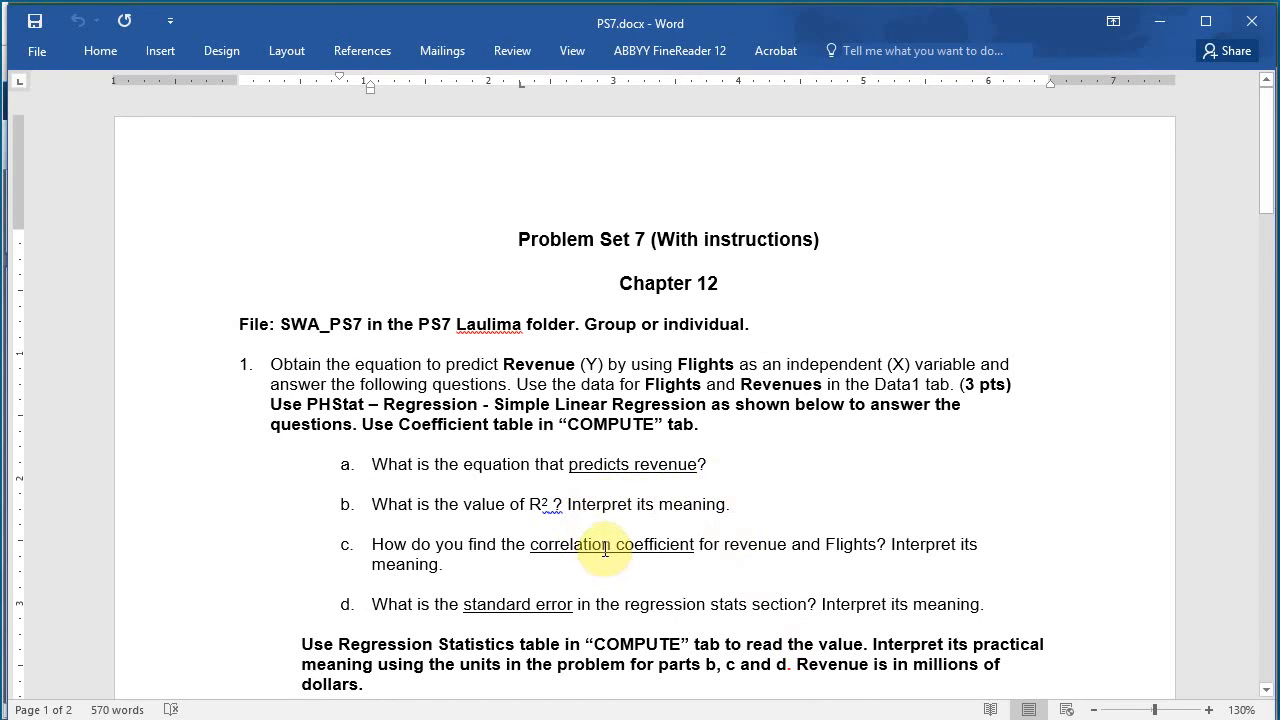
{"action": "mouse_move", "coordinate": [964, 584]}
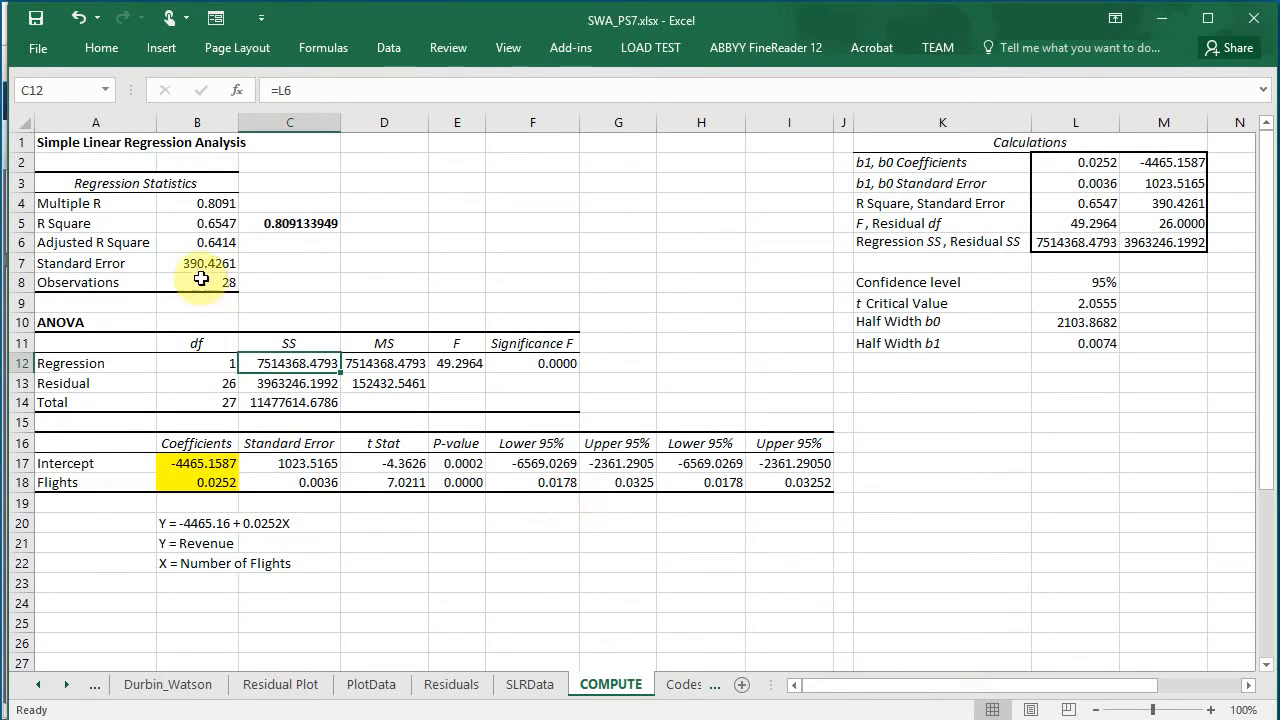
{"action": "left_click", "coordinate": [196, 264]}
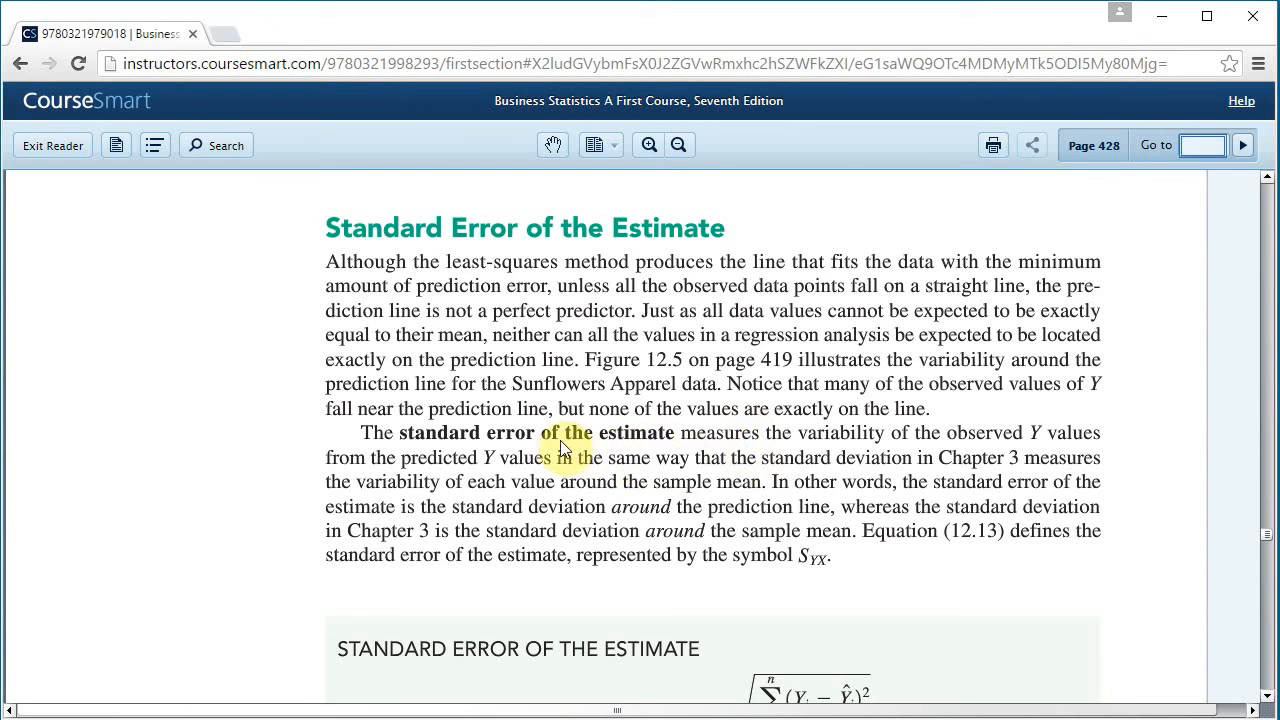
{"action": "mouse_move", "coordinate": [940, 456]}
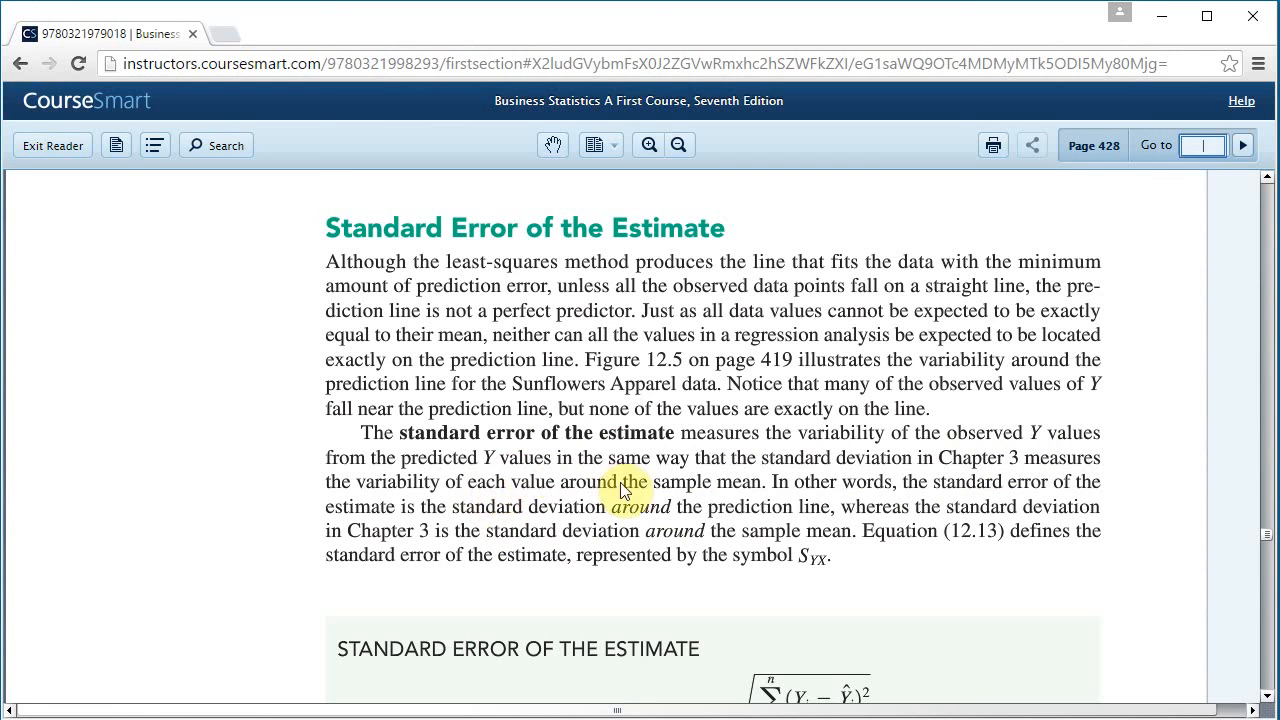
{"action": "mouse_move", "coordinate": [864, 468]}
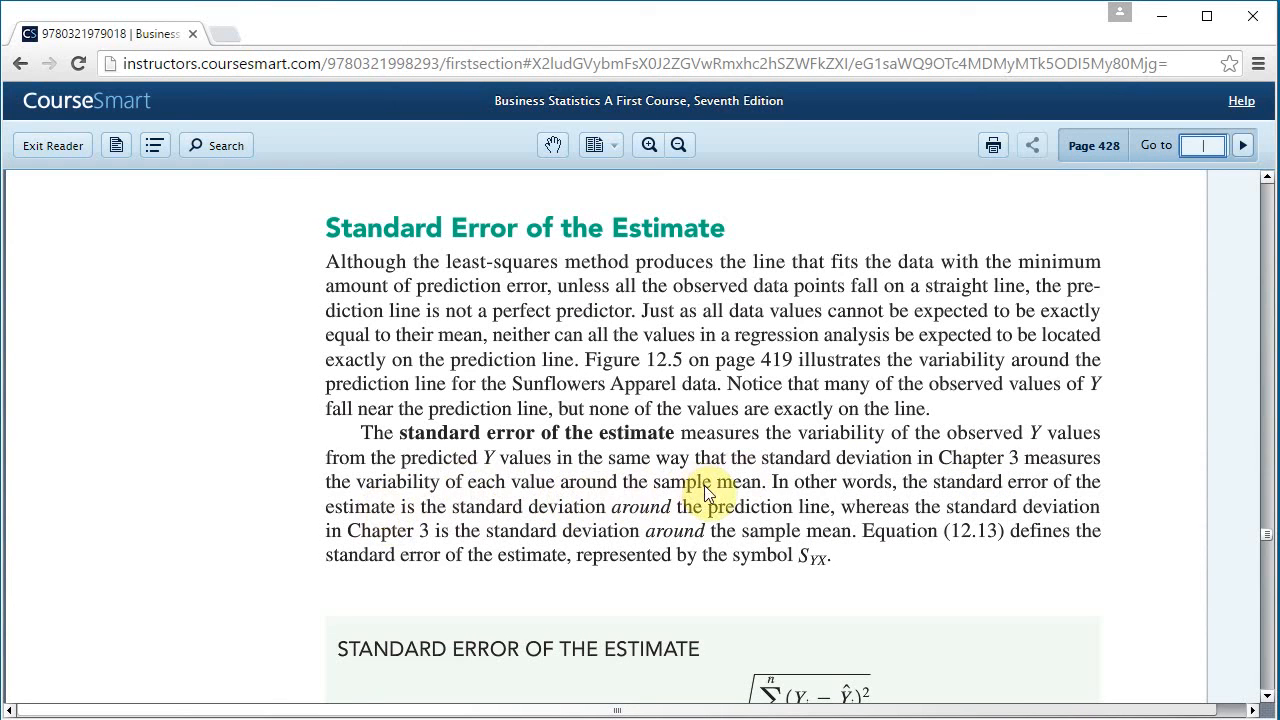
{"action": "mouse_move", "coordinate": [836, 560]}
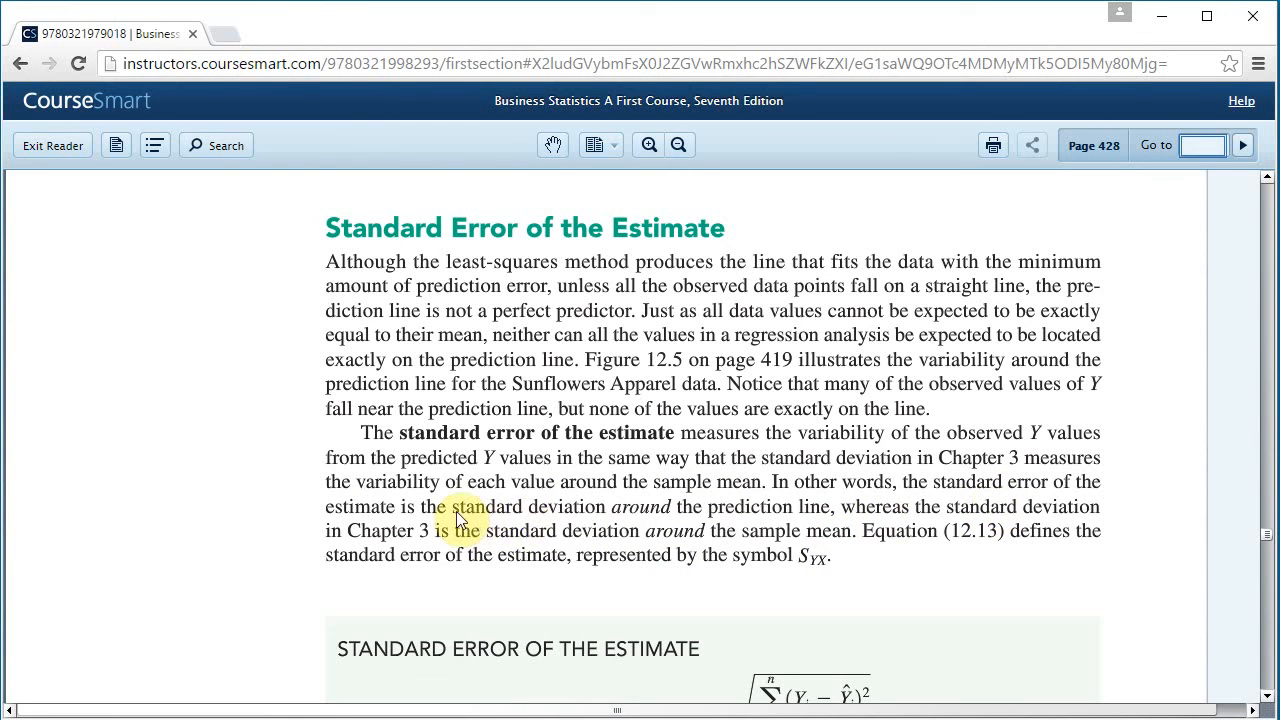
{"action": "mouse_move", "coordinate": [750, 532]}
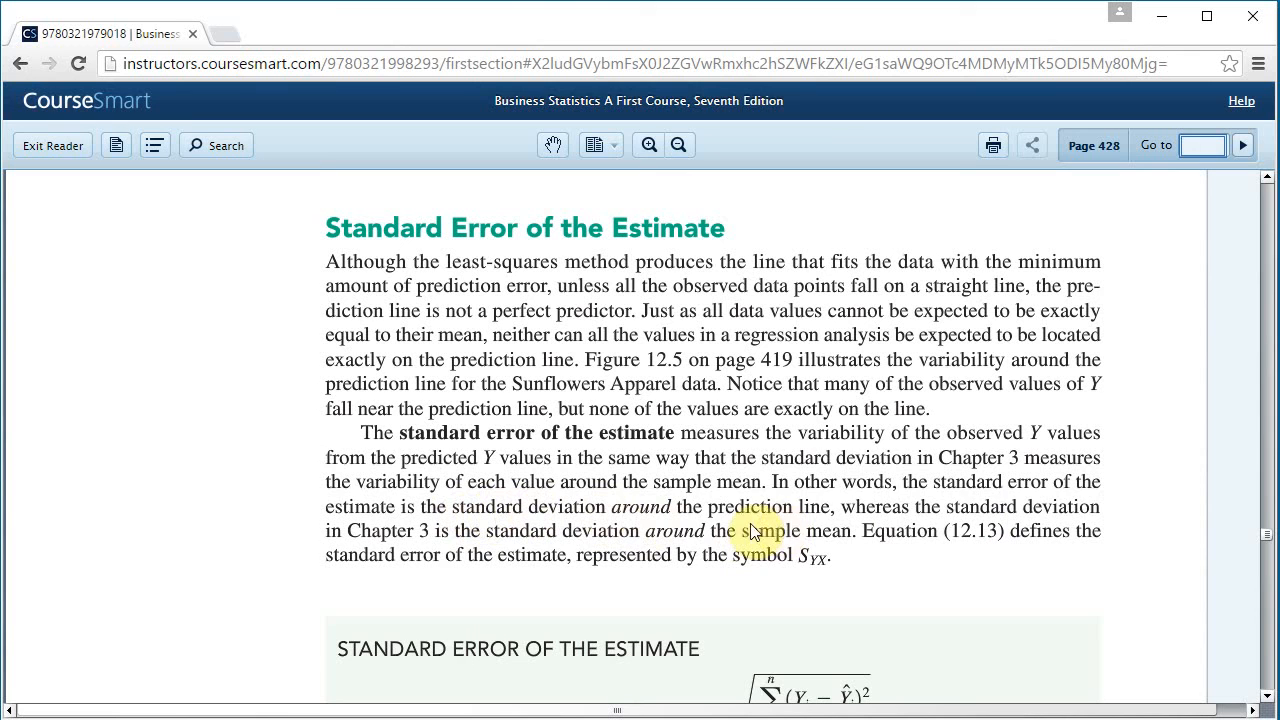
{"action": "mouse_move", "coordinate": [938, 544]}
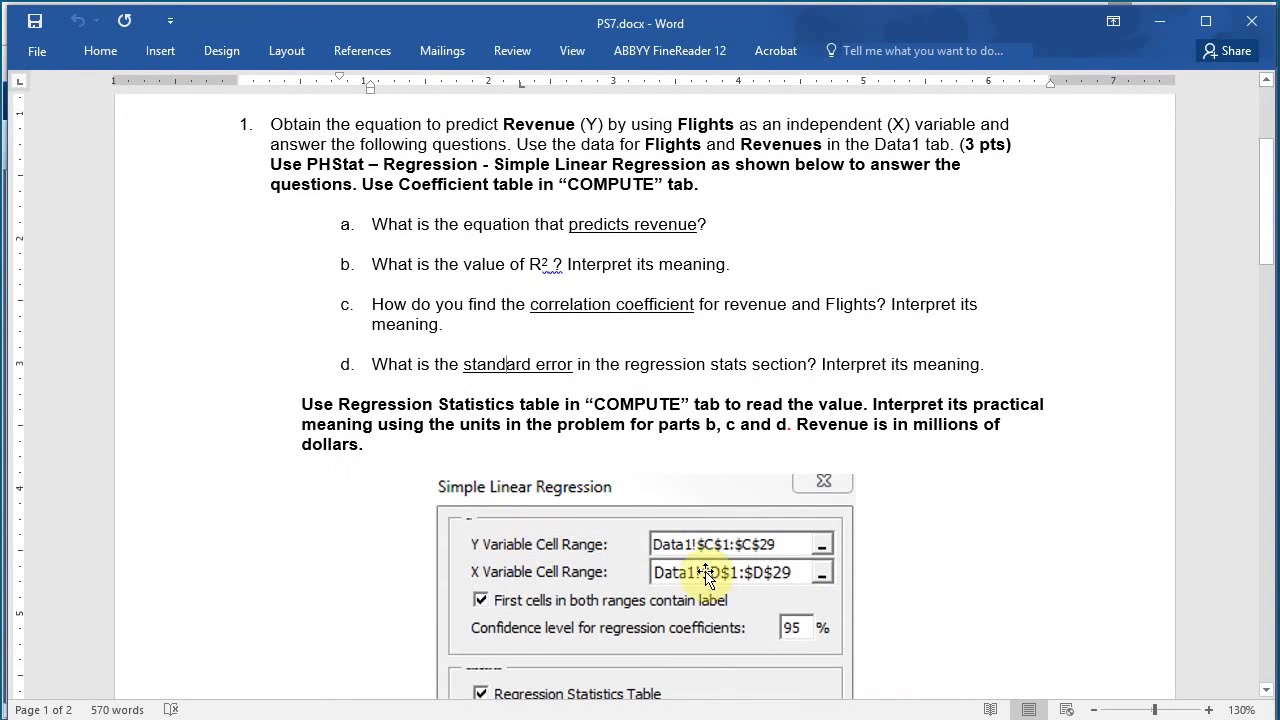
{"action": "mouse_move", "coordinate": [176, 448]}
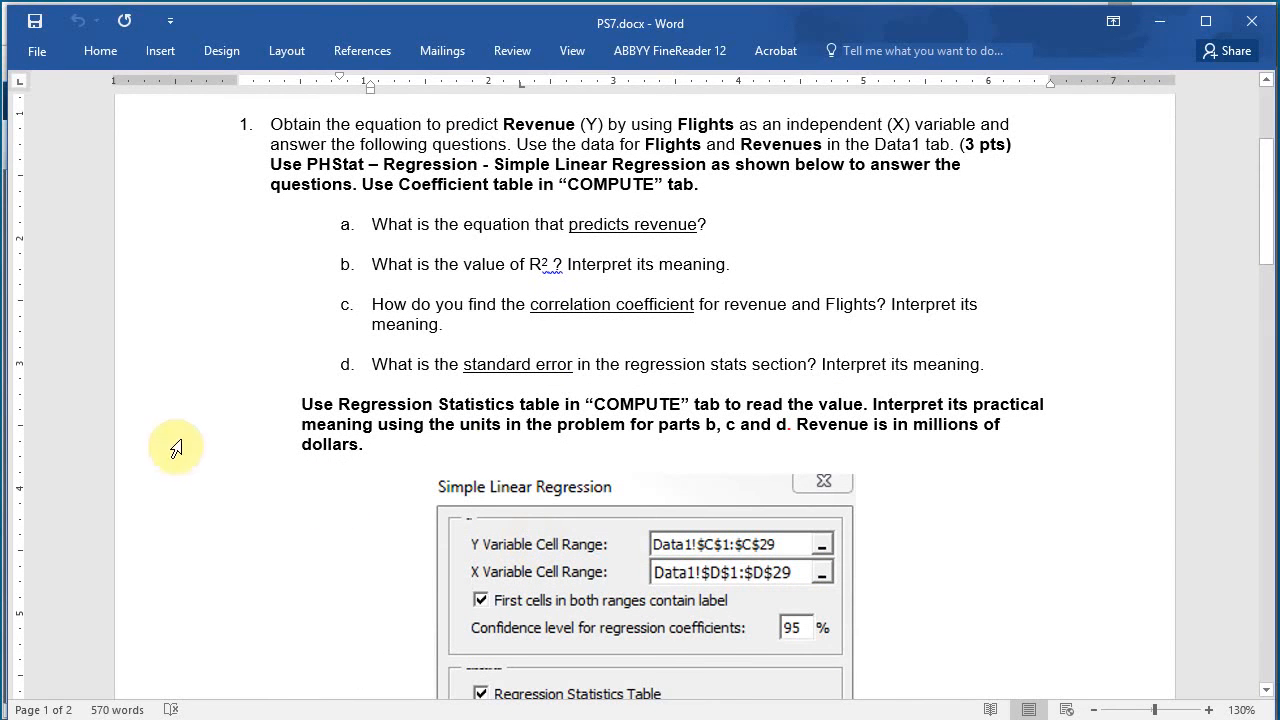
{"action": "mouse_move", "coordinate": [672, 450]}
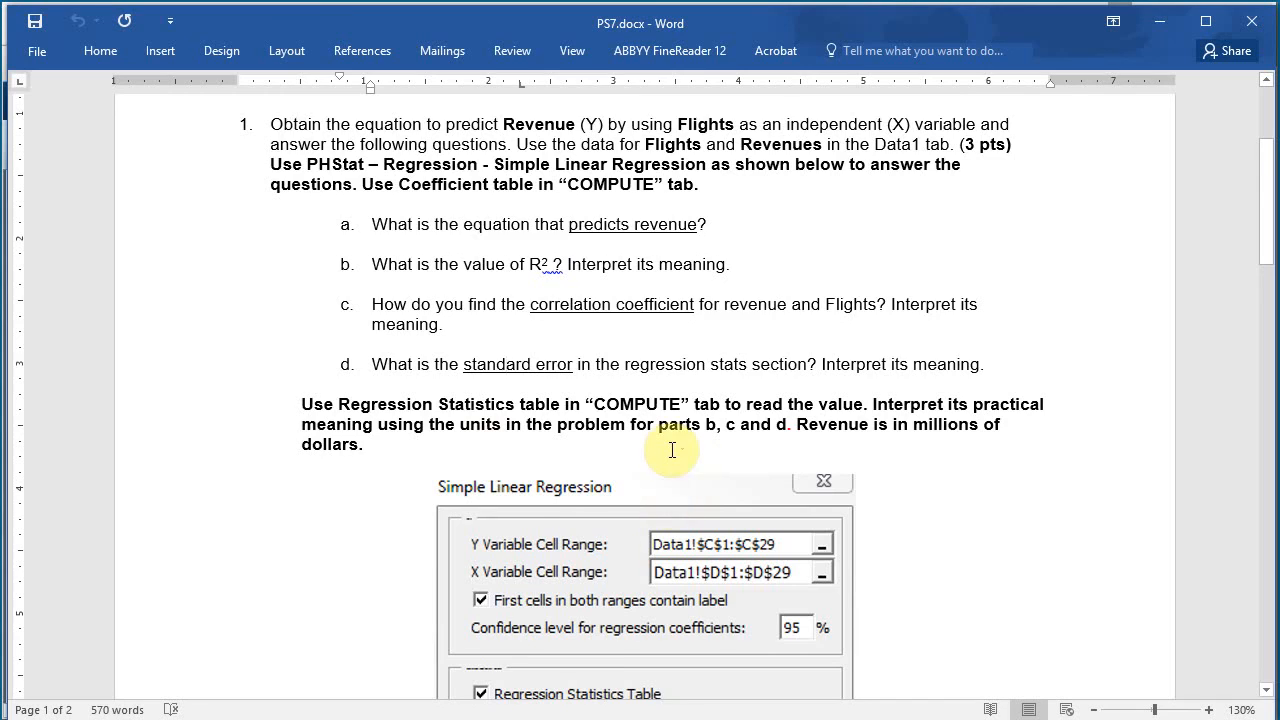
Scroll the PS7 document down to question 2 on the L.I.N.E. regression assumptions.
{"action": "scroll", "scroll_direction": "down", "scroll_amount": 3}
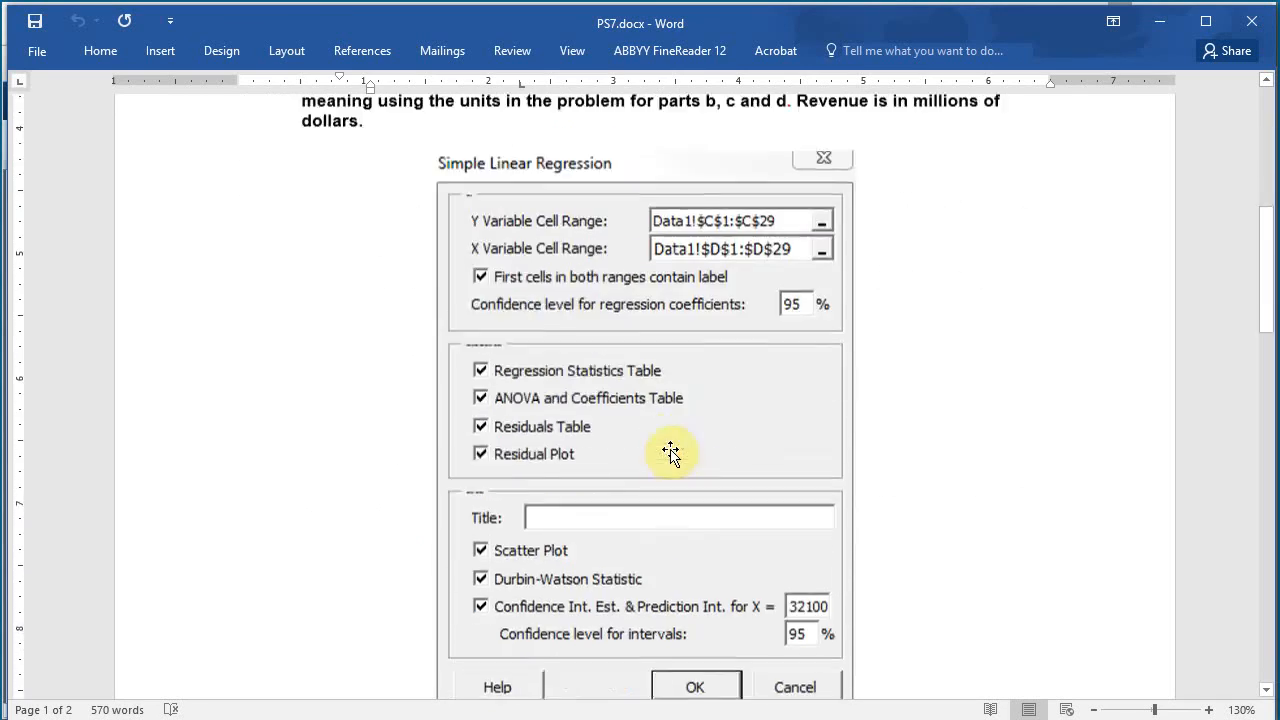
{"action": "left_click", "coordinate": [696, 688]}
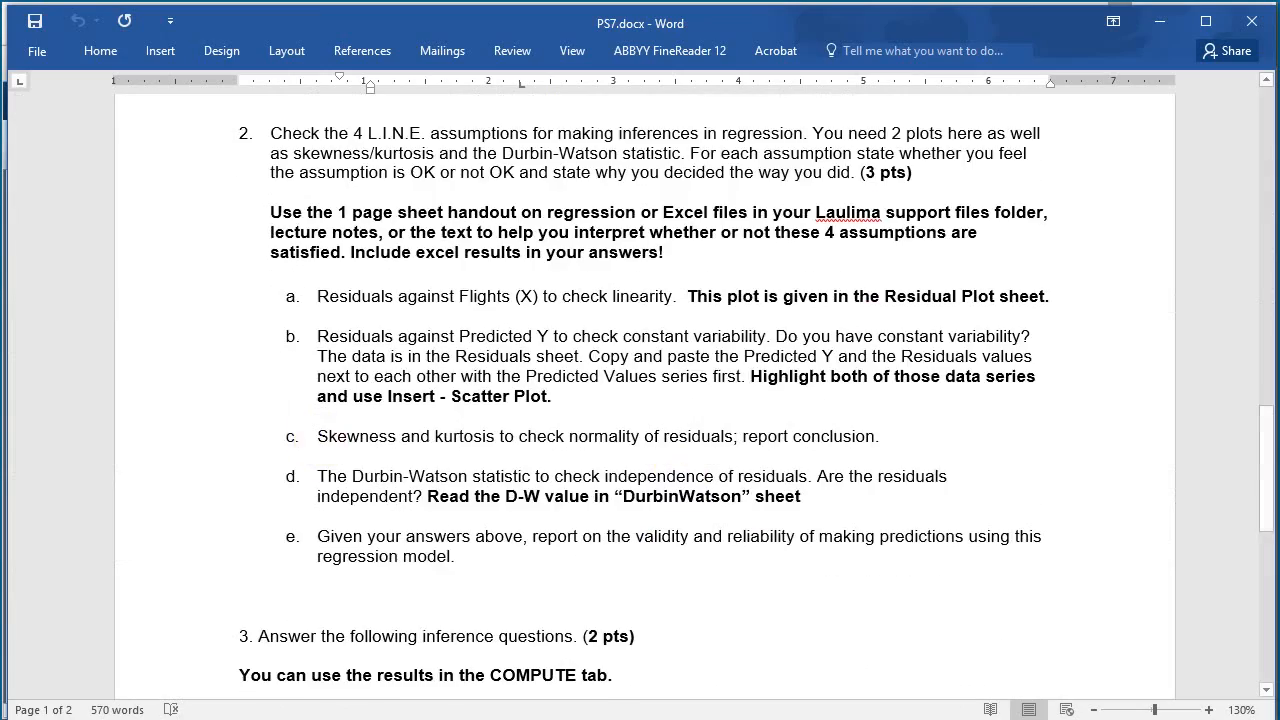